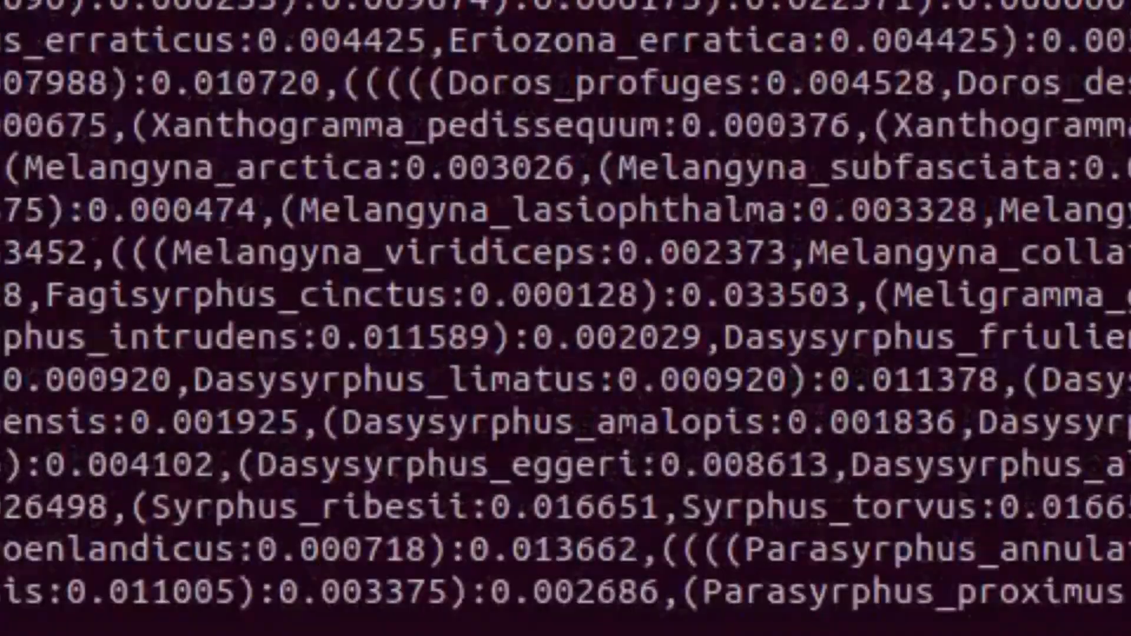
Scroll through the printed hoverfly Newick tree output in Terminal
{"action": "scroll", "scroll_direction": "down", "scroll_amount": 3}
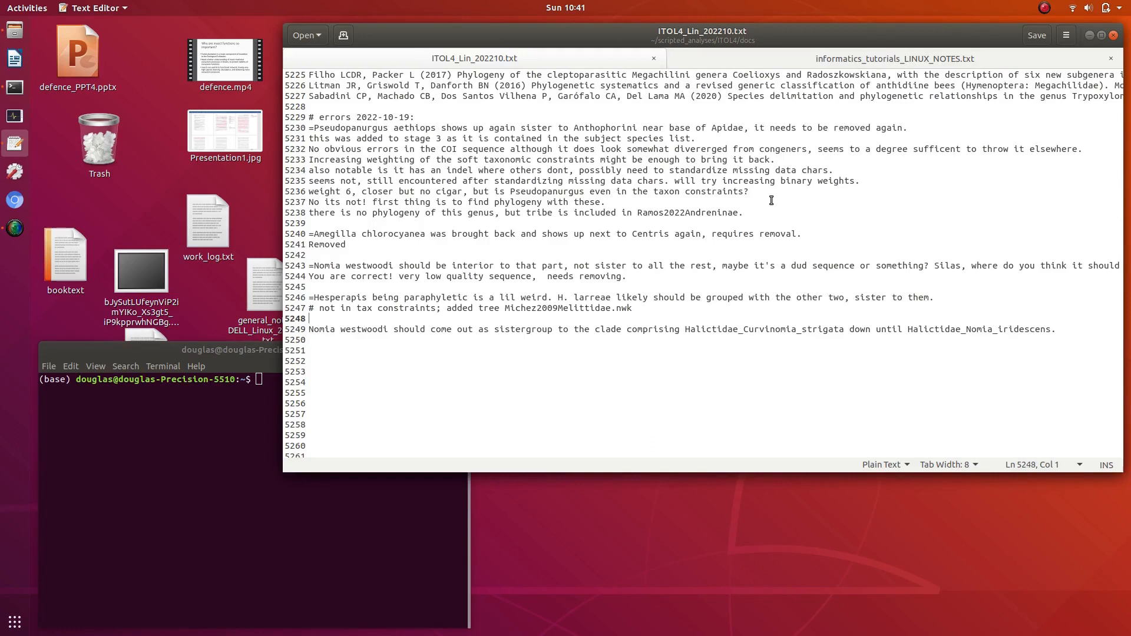
Select Ramos2022Andreninae in the notes and search back to its earlier match at line 3324
{"action": "left_click", "coordinate": [700, 212]}
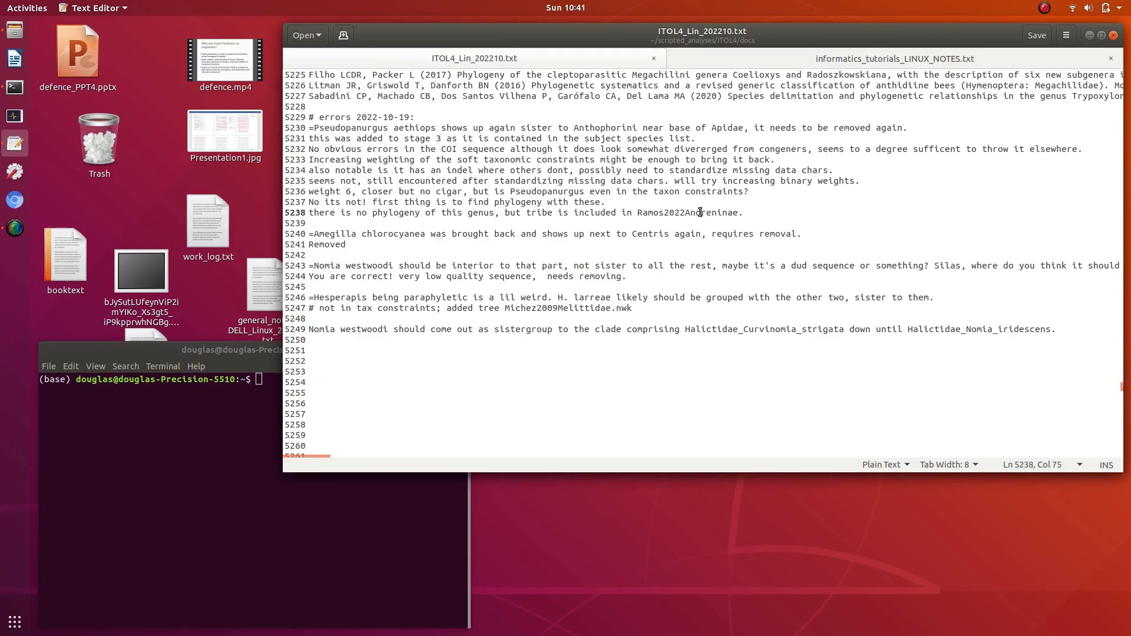
{"action": "double_click", "coordinate": [687, 212]}
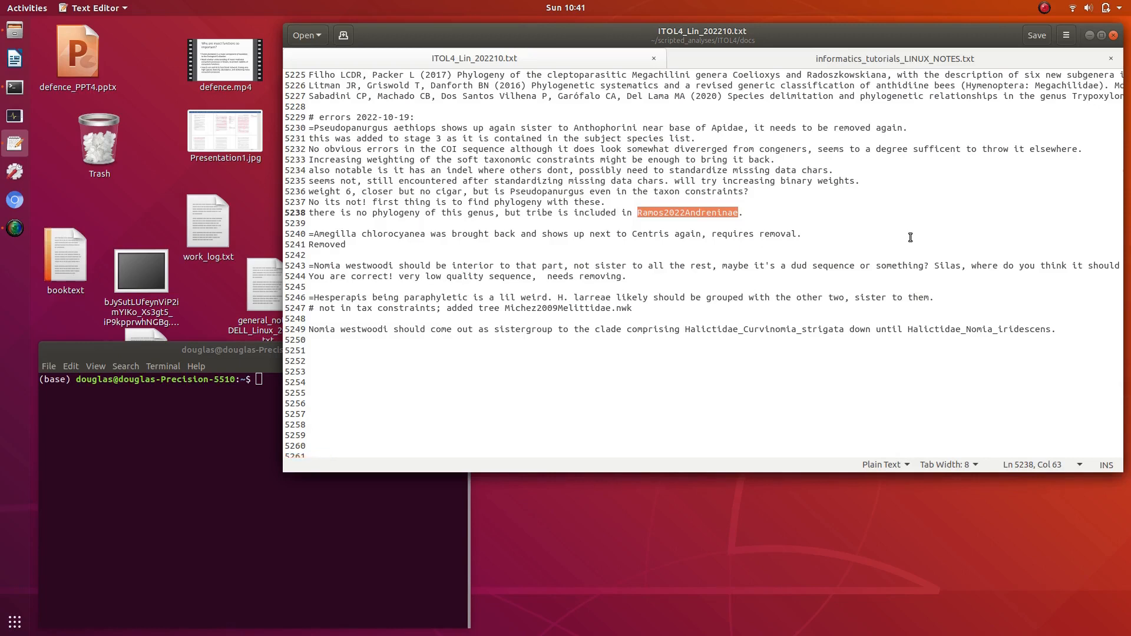
{"action": "key", "text": "ctrl+f"}
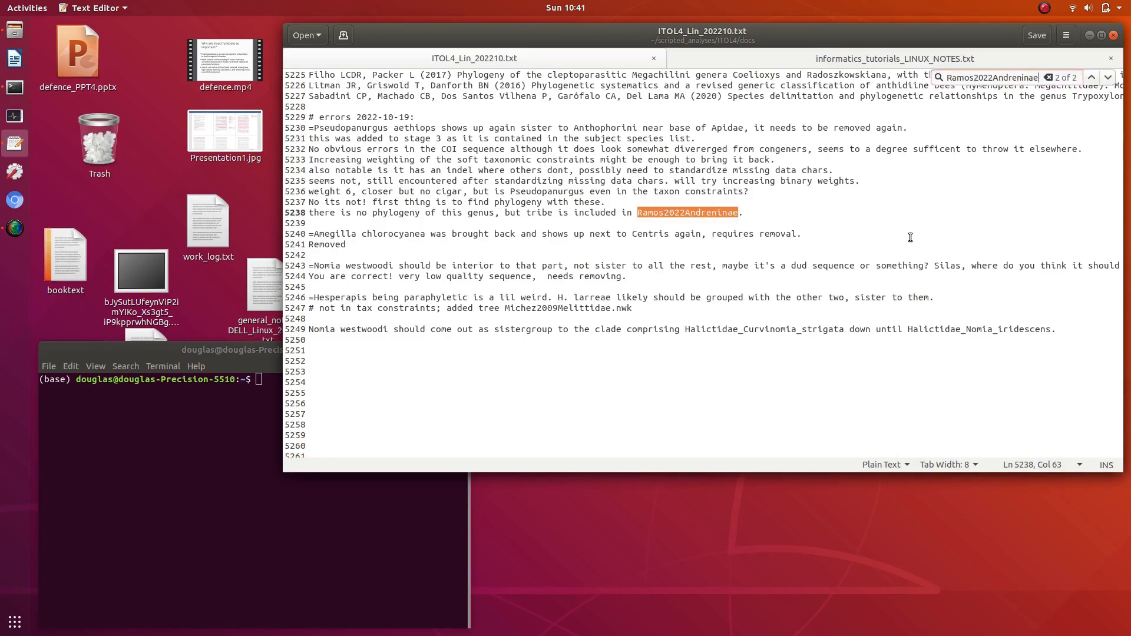
{"action": "left_click", "coordinate": [1092, 78]}
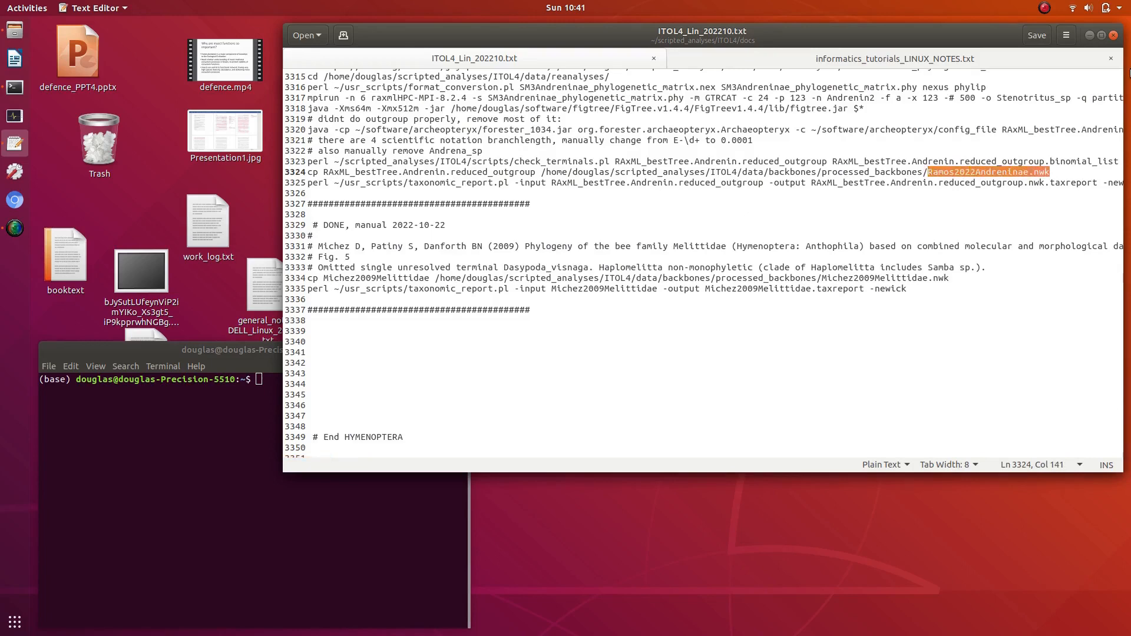
Search the notes for 'graf' and scroll to the sourcetrees section near line 5315
{"action": "scroll", "scroll_direction": "down", "scroll_amount": 3}
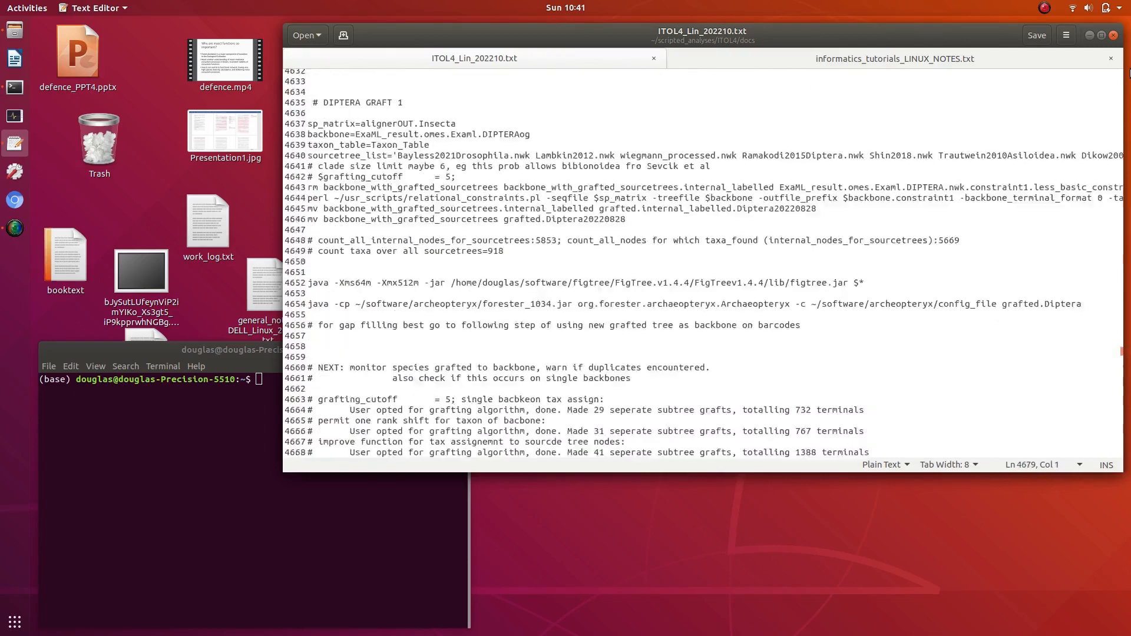
{"action": "type", "text": "graf"}
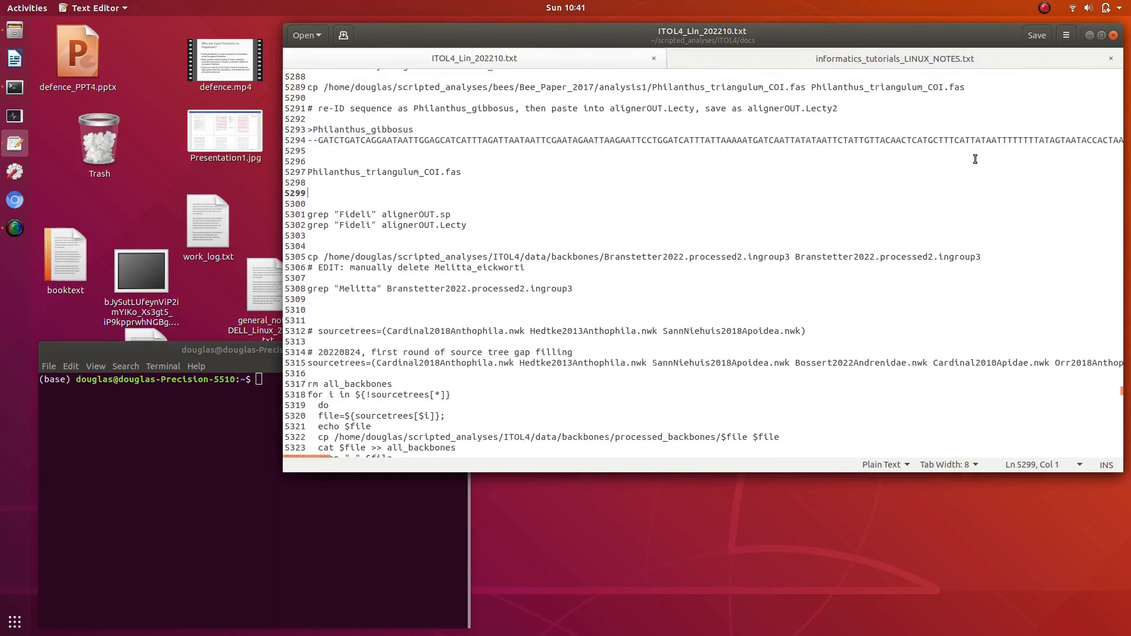
{"action": "scroll", "scroll_direction": "down", "scroll_amount": 3}
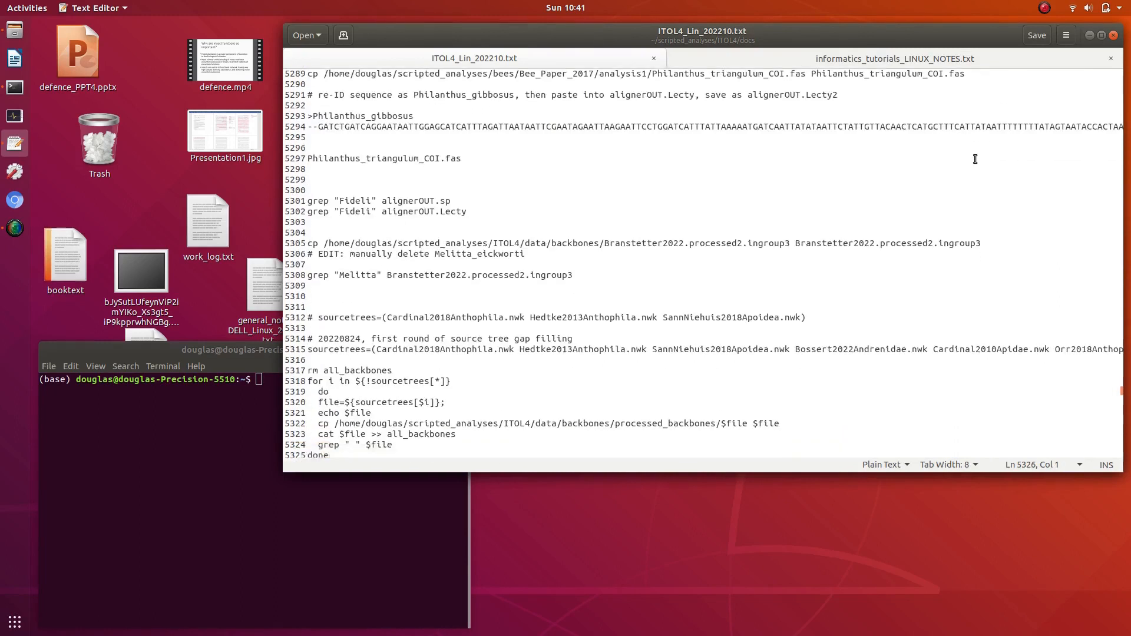
{"action": "scroll", "scroll_direction": "down", "scroll_amount": 3}
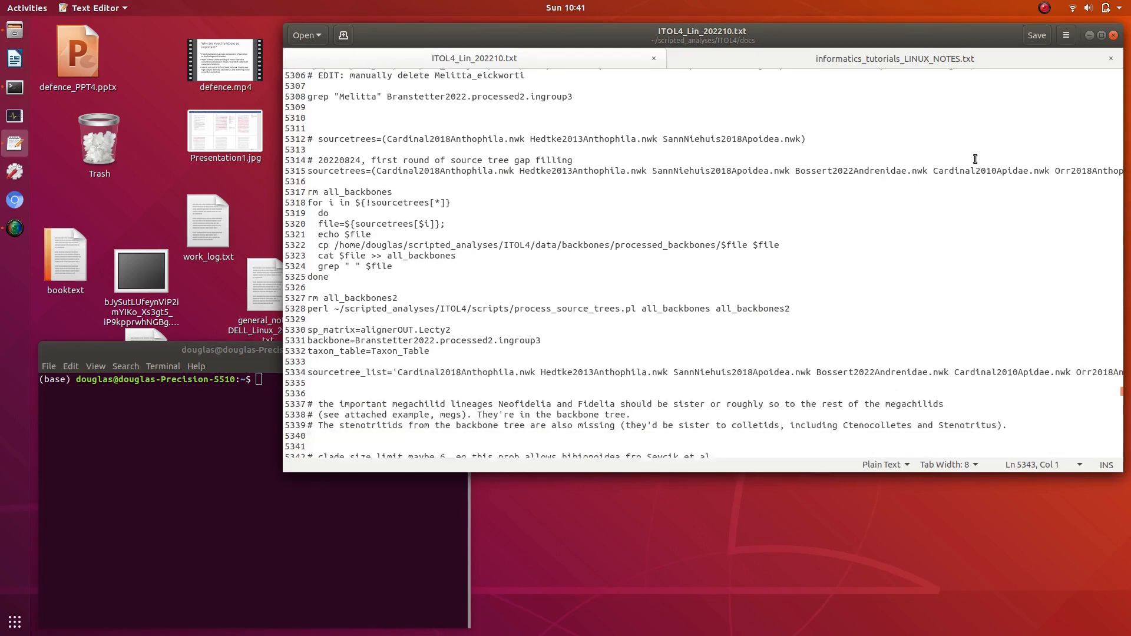
{"action": "scroll", "scroll_direction": "down", "scroll_amount": 3}
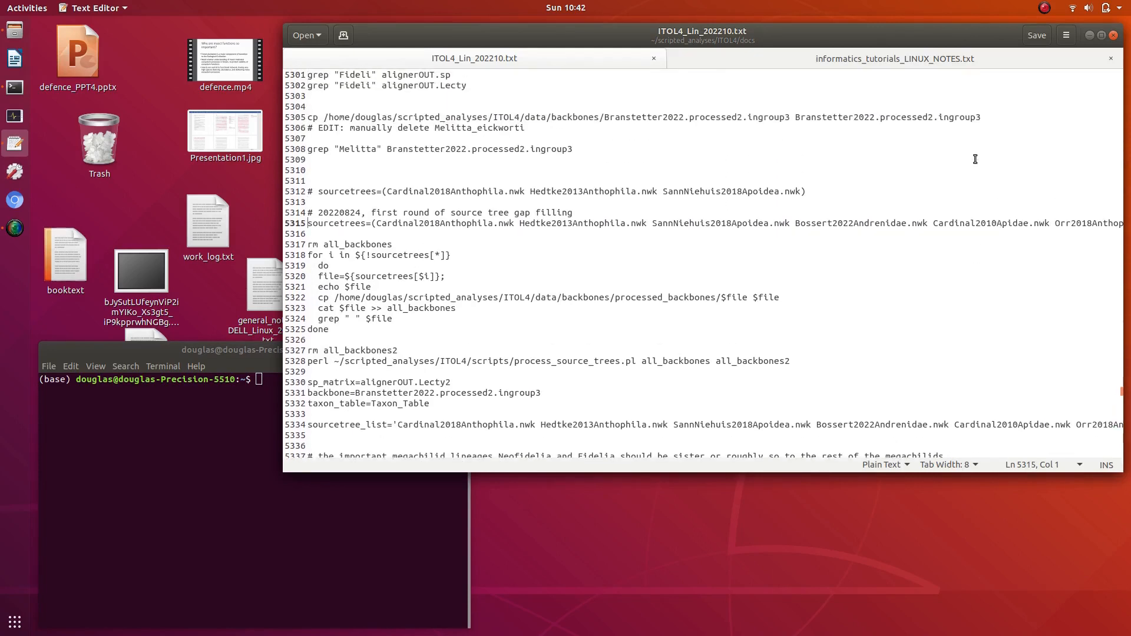
Search the notes for Ramos2022Andreninae.nwk, then close the search bar and scroll the notes
{"action": "type", "text": "Ramos2022Andreninae.nwk"}
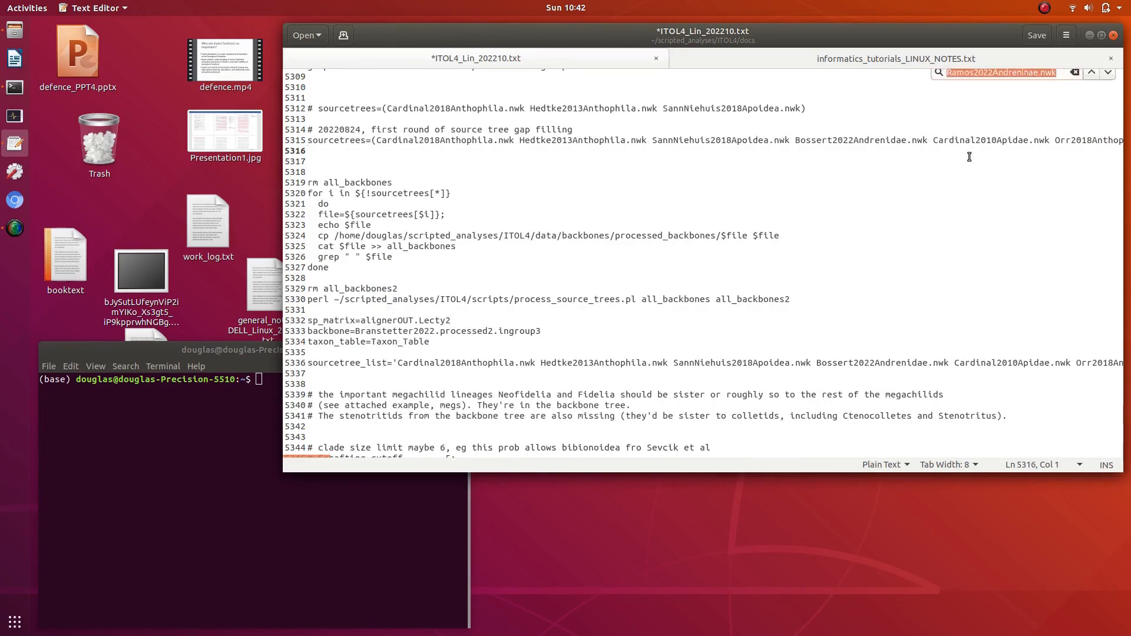
{"action": "left_click", "coordinate": [1107, 78]}
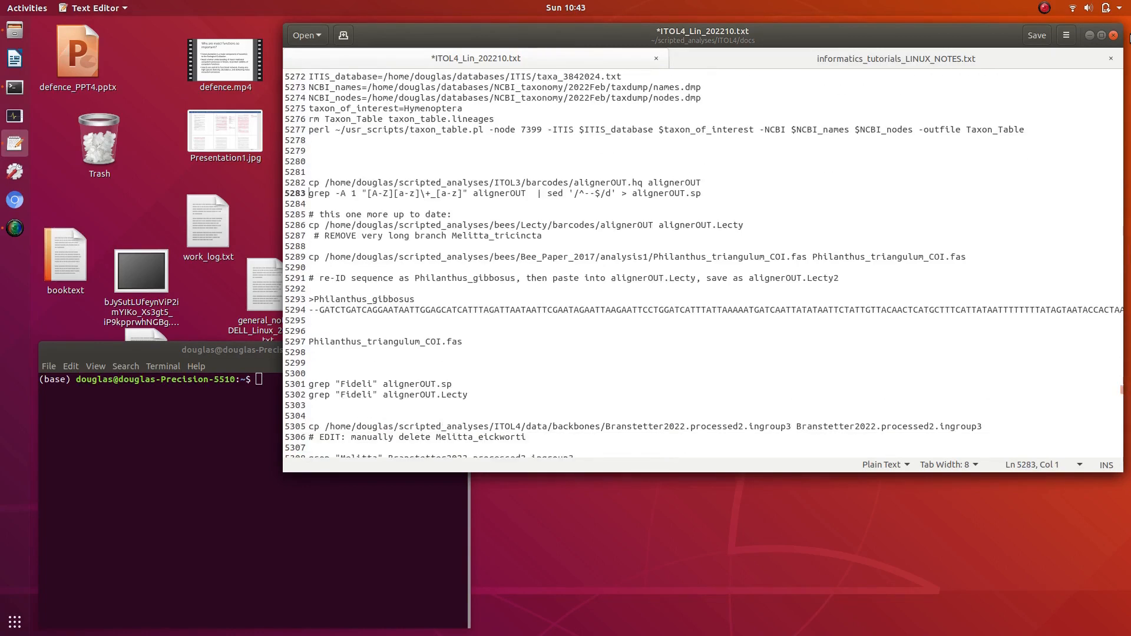
{"action": "scroll", "scroll_direction": "down", "scroll_amount": 3}
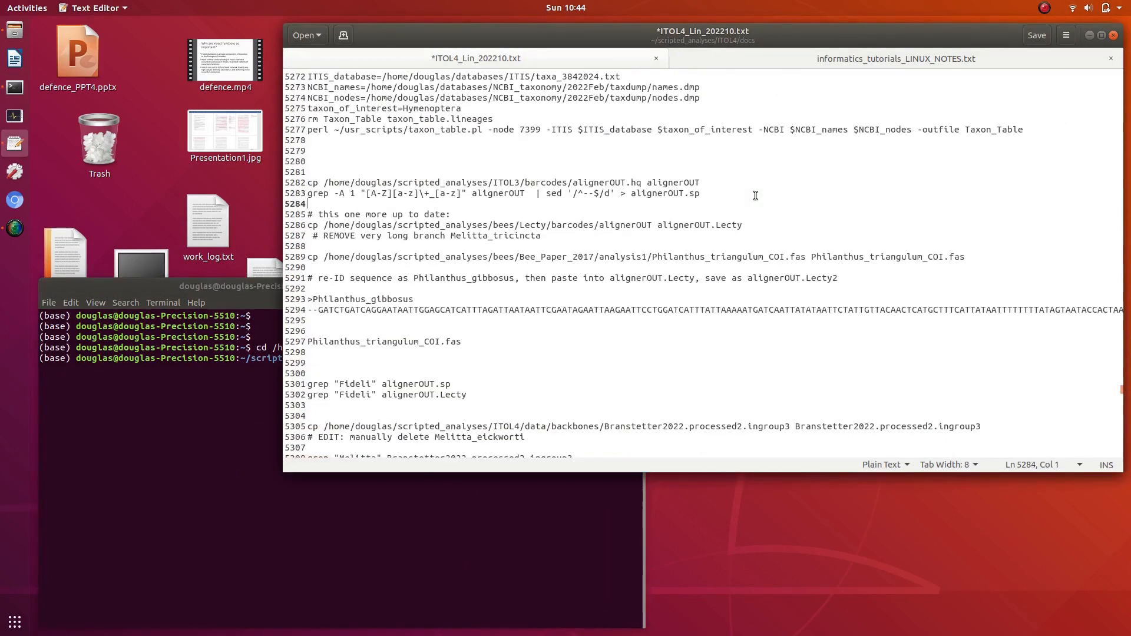
Scroll the notes back to the 20220824 sourcetrees gap-filling loop
{"action": "scroll", "scroll_direction": "down", "scroll_amount": 3}
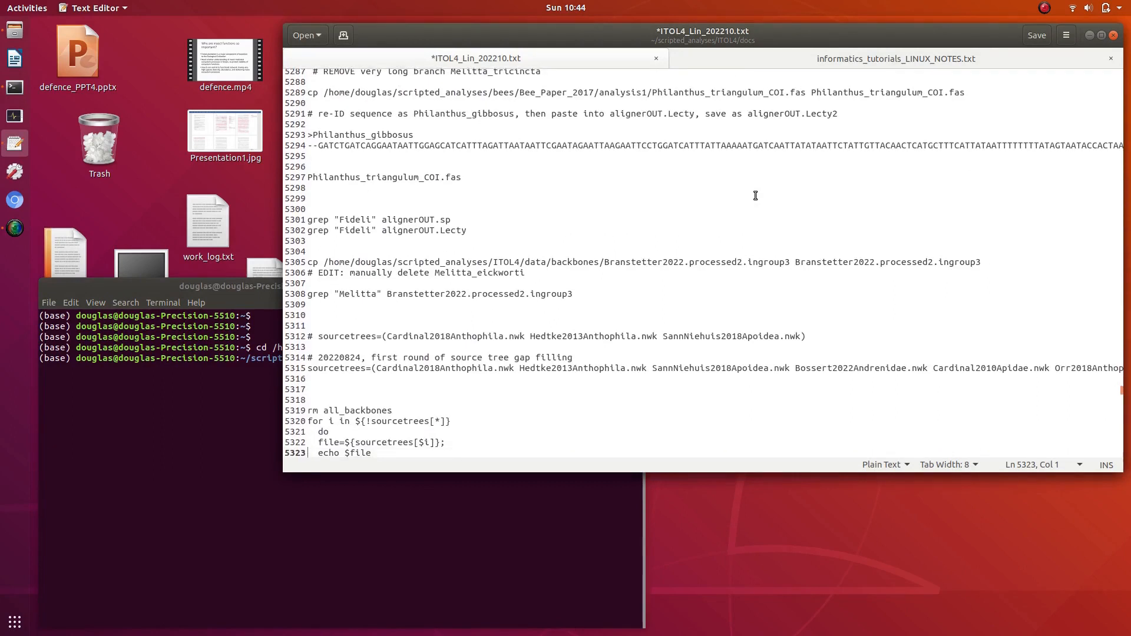
{"action": "scroll", "scroll_direction": "down", "scroll_amount": 3}
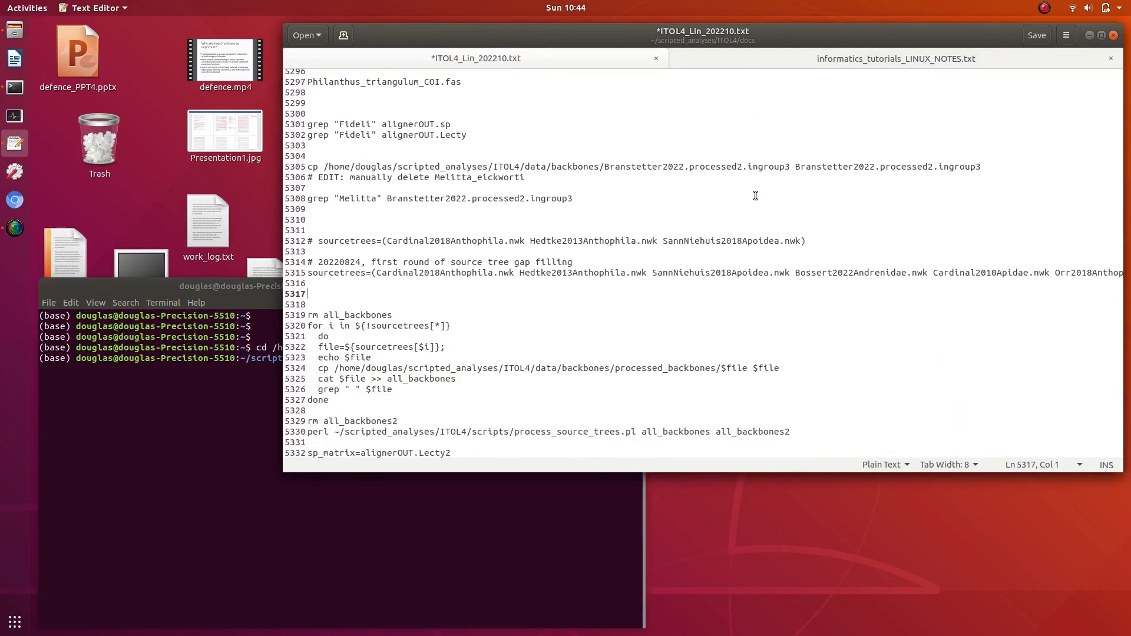
{"action": "scroll", "scroll_direction": "down", "scroll_amount": 3}
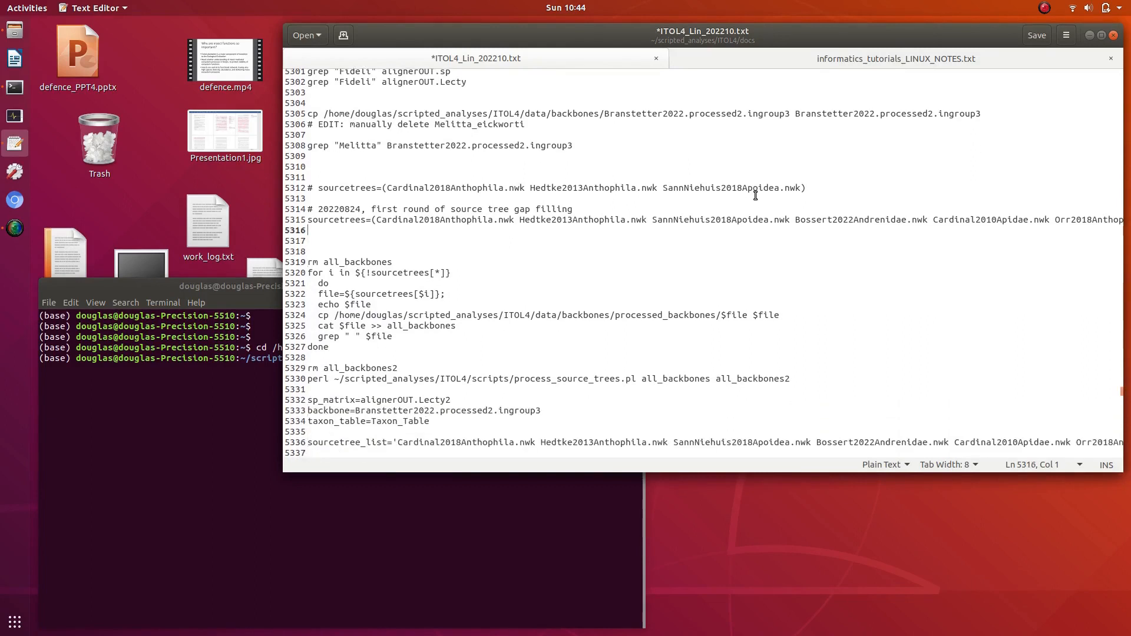
{"action": "left_click_drag", "start_coordinate": [309, 219], "coordinate": [393, 337]}
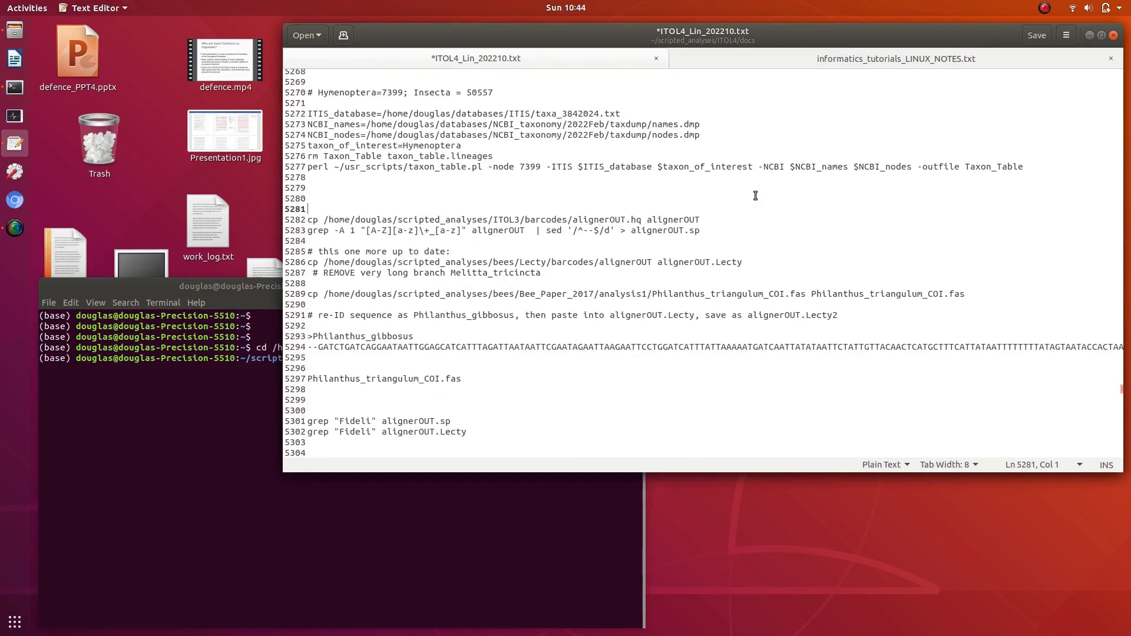
{"action": "scroll", "scroll_direction": "down", "scroll_amount": 3}
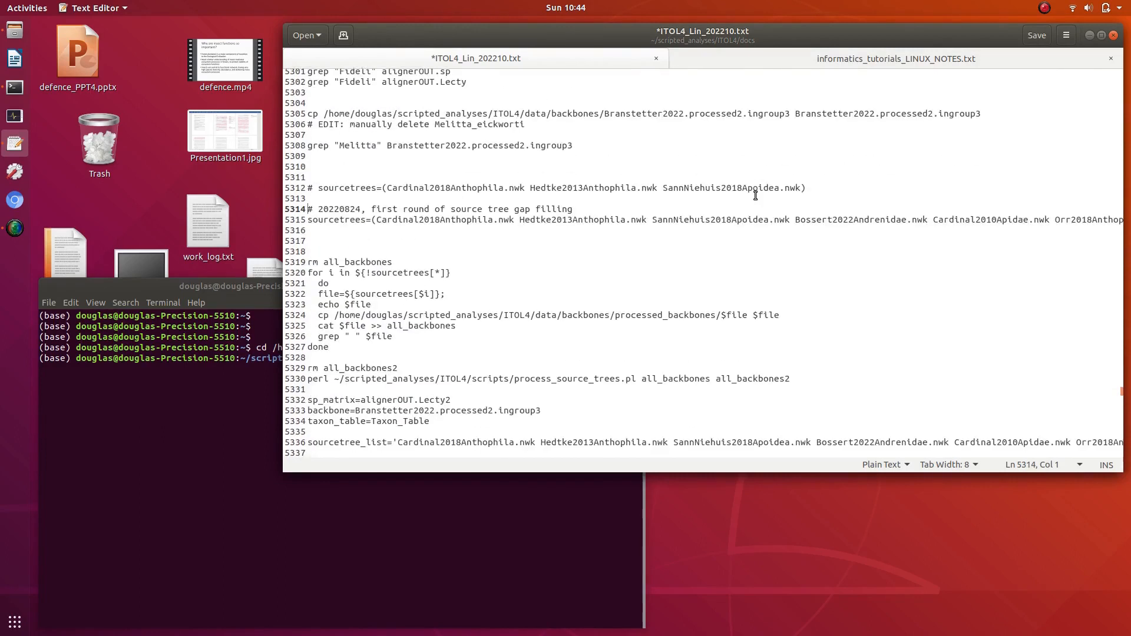
Copy the sourcetrees definition line and step through the backbone-gathering loop's echo and copy lines
{"action": "triple_click", "coordinate": [505, 219]}
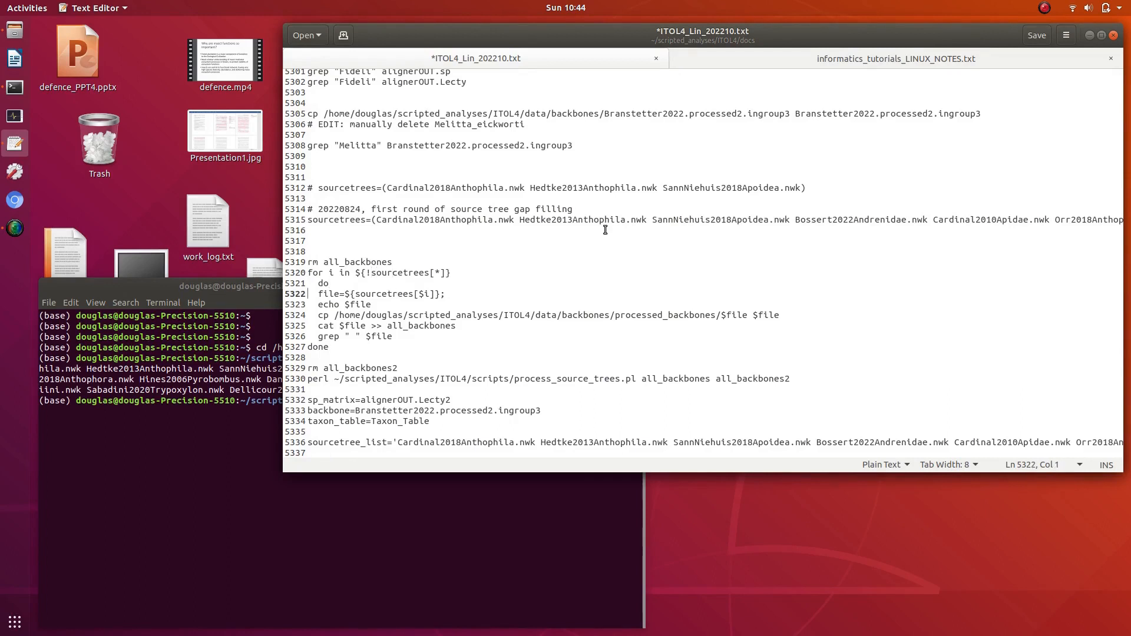
{"action": "left_click", "coordinate": [322, 293]}
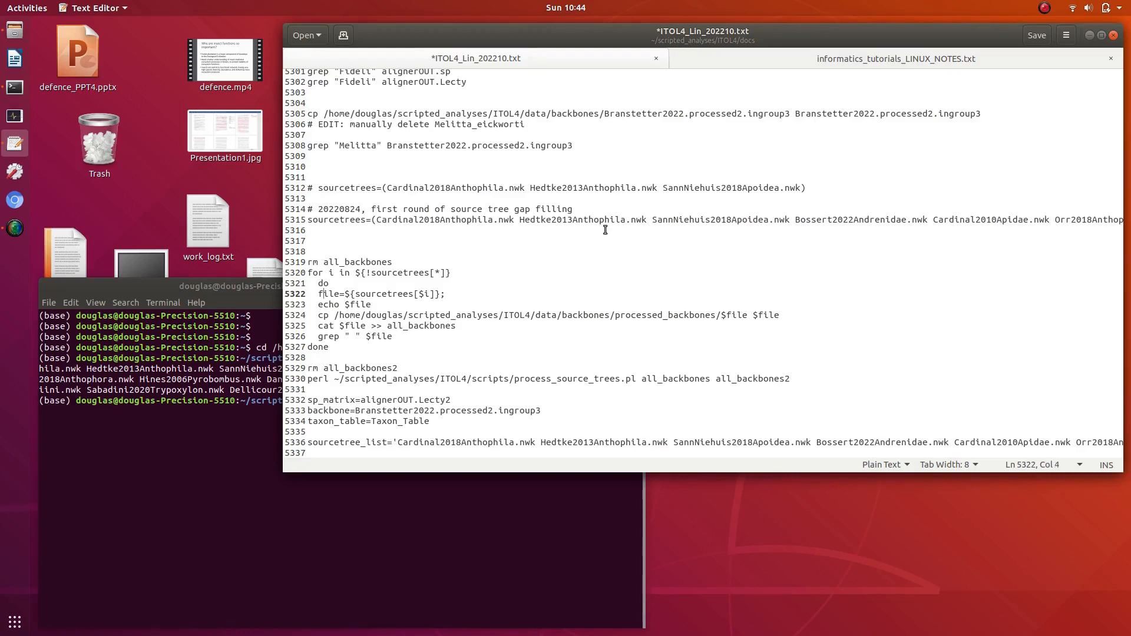
{"action": "key", "text": "Down"}
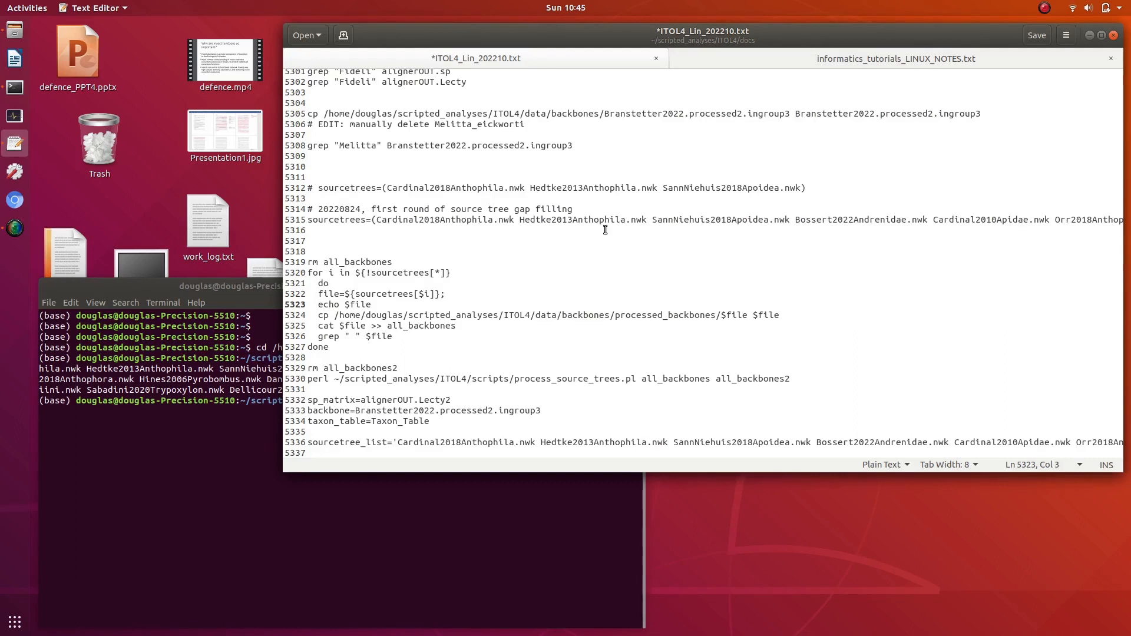
{"action": "left_click", "coordinate": [322, 315]}
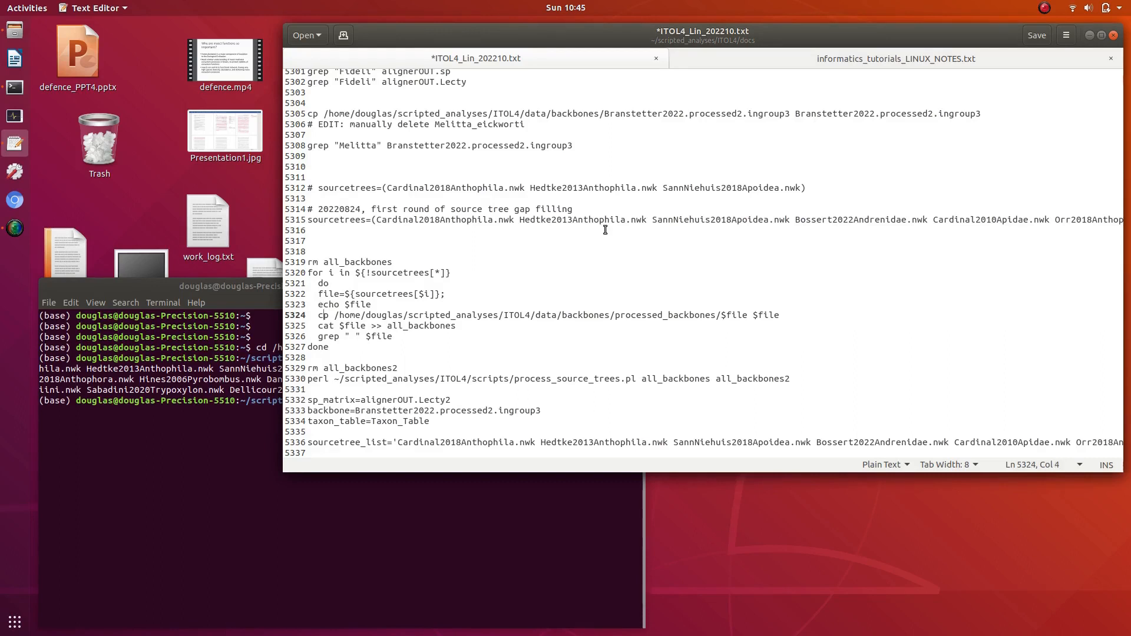
{"action": "left_click", "coordinate": [399, 315]}
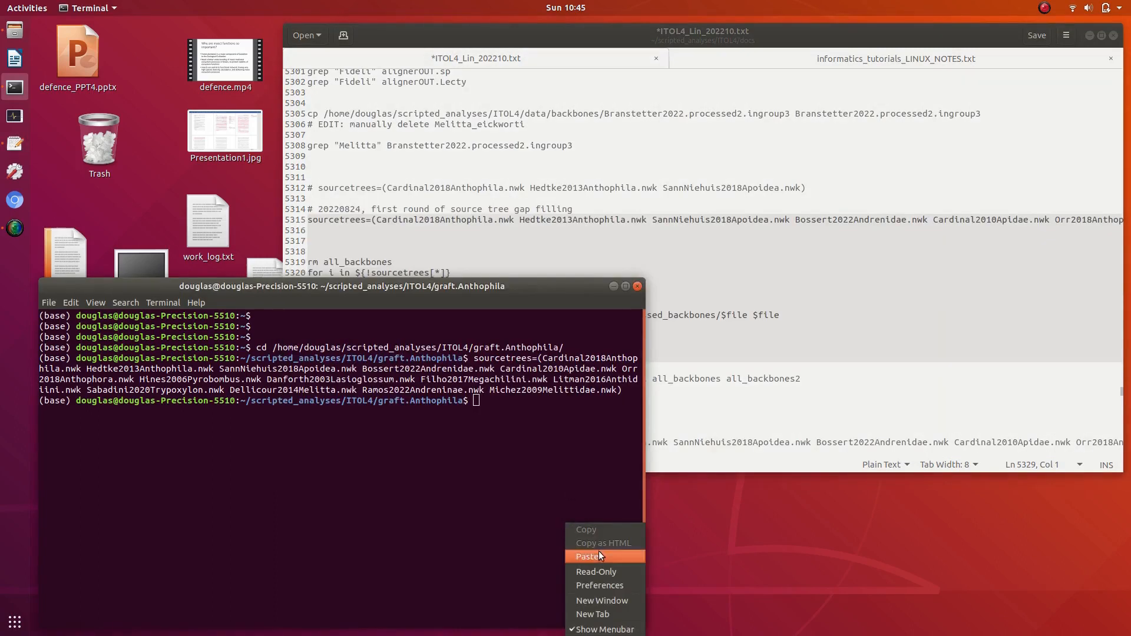
Paste the source-tree copy loop into Terminal and run it
{"action": "left_click", "coordinate": [588, 556]}
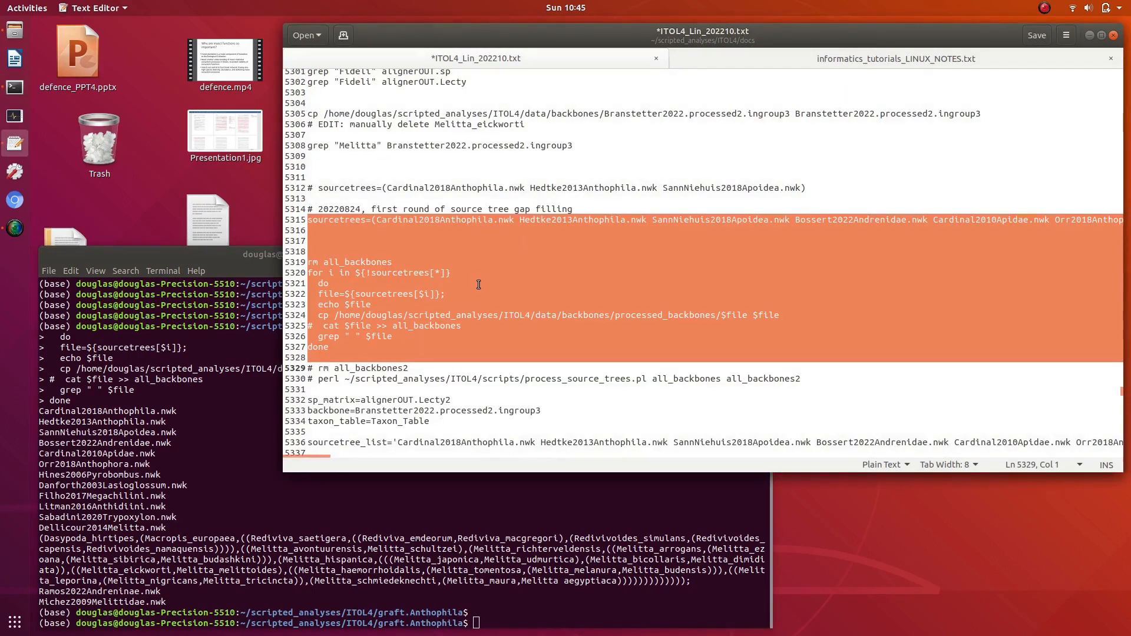
{"action": "mouse_move", "coordinate": [464, 473]}
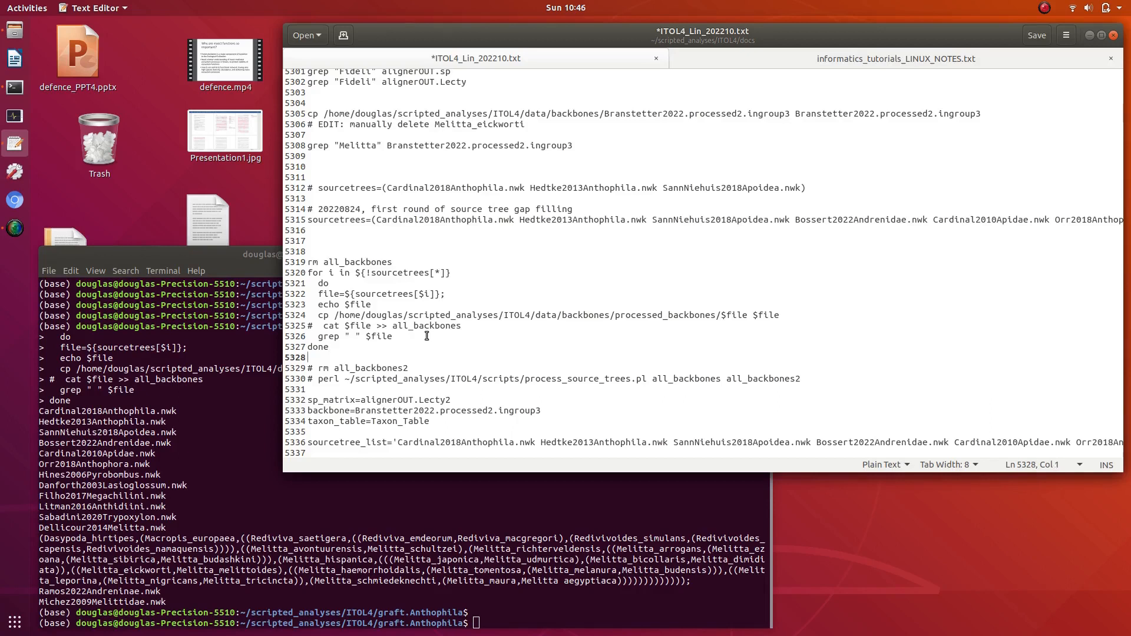
{"action": "left_click", "coordinate": [355, 337]}
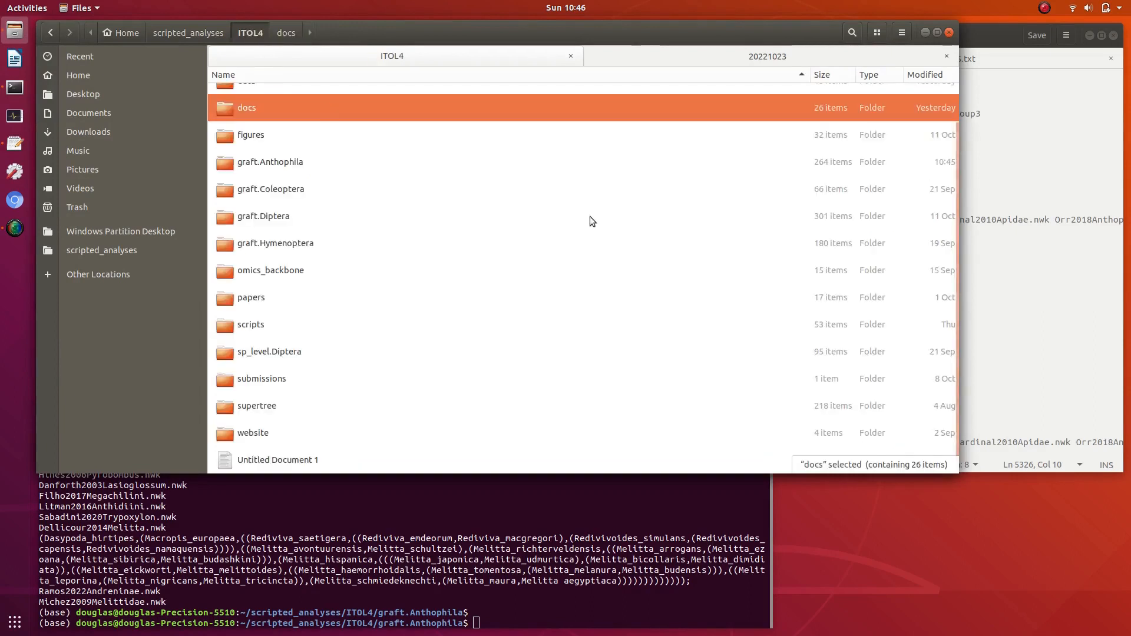
Browse the copied tree files in graft.Anthophila, then open Dellicour2014Melitta from data/backbones
{"action": "double_click", "coordinate": [270, 162]}
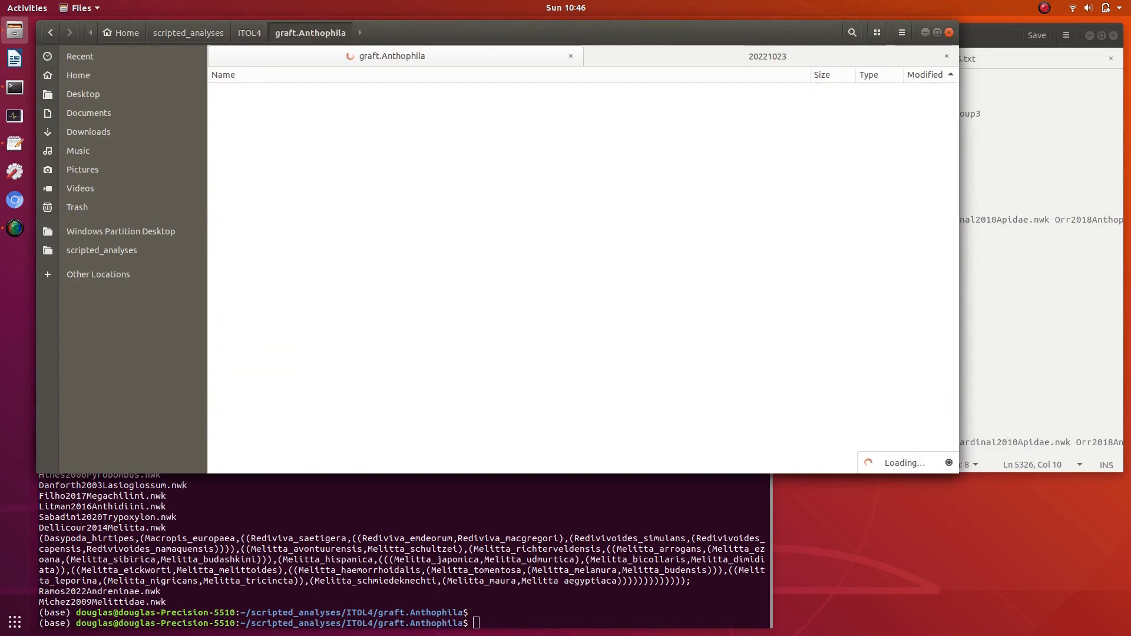
{"action": "left_click", "coordinate": [261, 259]}
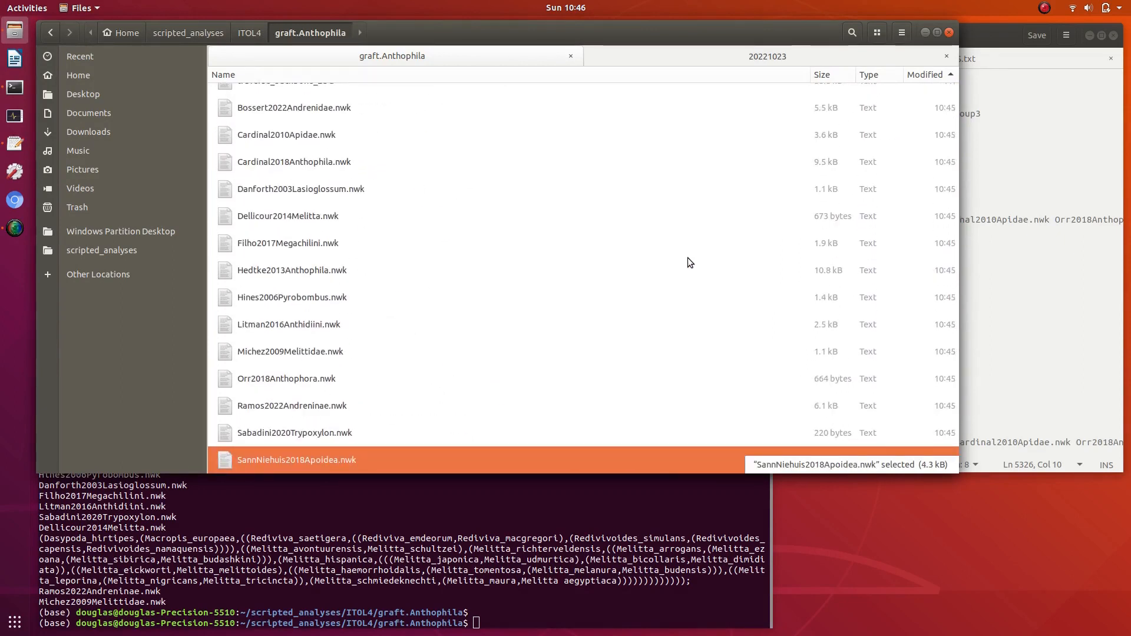
{"action": "left_click", "coordinate": [293, 433]}
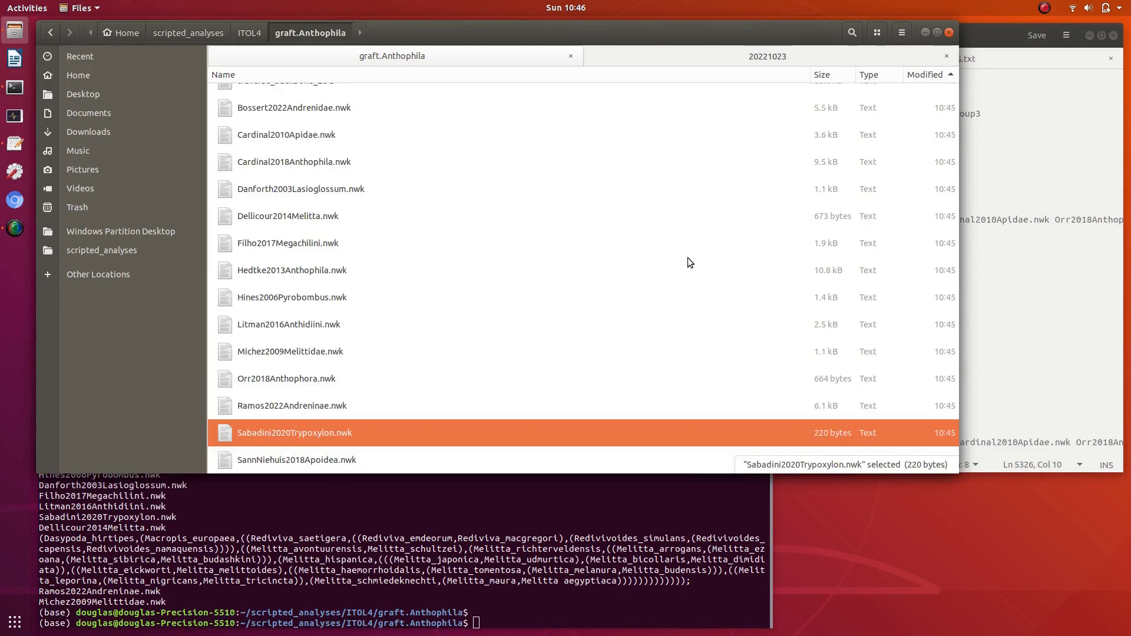
{"action": "left_click", "coordinate": [290, 351]}
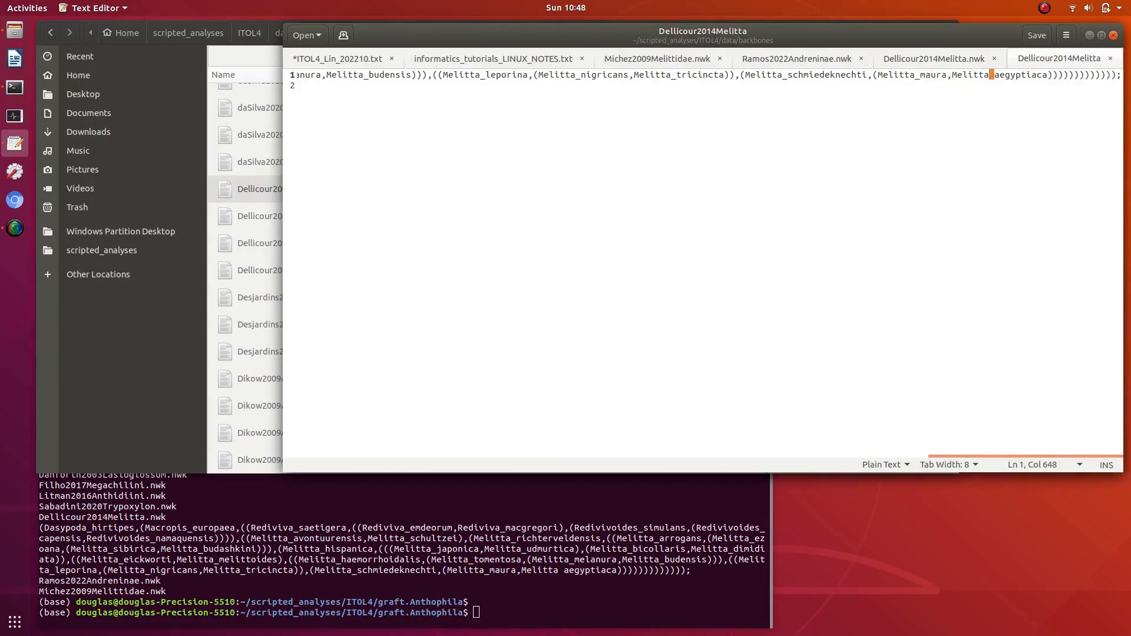
Open the processed Dellicour2014Melitta.nwk and jump to the end of its tree line
{"action": "left_click", "coordinate": [1037, 35]}
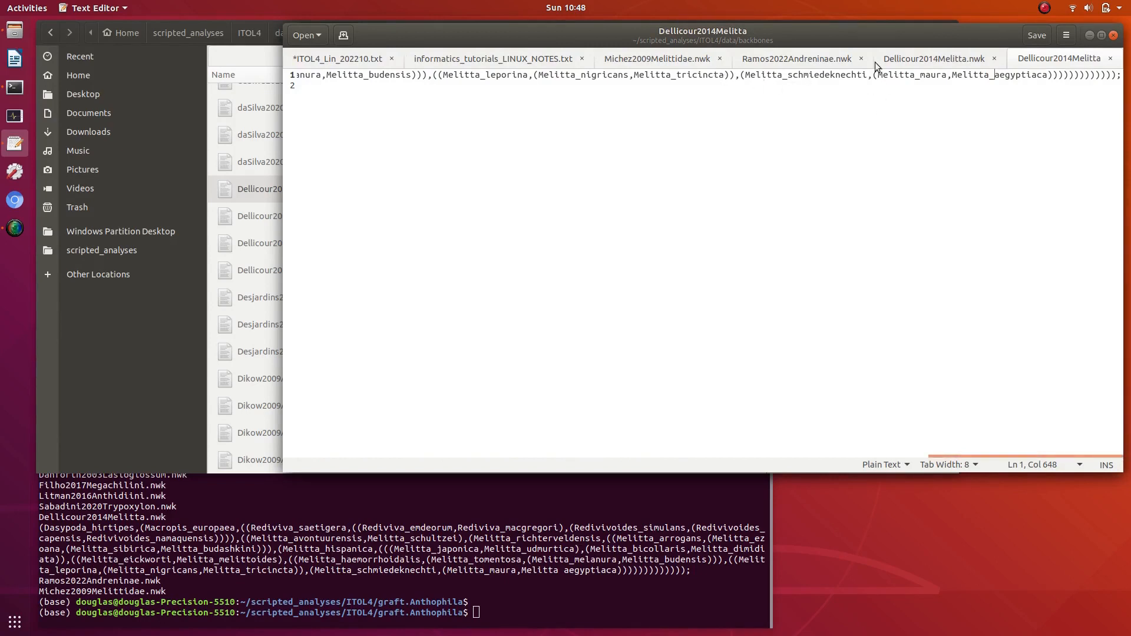
{"action": "mouse_move", "coordinate": [1000, 78]}
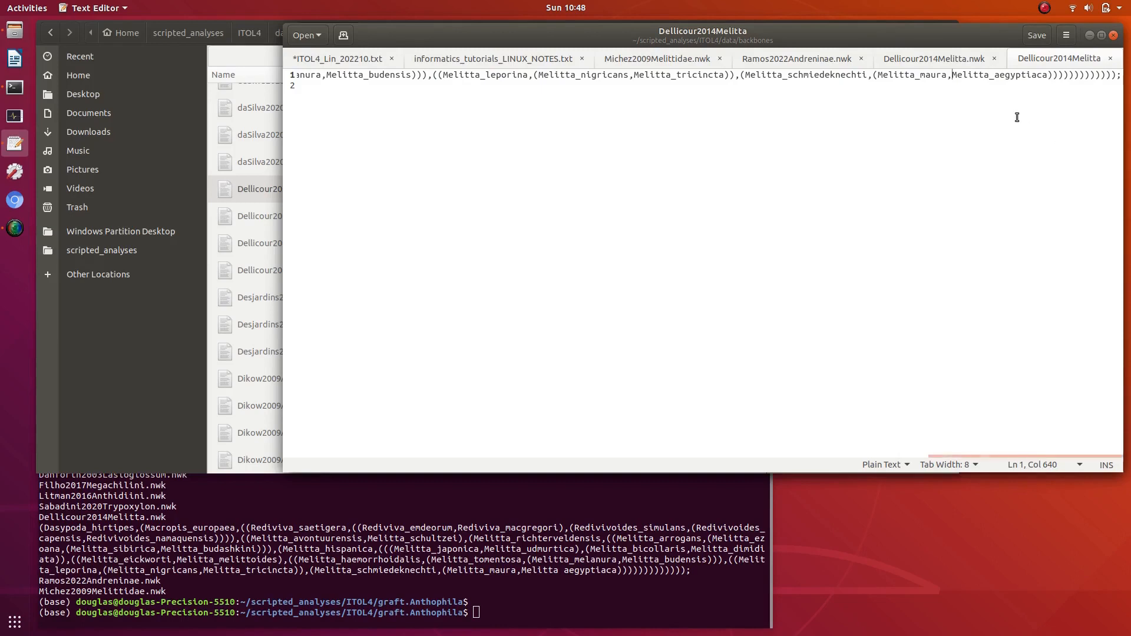
{"action": "mouse_move", "coordinate": [924, 89]}
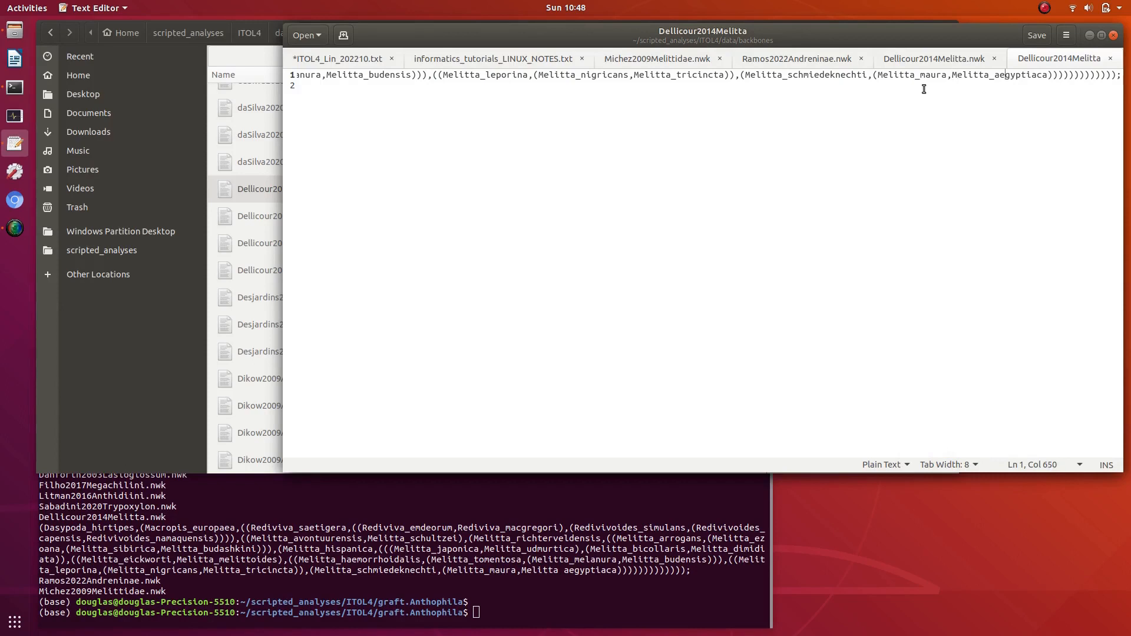
{"action": "mouse_move", "coordinate": [709, 183]}
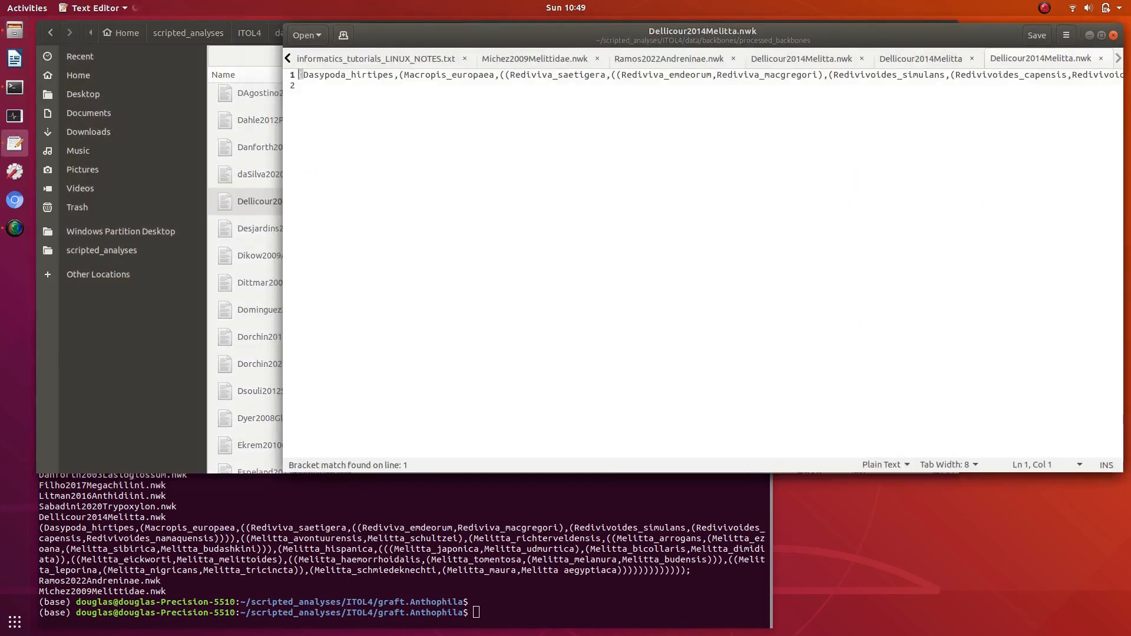
{"action": "key", "text": "ctrl+f"}
{"action": "type", "text": "_"}
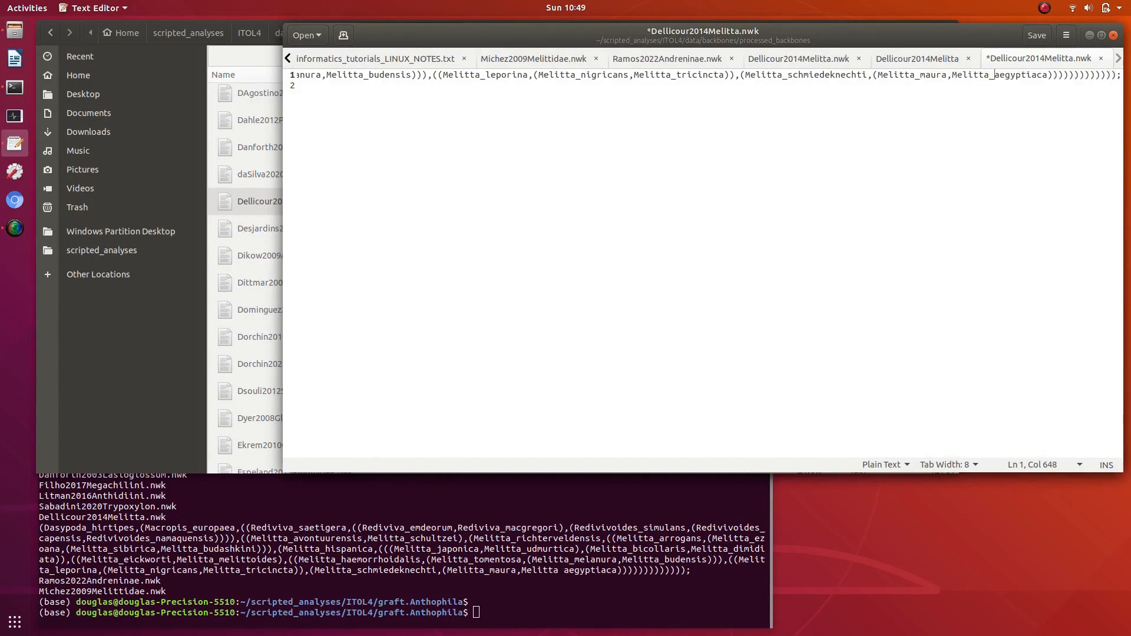
Bring Terminal forward to rerun the processed_backbones copy loop
{"action": "left_click", "coordinate": [1038, 35]}
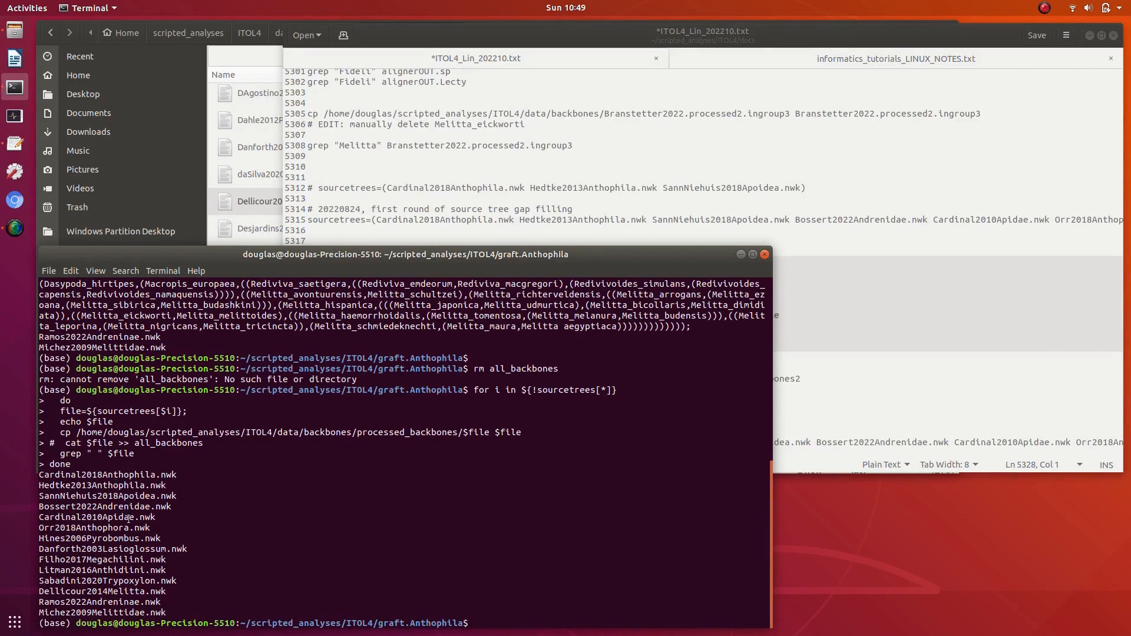
{"action": "mouse_move", "coordinate": [135, 560]}
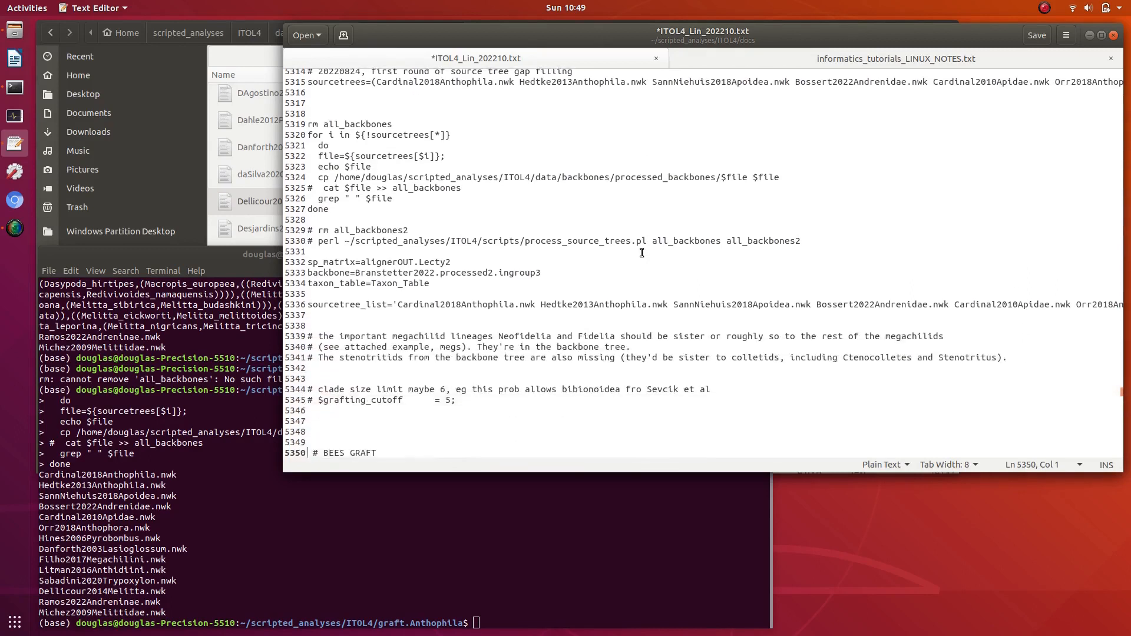
Copy the sp_matrix, backbone, taxon_table and sourcetree_list assignment lines from the notes
{"action": "left_click", "coordinate": [329, 145]}
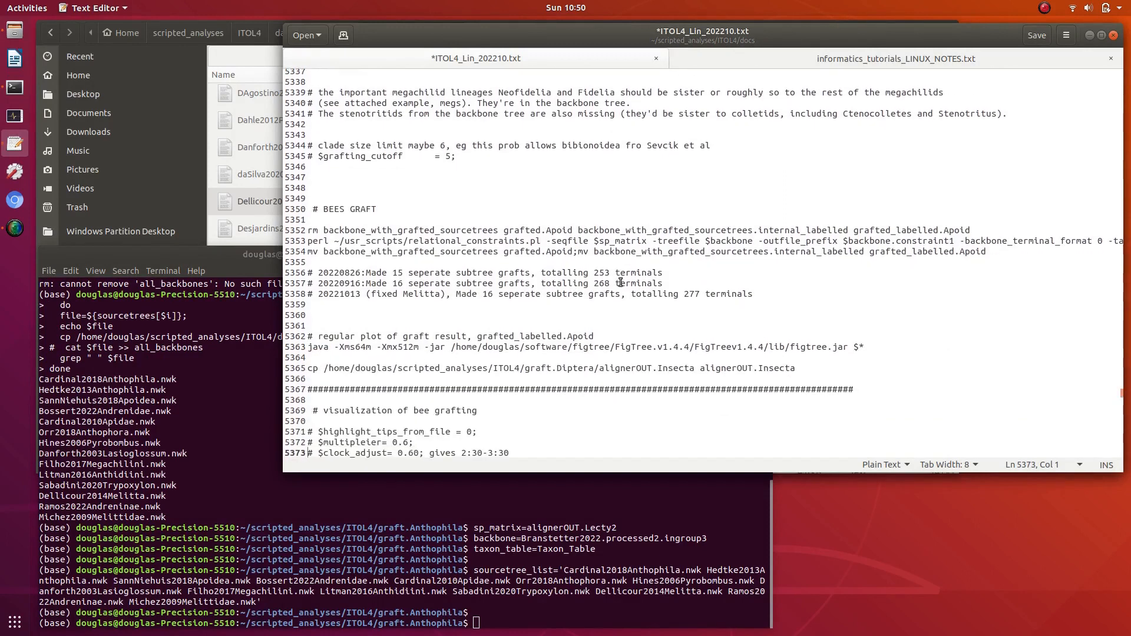
Select the rm, perl and mv BEES GRAFT commands to run the Branstetter2022 graft
{"action": "left_click", "coordinate": [597, 219]}
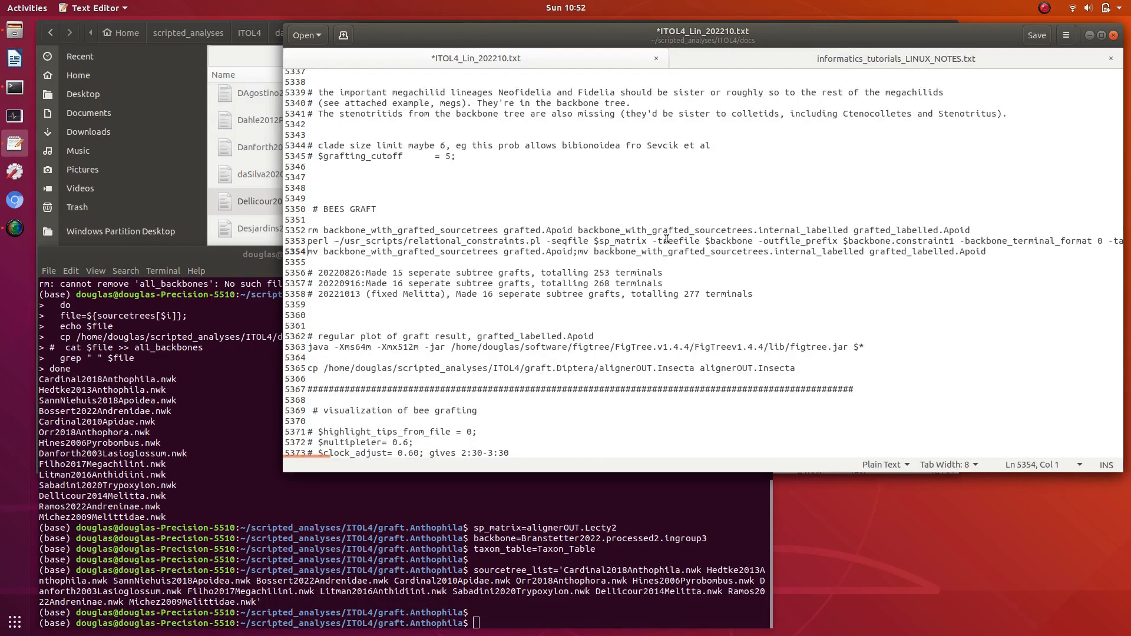
{"action": "left_click_drag", "start_coordinate": [307, 231], "coordinate": [971, 241]}
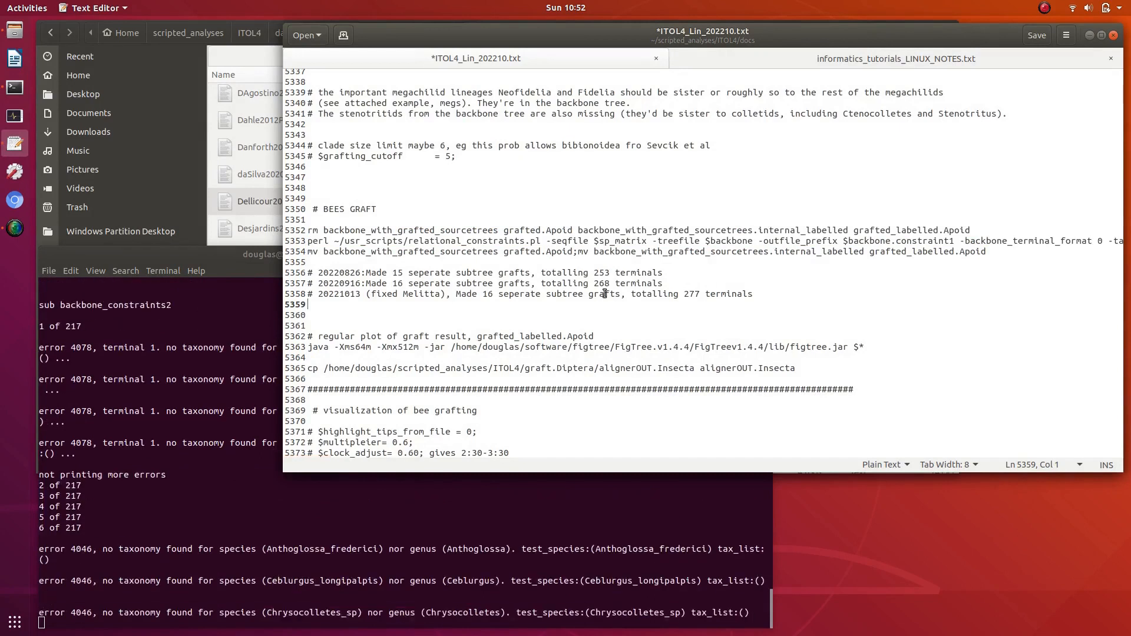
Log '# 20221023 (2 sourcetrees added): Made 18 seperate subtree grafts, totalling 295 terminals'
{"action": "type", "text": "# 2022"}
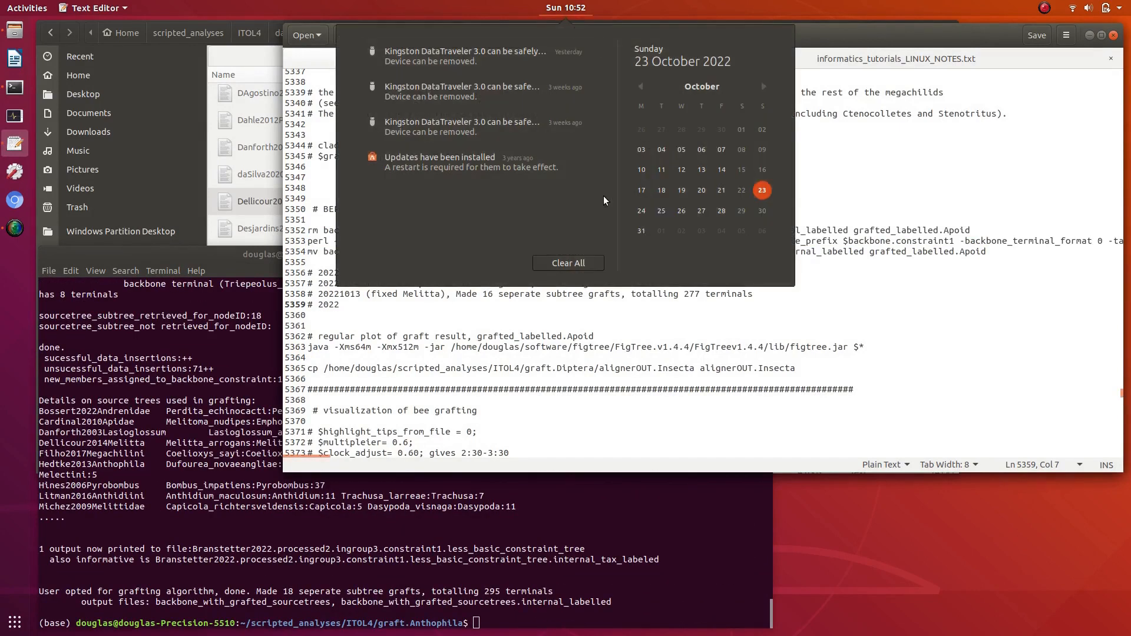
{"action": "type", "text": "10"}
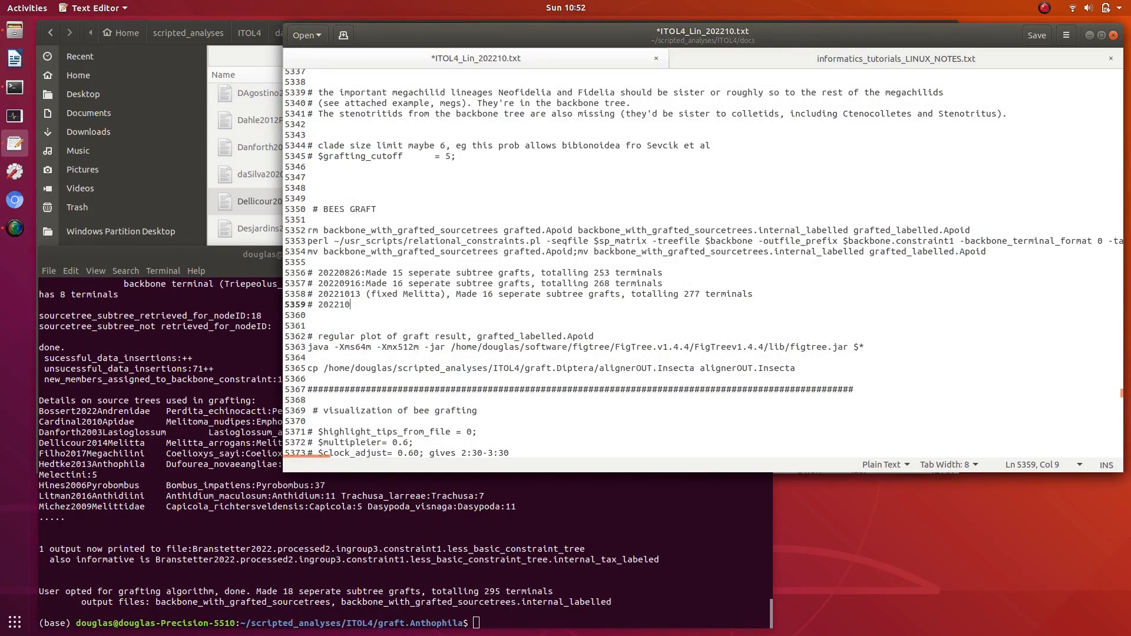
{"action": "type", "text": "23"}
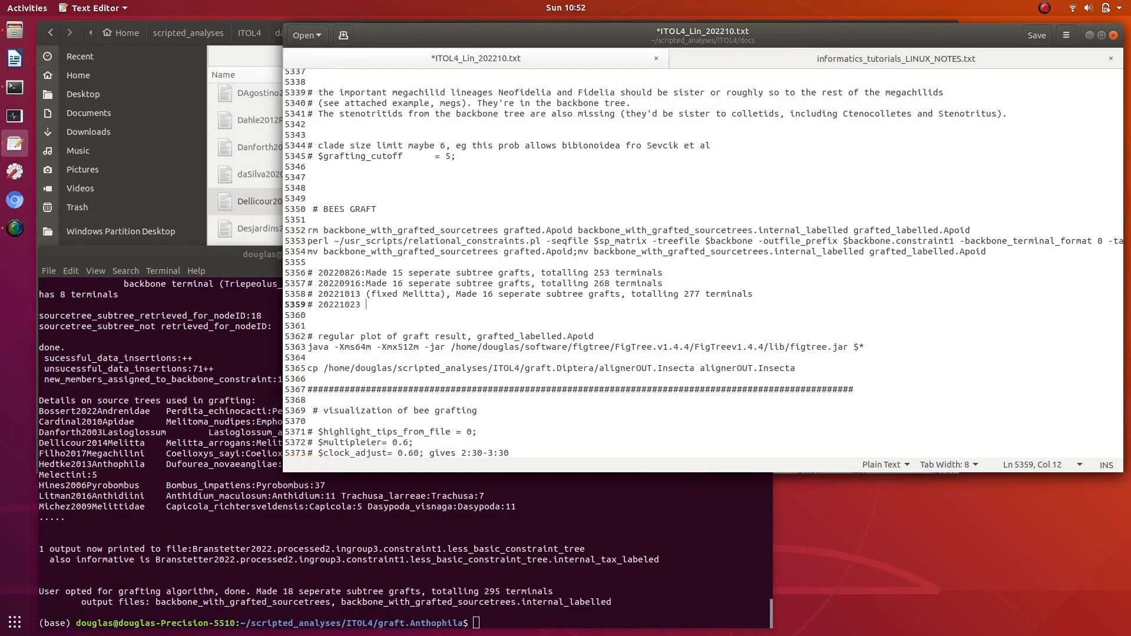
{"action": "type", "text": "(2 sour)"}
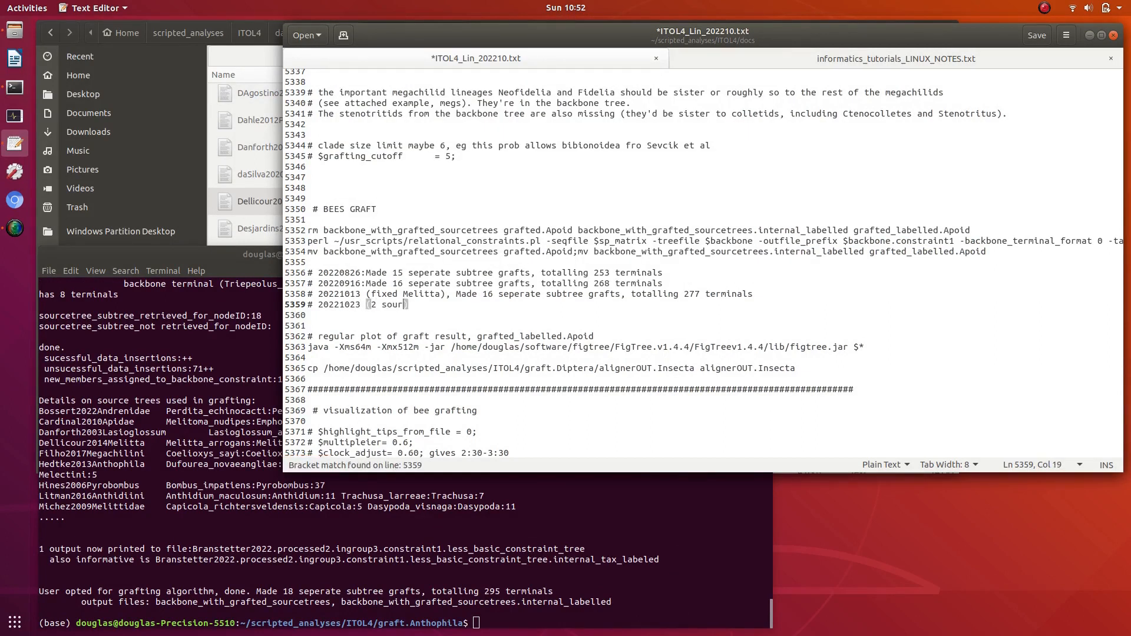
{"action": "type", "text": "cetrees"}
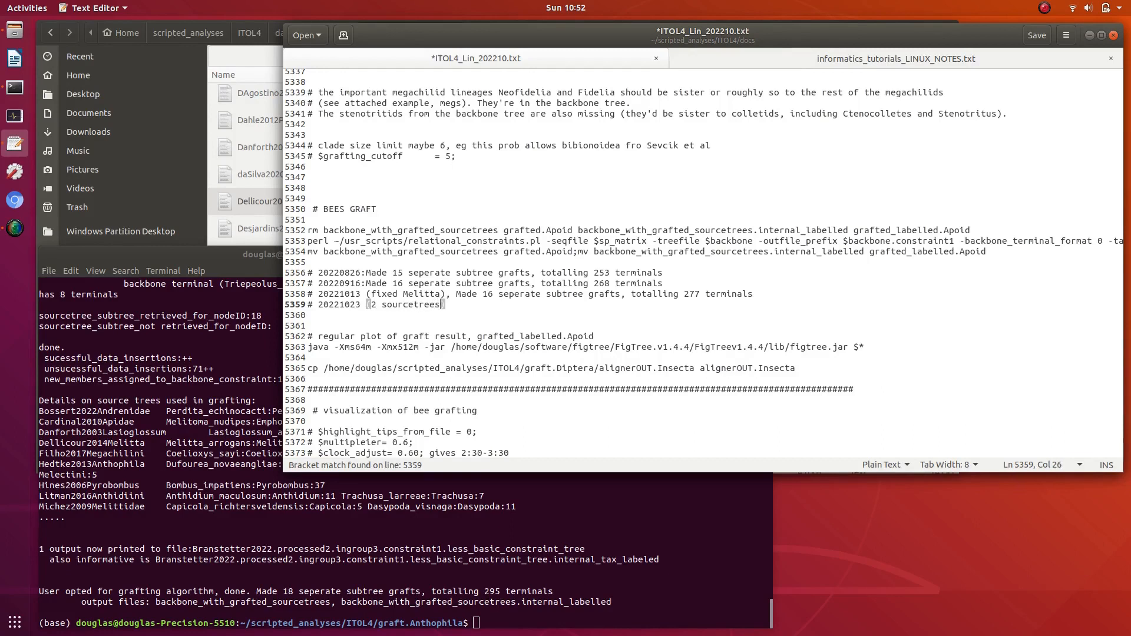
{"action": "type", "text": "added"}
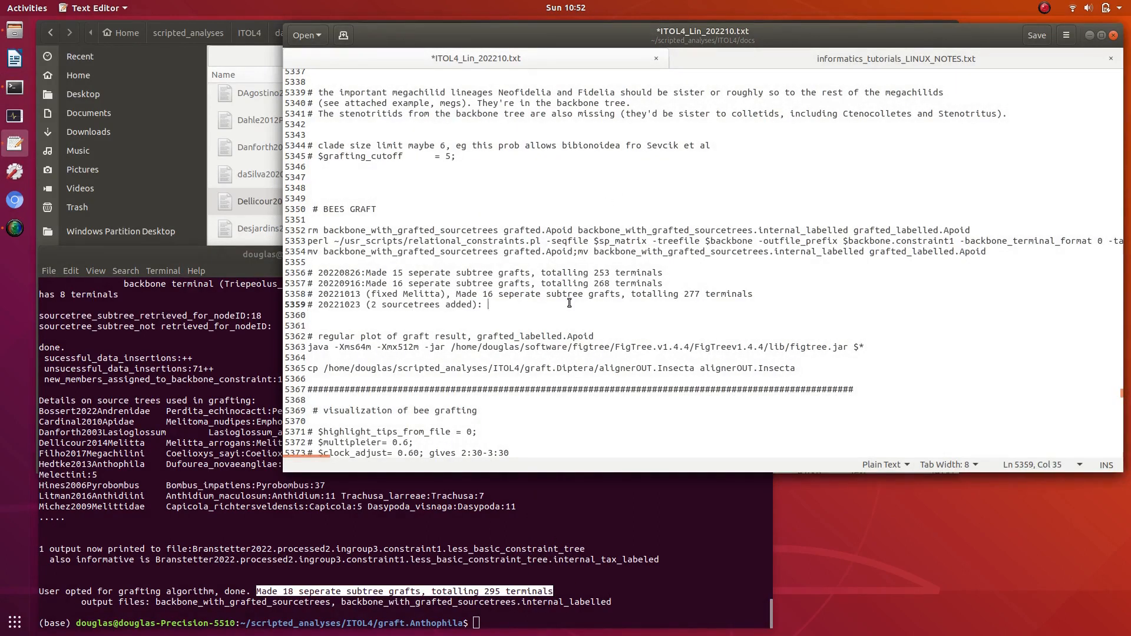
{"action": "type", "text": "Made 18 seperate subtree grafts, totalling 295 terminals"}
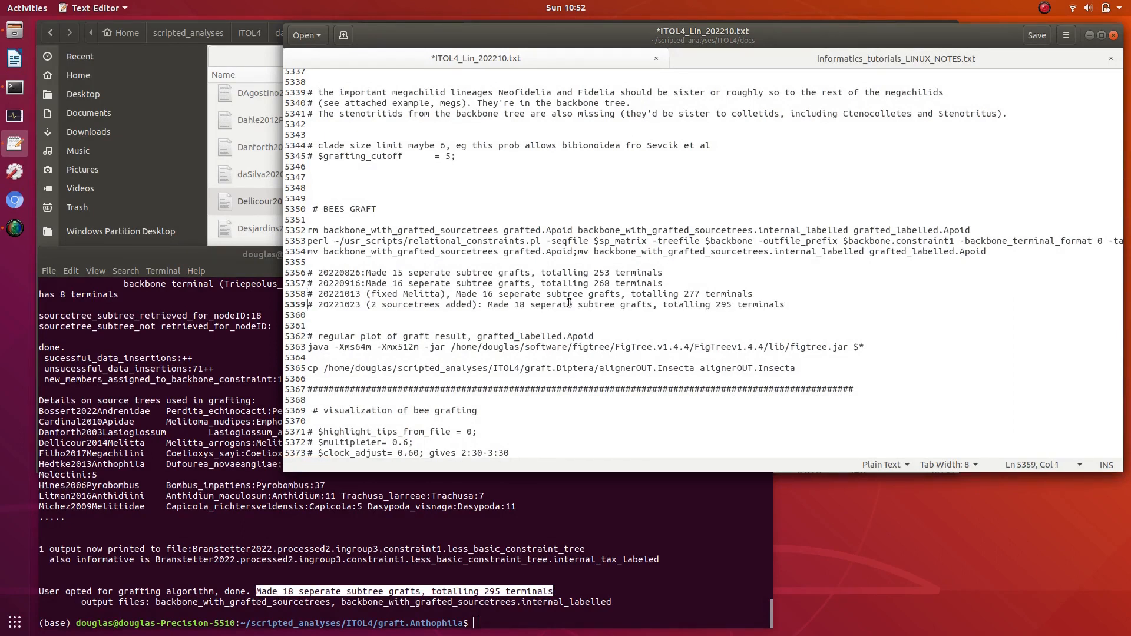
{"action": "left_click", "coordinate": [526, 304]}
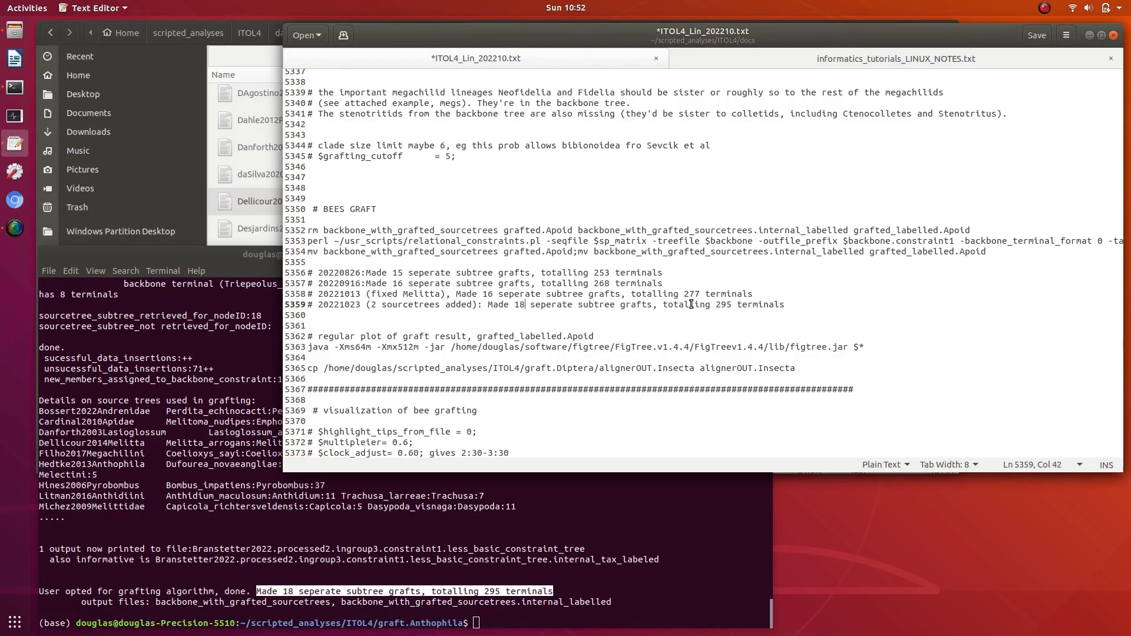
{"action": "left_click", "coordinate": [482, 304]}
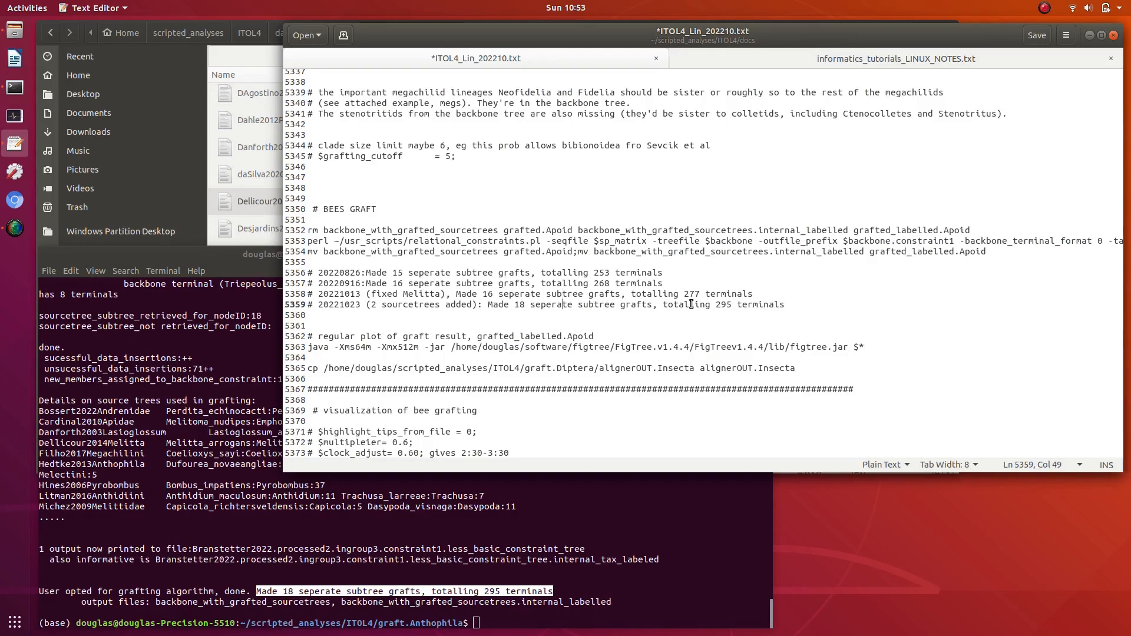
{"action": "left_click", "coordinate": [515, 304]}
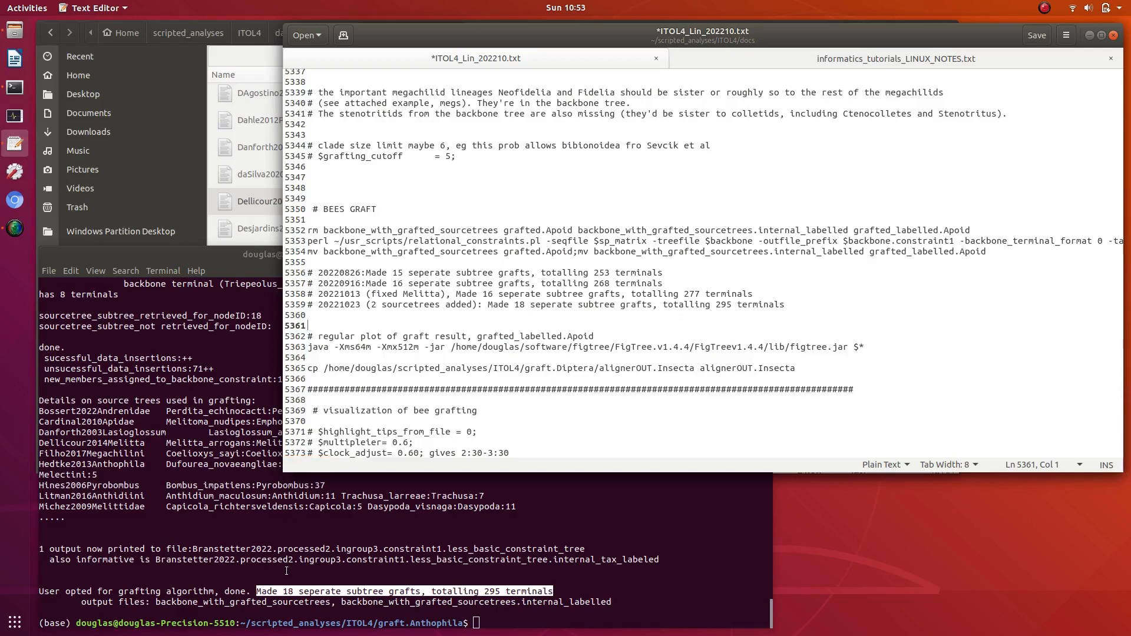
Open the graft.Anthophila folder from the ITOL4 project folder in Files
{"action": "left_click", "coordinate": [287, 200]}
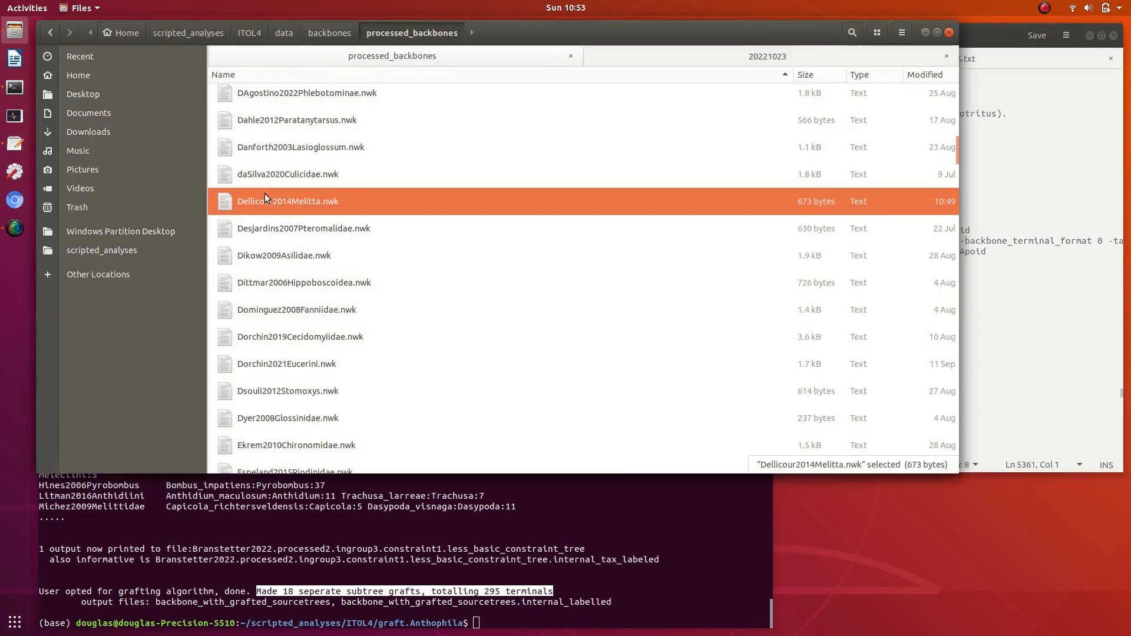
{"action": "left_click", "coordinate": [249, 33]}
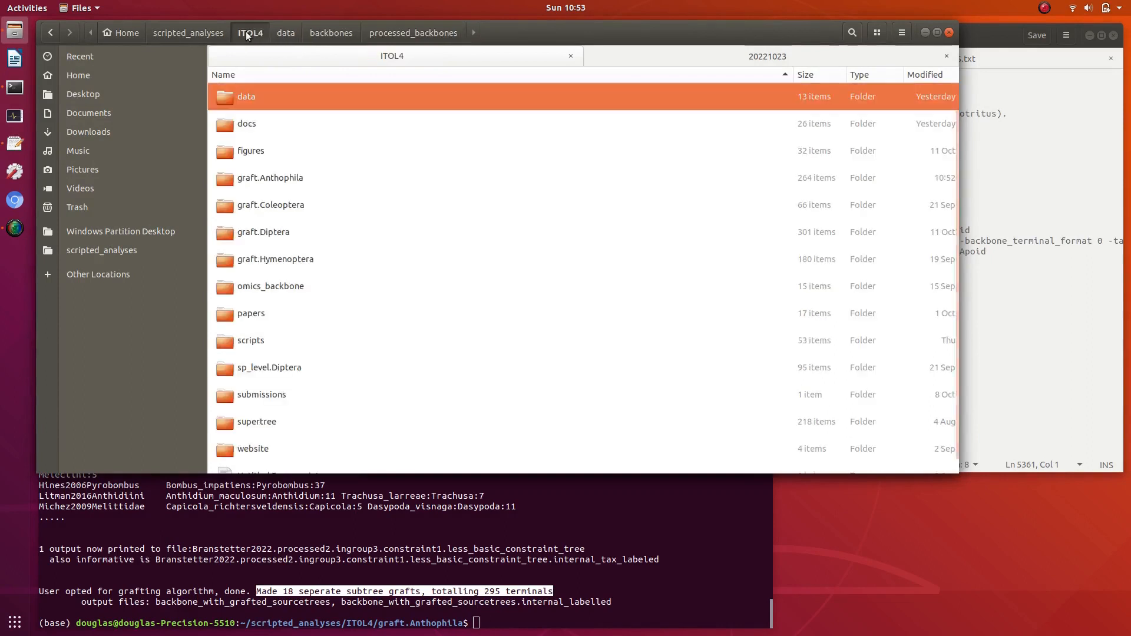
{"action": "left_click", "coordinate": [270, 177]}
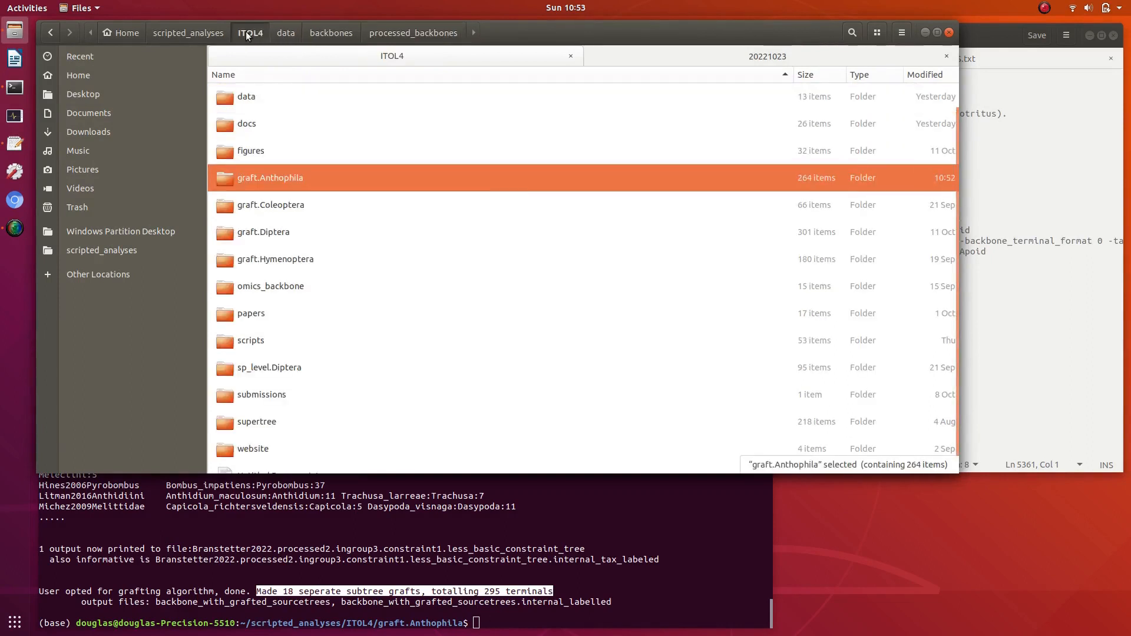
{"action": "double_click", "coordinate": [269, 177]}
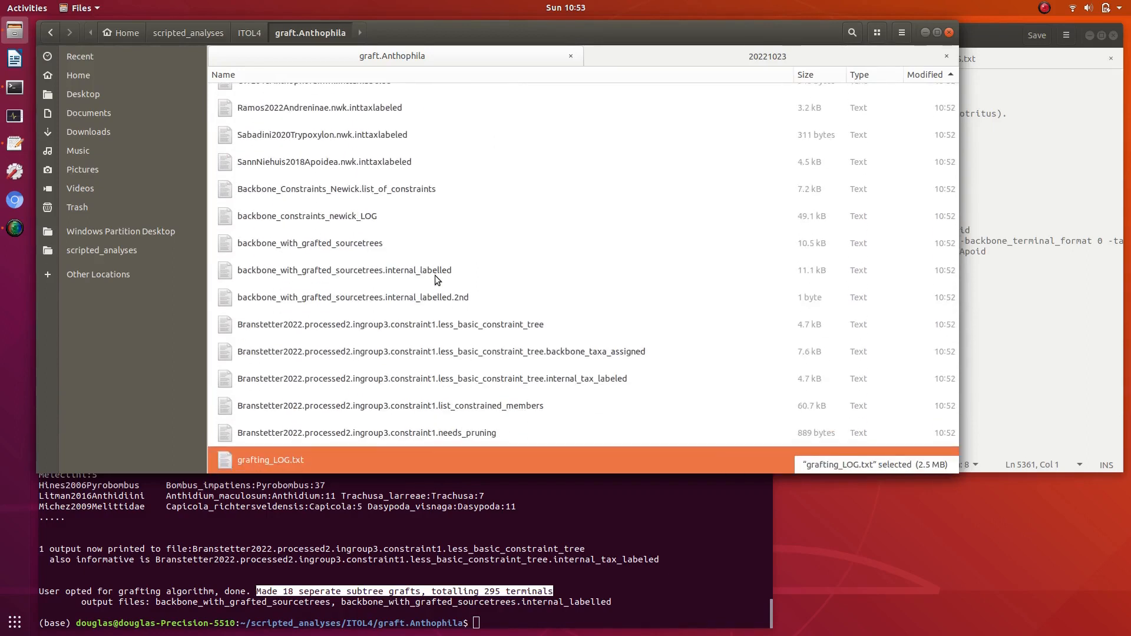
Look over the labelled grafted tree, source trees, constraints list and pruning-list files
{"action": "left_click", "coordinate": [366, 433]}
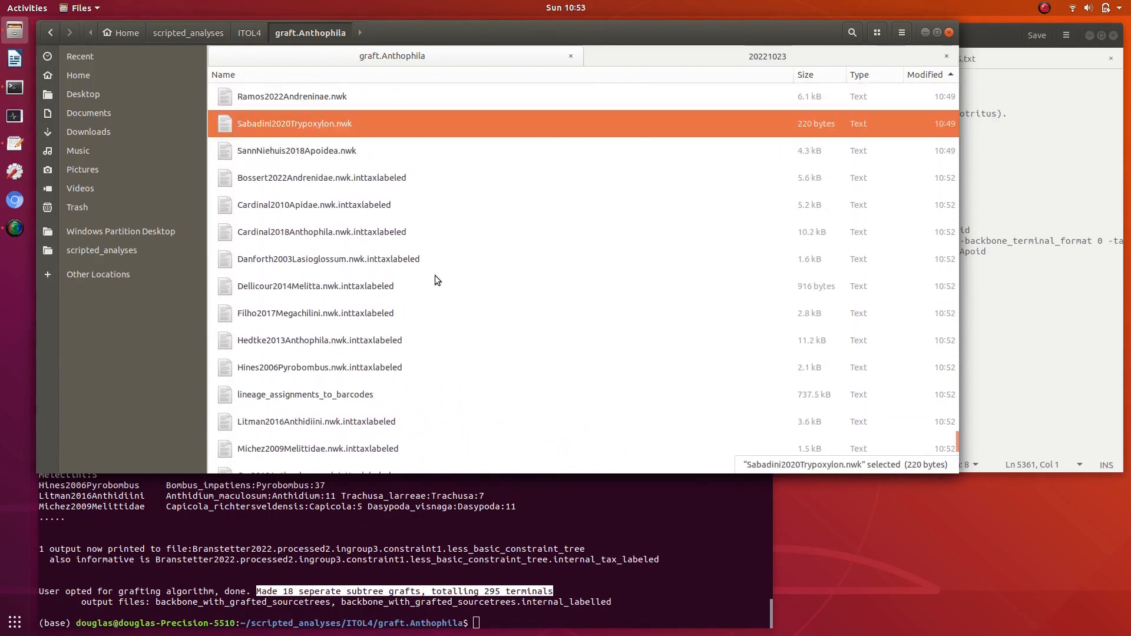
{"action": "left_click", "coordinate": [321, 177]}
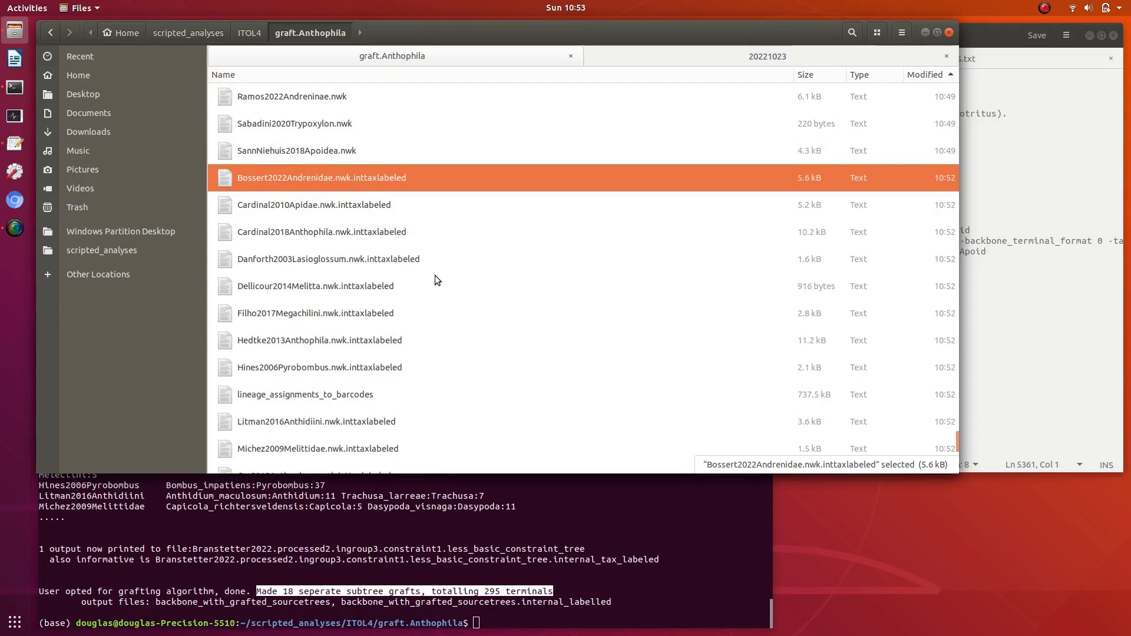
{"action": "scroll", "scroll_direction": "down", "scroll_amount": 3}
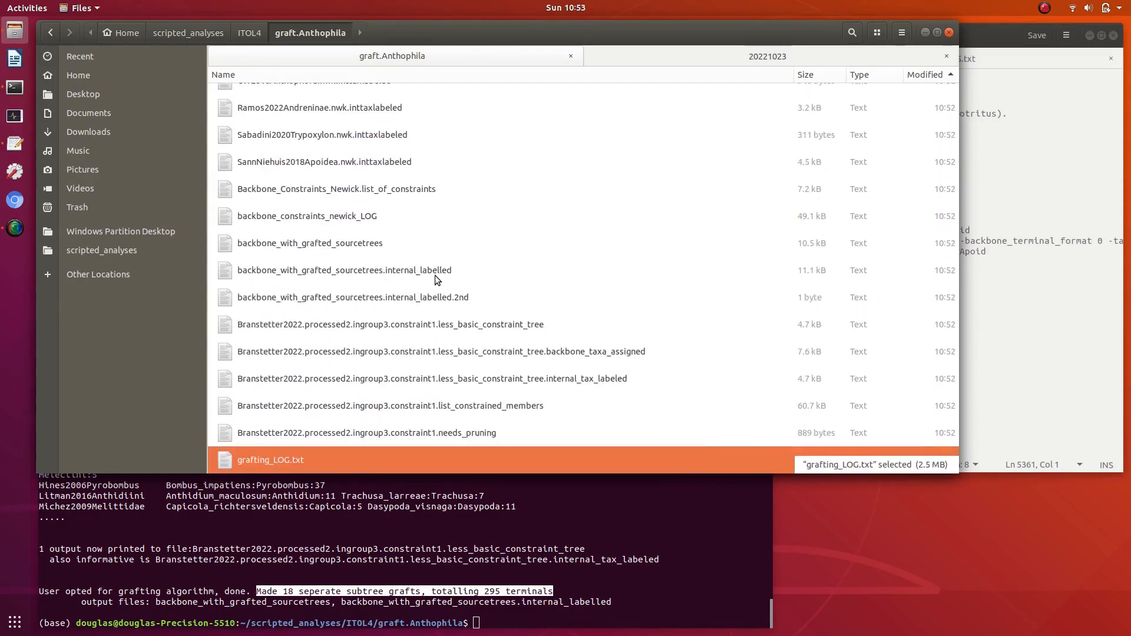
{"action": "left_click", "coordinate": [344, 270]}
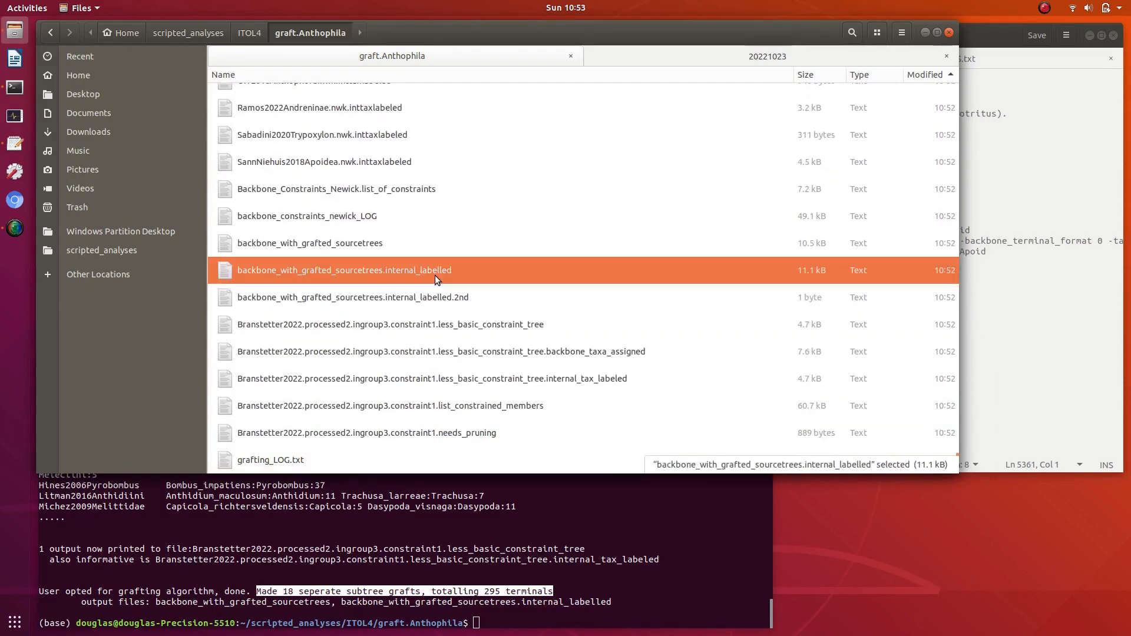
{"action": "left_click", "coordinate": [309, 242]}
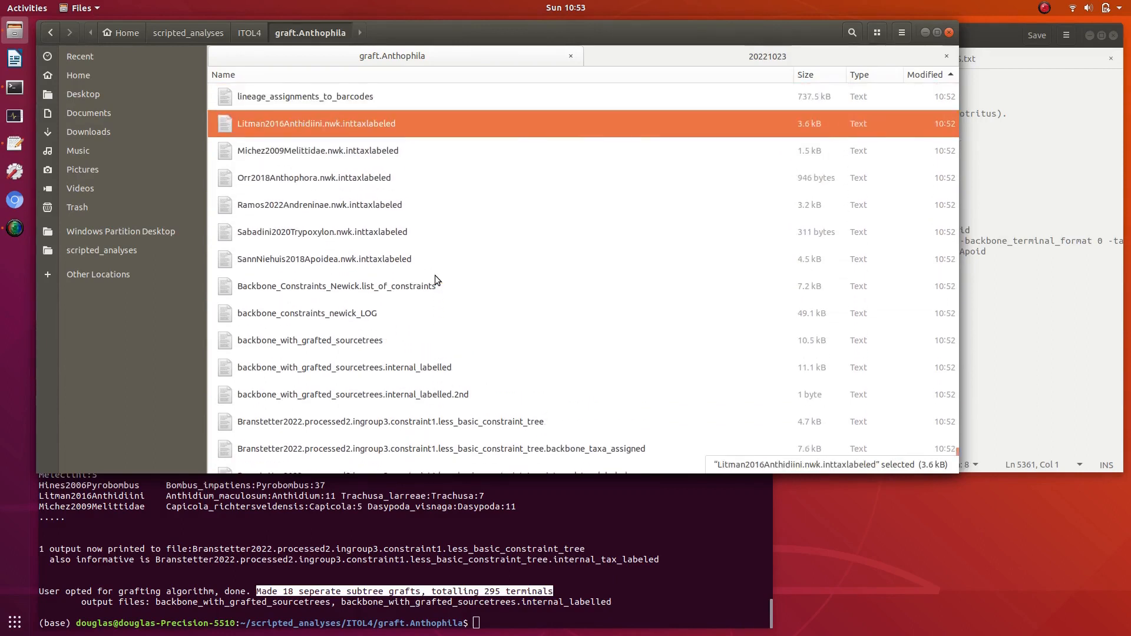
{"action": "left_click", "coordinate": [337, 285]}
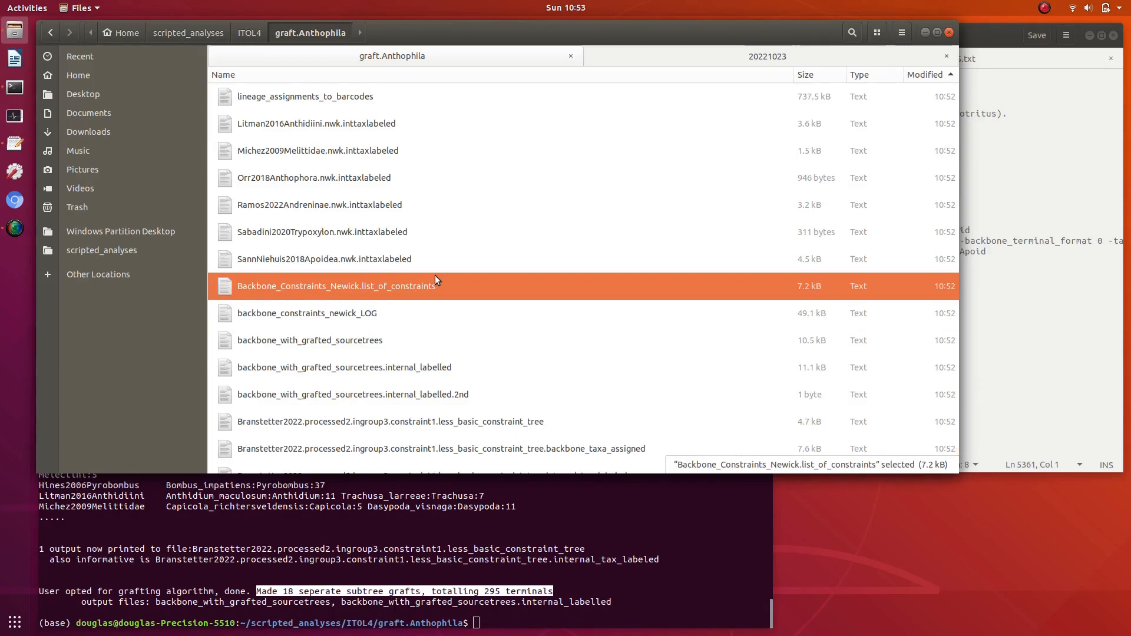
{"action": "scroll", "scroll_direction": "down", "scroll_amount": 3}
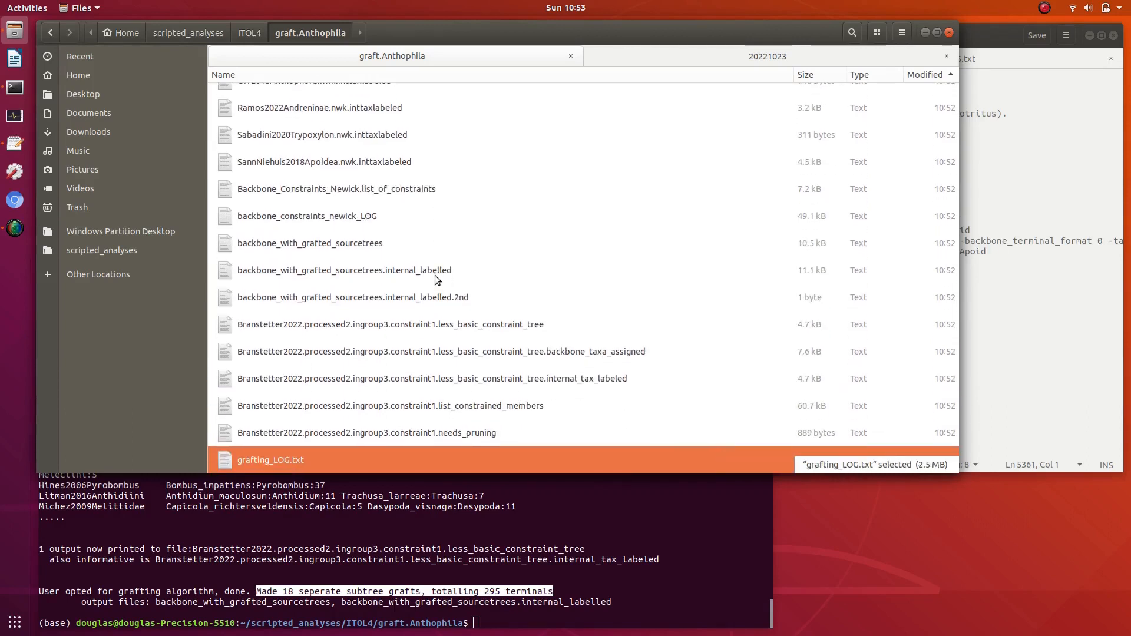
{"action": "left_click", "coordinate": [366, 433]}
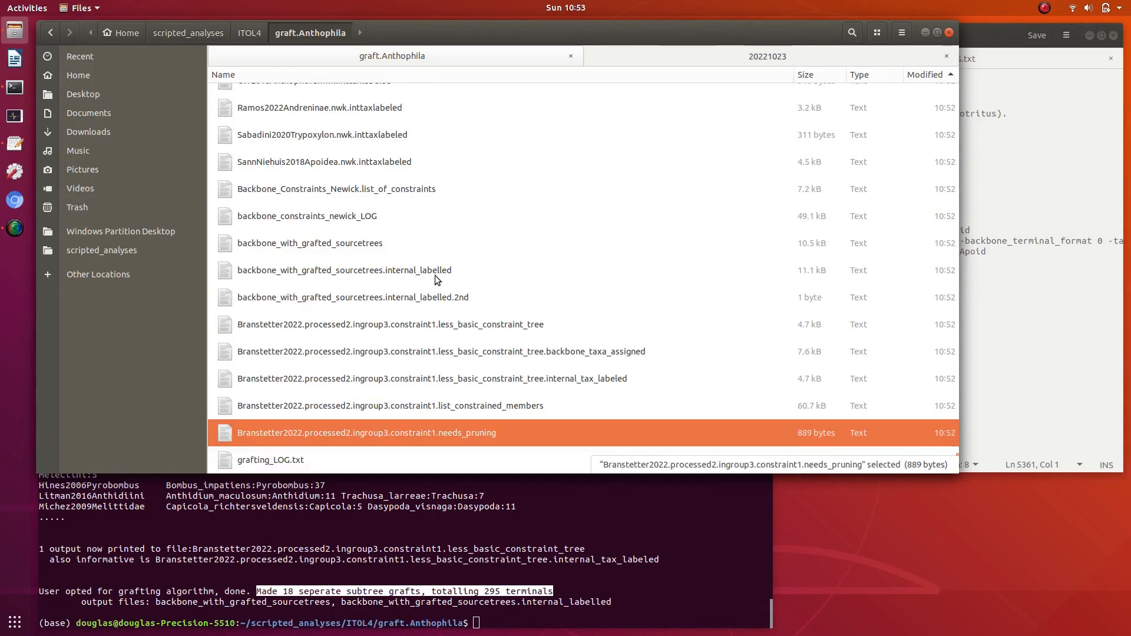
{"action": "left_click", "coordinate": [323, 161]}
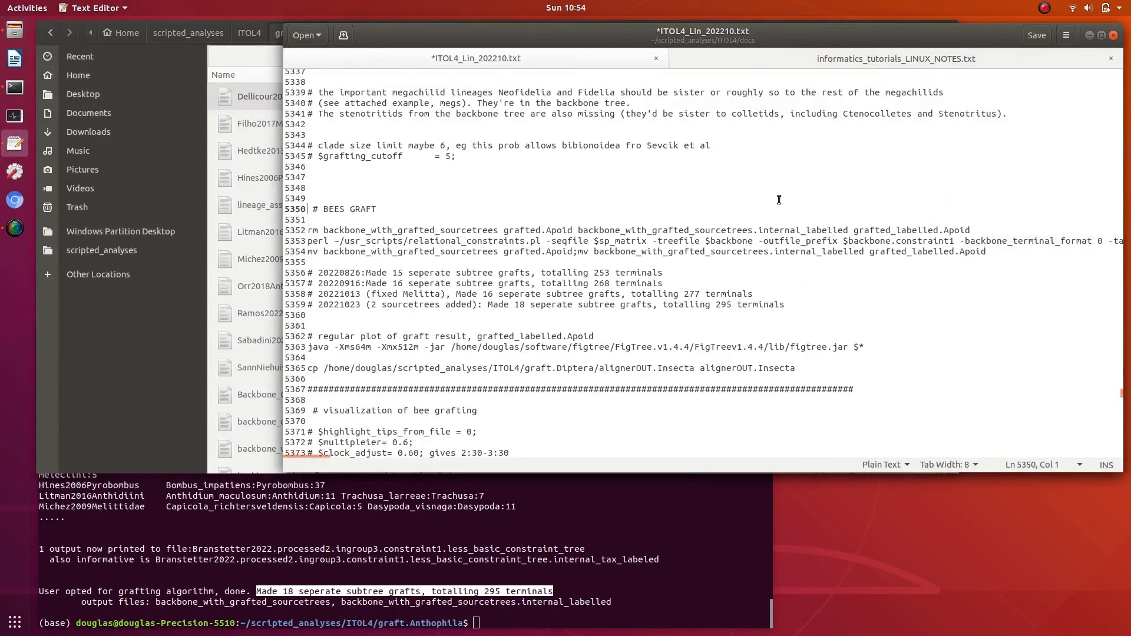
Double-click grafted_labelled.Apoid in the process_newick.pl command to highlight its occurrences
{"action": "scroll", "scroll_direction": "down", "scroll_amount": 3}
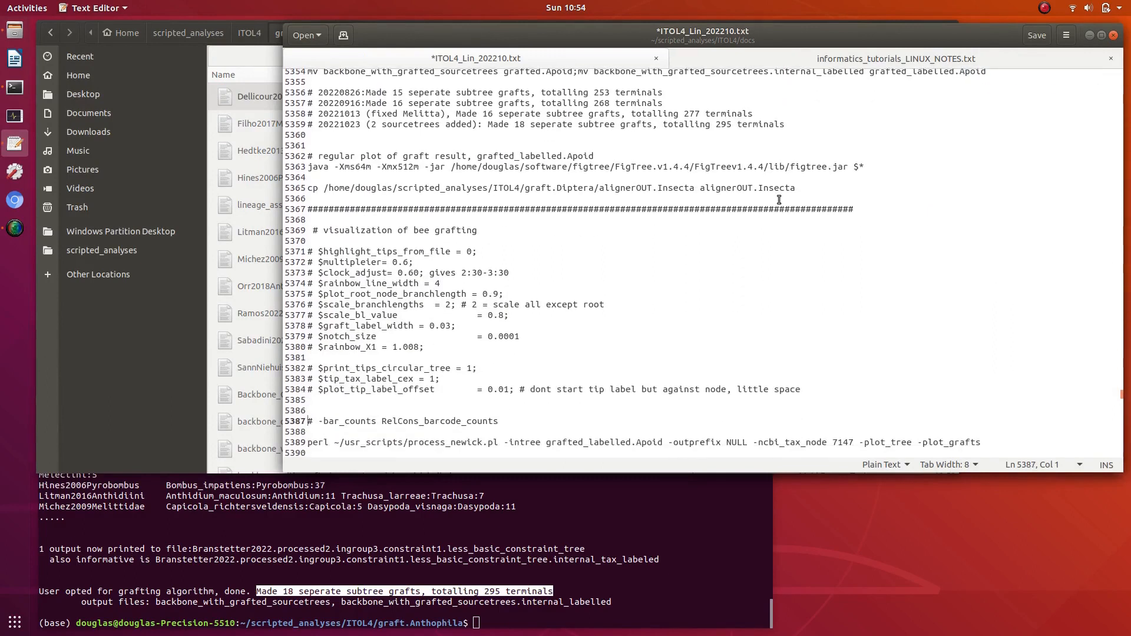
{"action": "scroll", "scroll_direction": "down", "scroll_amount": 3}
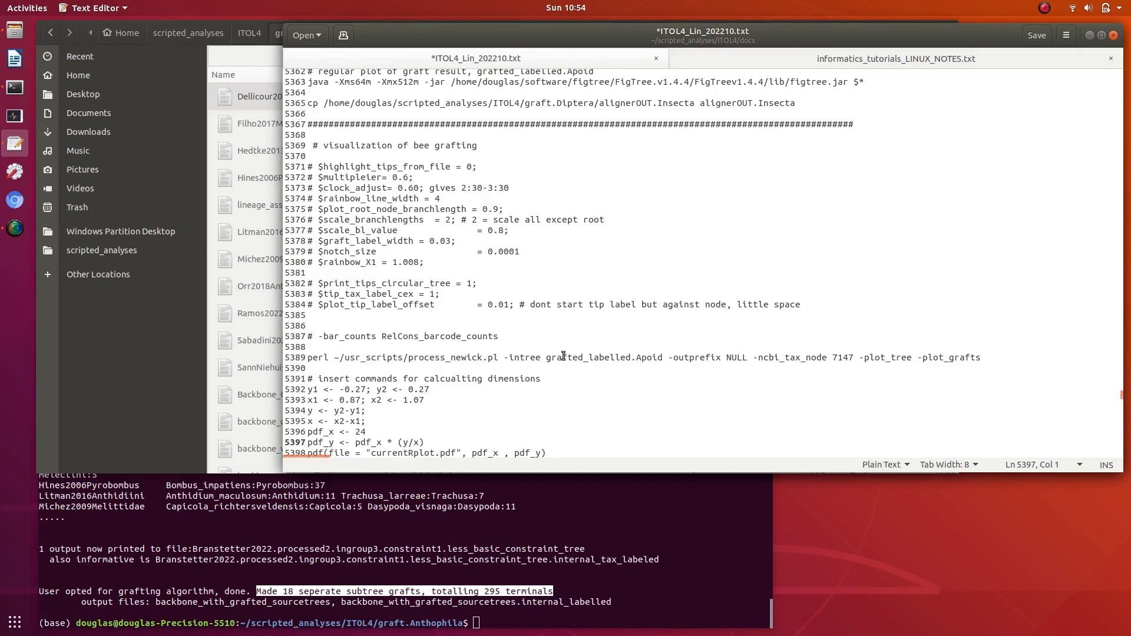
{"action": "left_click", "coordinate": [547, 357]}
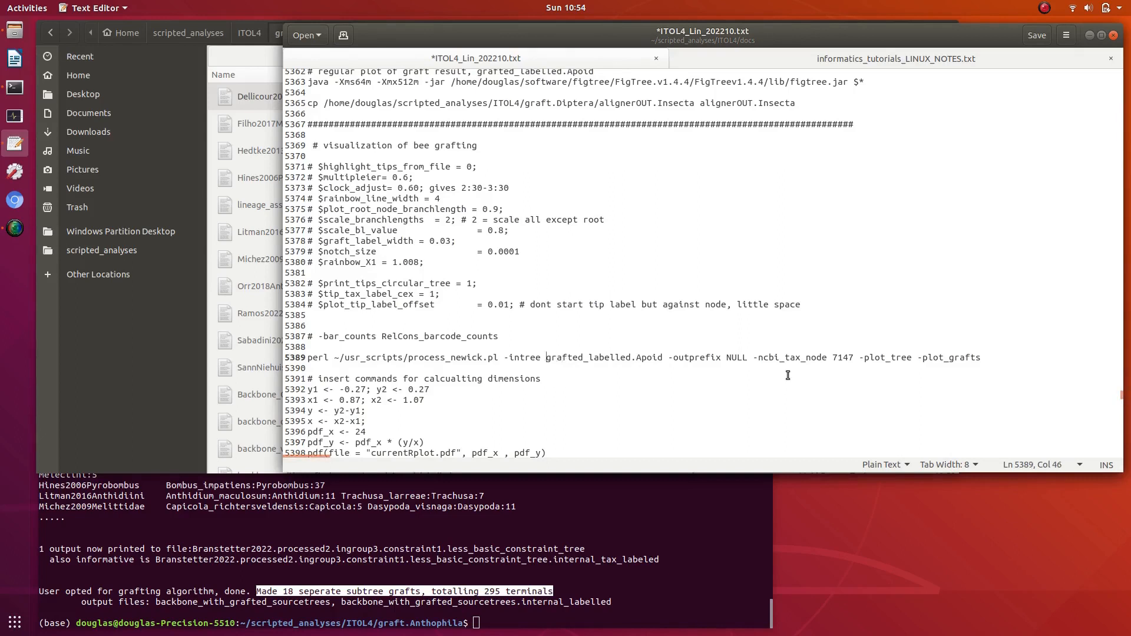
{"action": "double_click", "coordinate": [604, 357]}
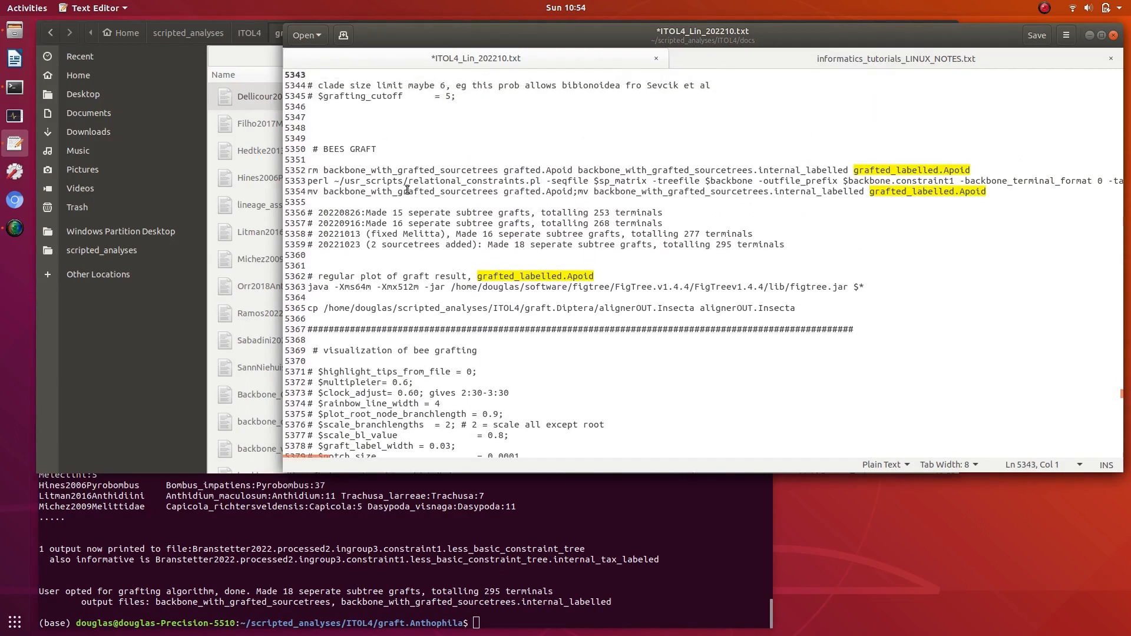
Append .202210 to grafted.Apoid and grafted_labelled.Apoid in the line 5354 rename command
{"action": "left_click", "coordinate": [997, 192]}
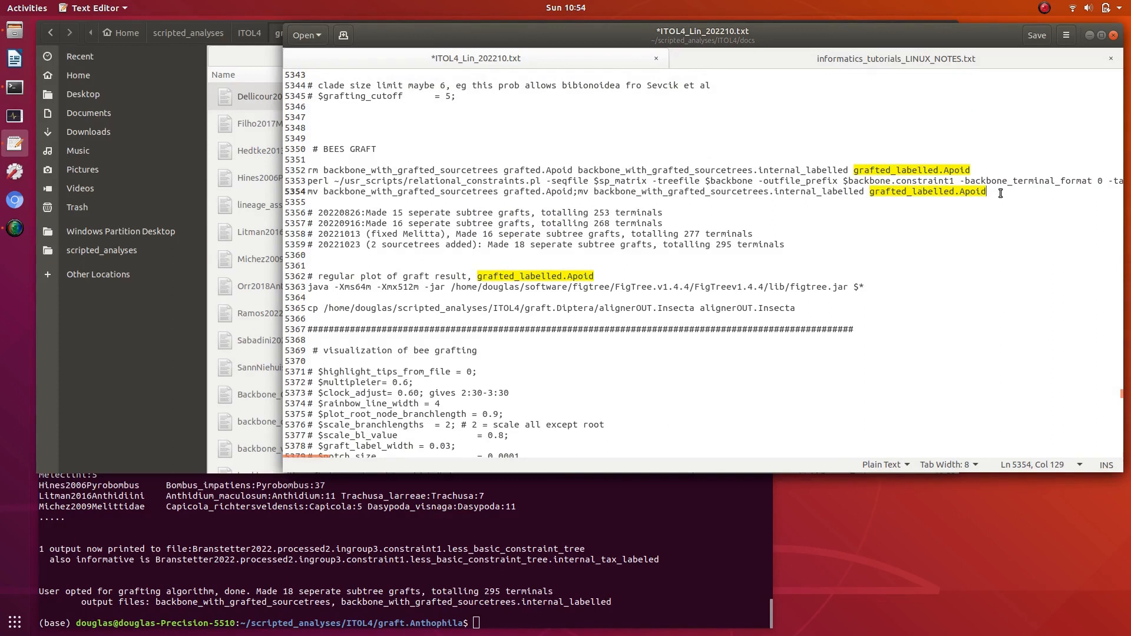
{"action": "type", "text": "."}
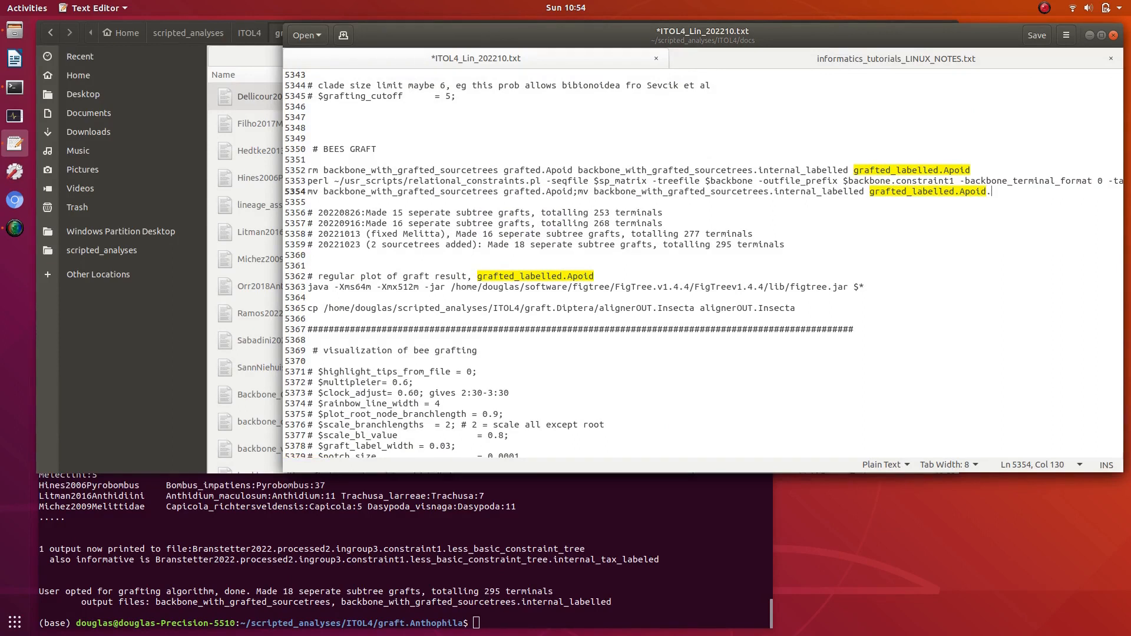
{"action": "type", "text": "2"}
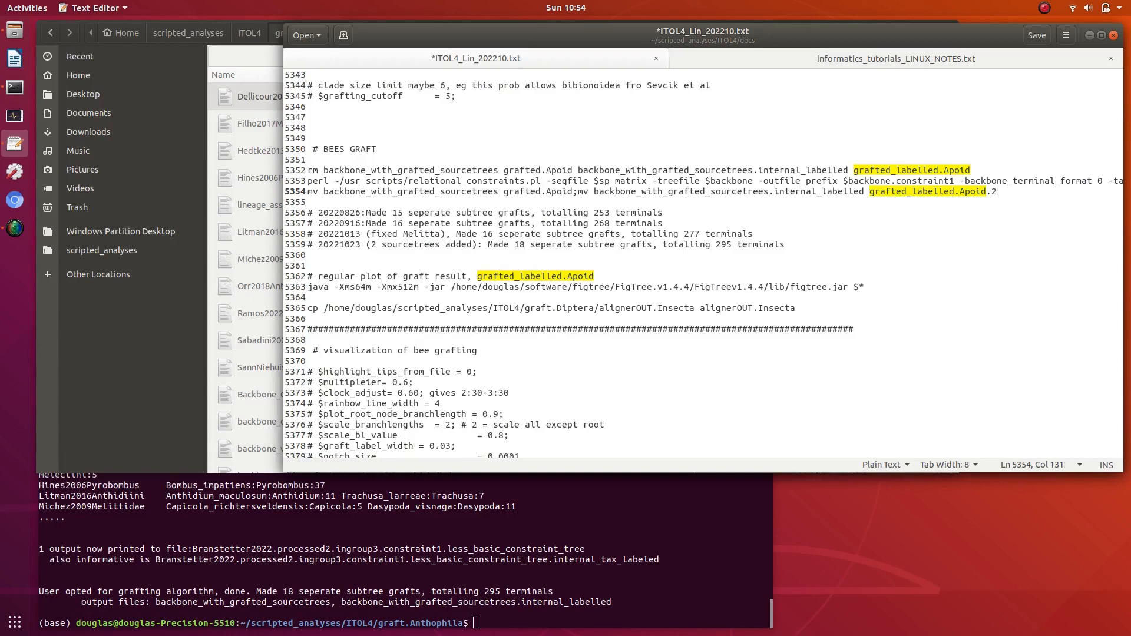
{"action": "type", "text": "022"}
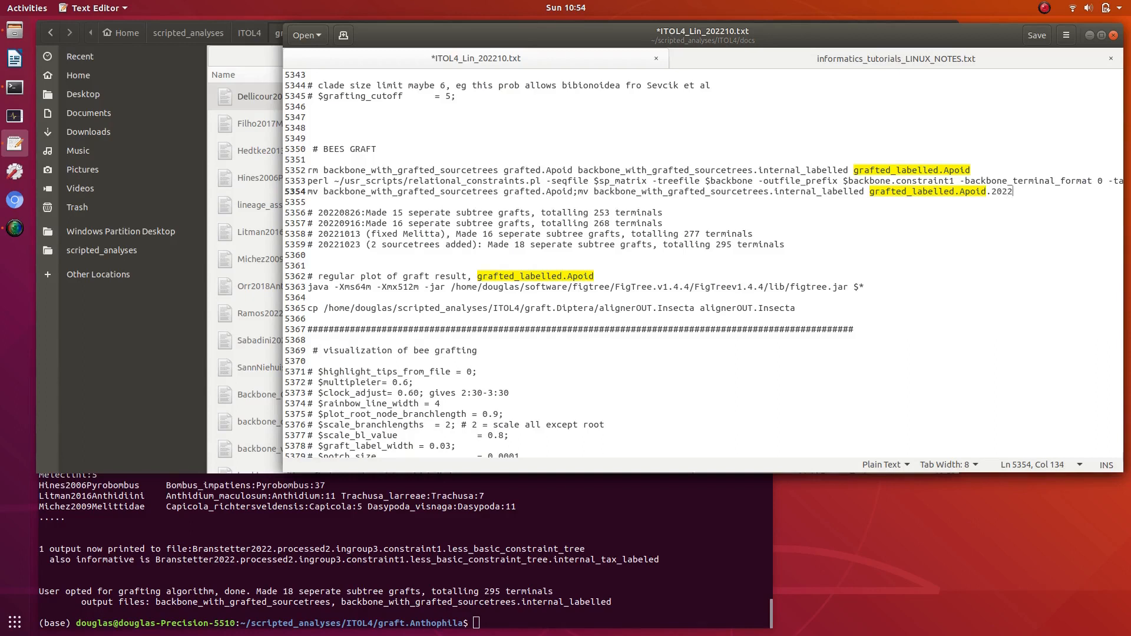
{"action": "type", "text": "10"}
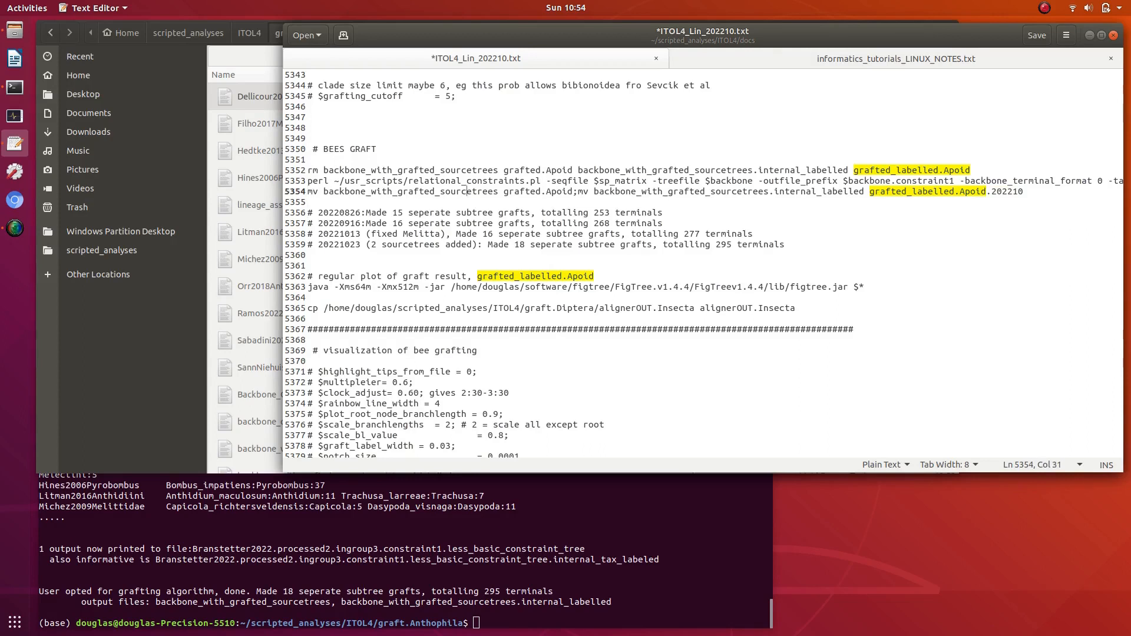
{"action": "type", "text": ".202210"}
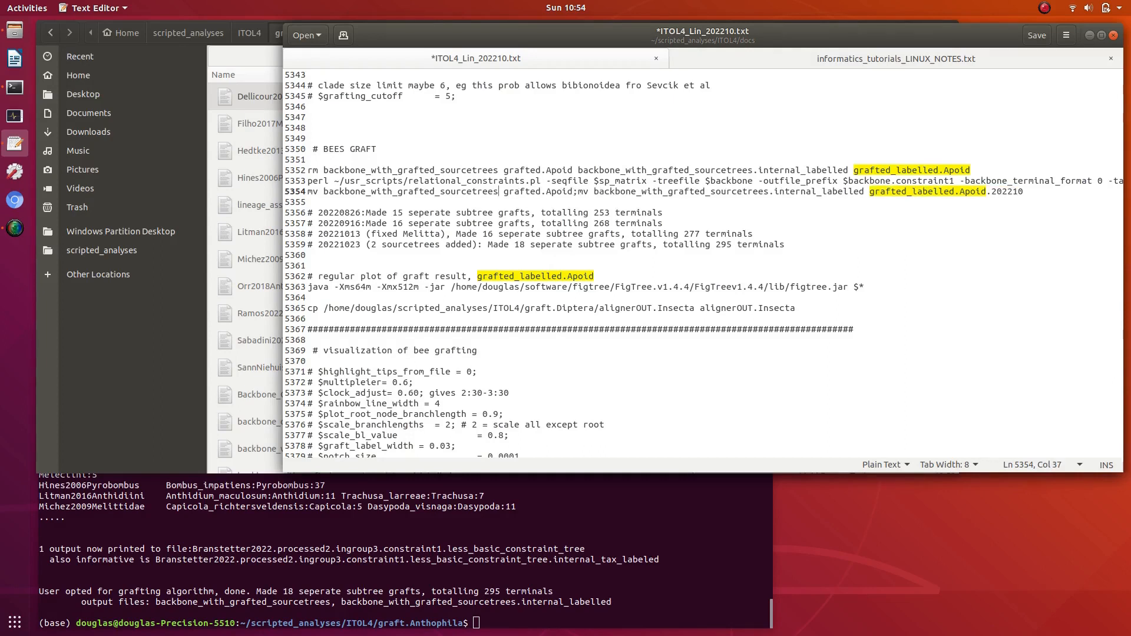
{"action": "type", "text": ".202210"}
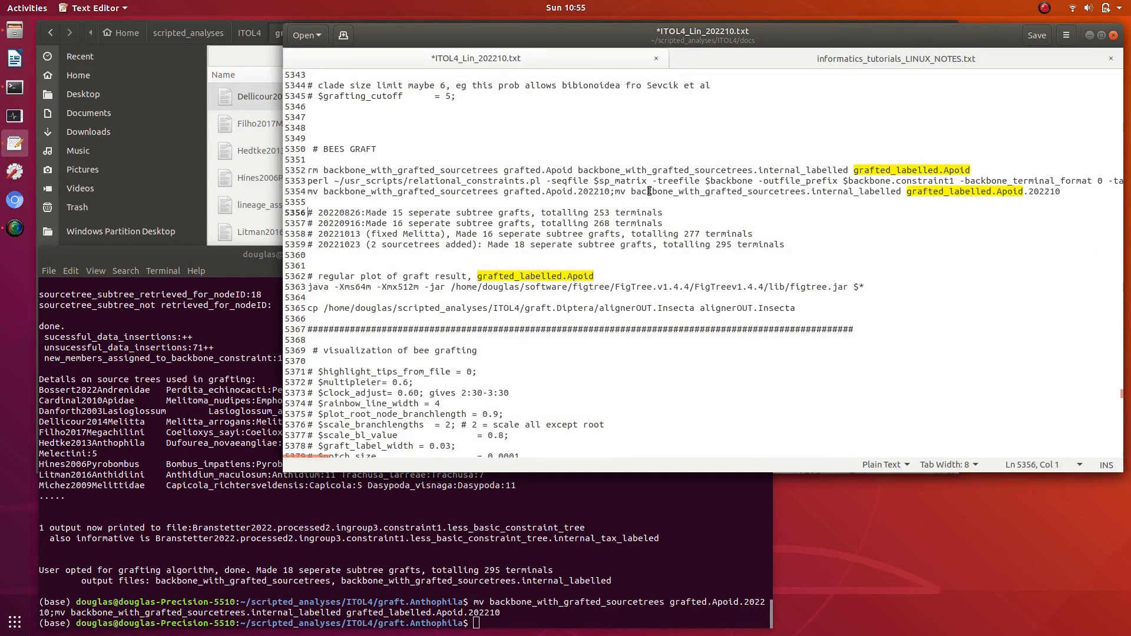
{"action": "mouse_move", "coordinate": [665, 195]}
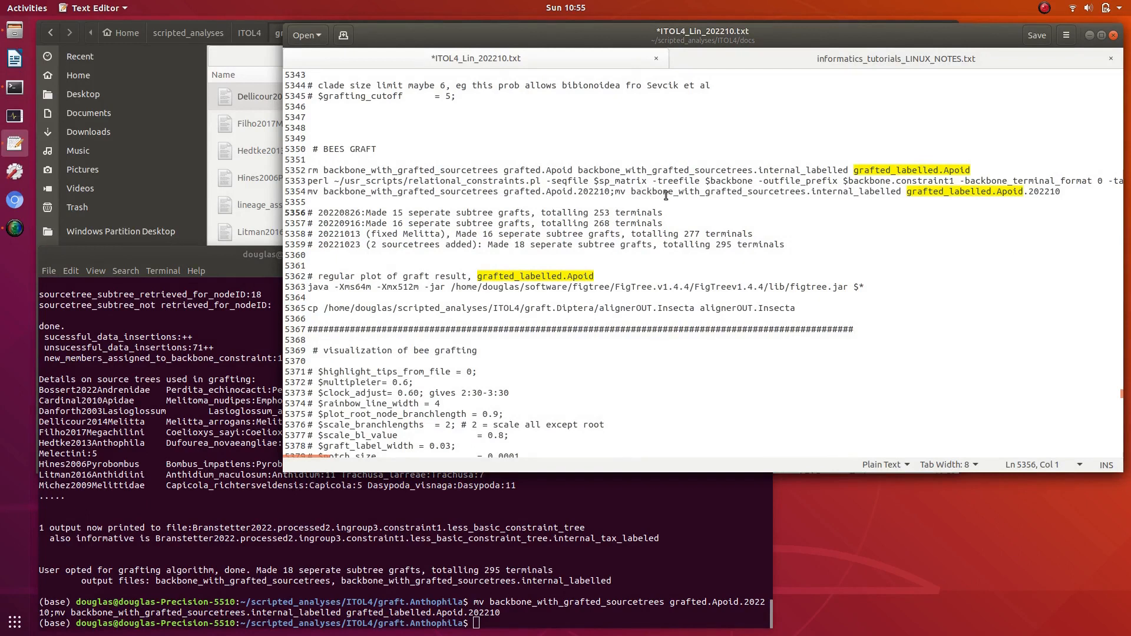
{"action": "mouse_move", "coordinate": [705, 196]}
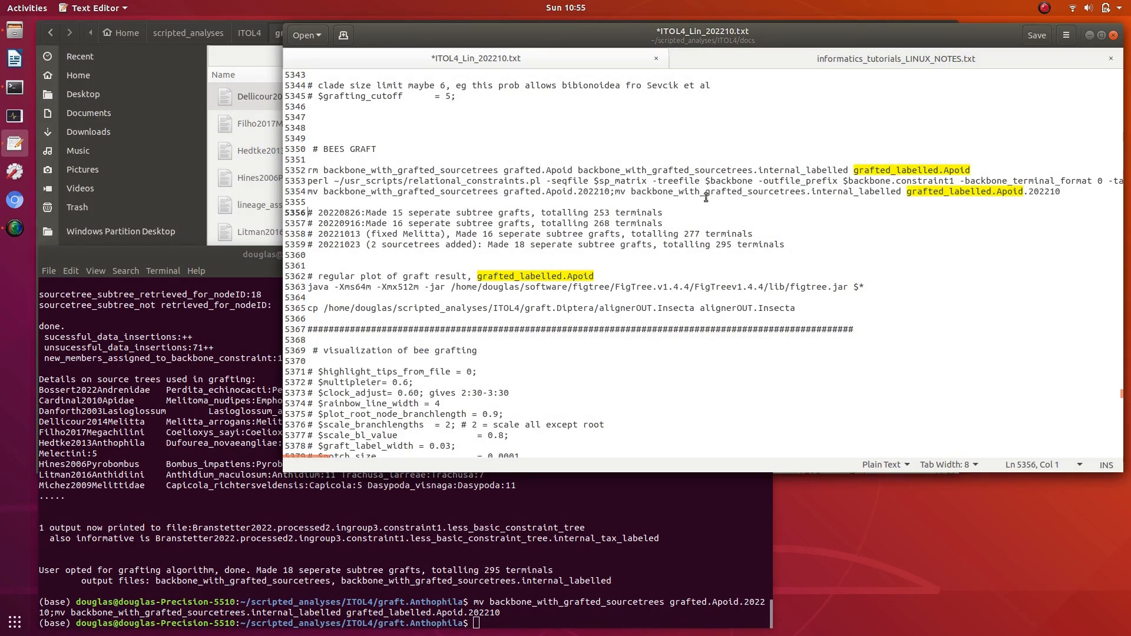
{"action": "mouse_move", "coordinate": [633, 195]}
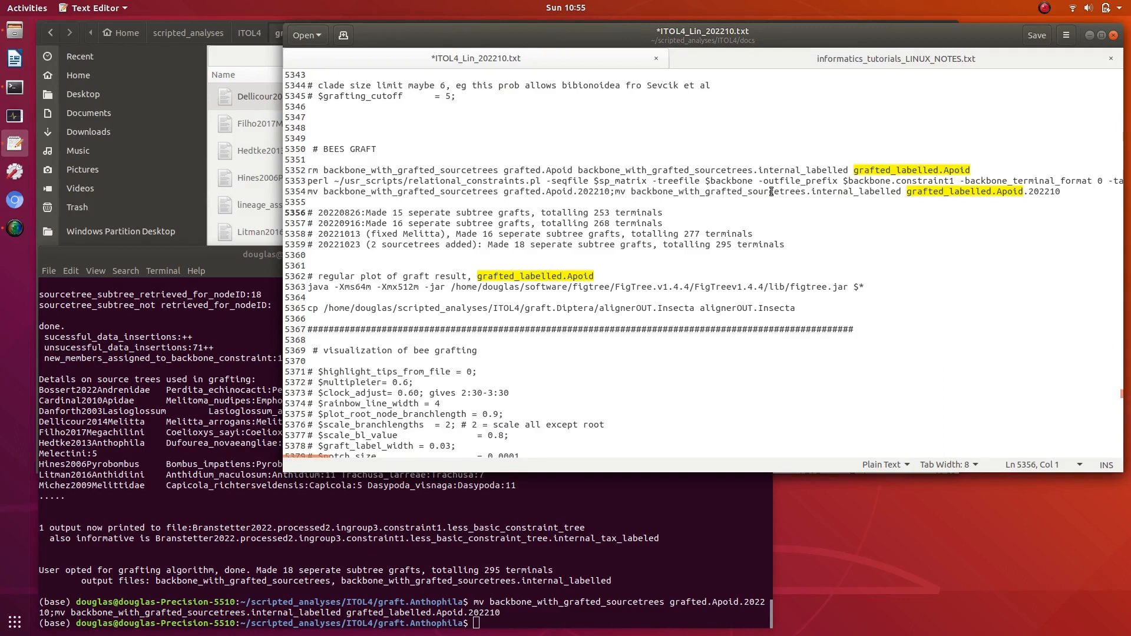
Append .202210 to grafted_labelled.Apoid in the line 5389 process_newick.pl command
{"action": "left_click", "coordinate": [855, 201]}
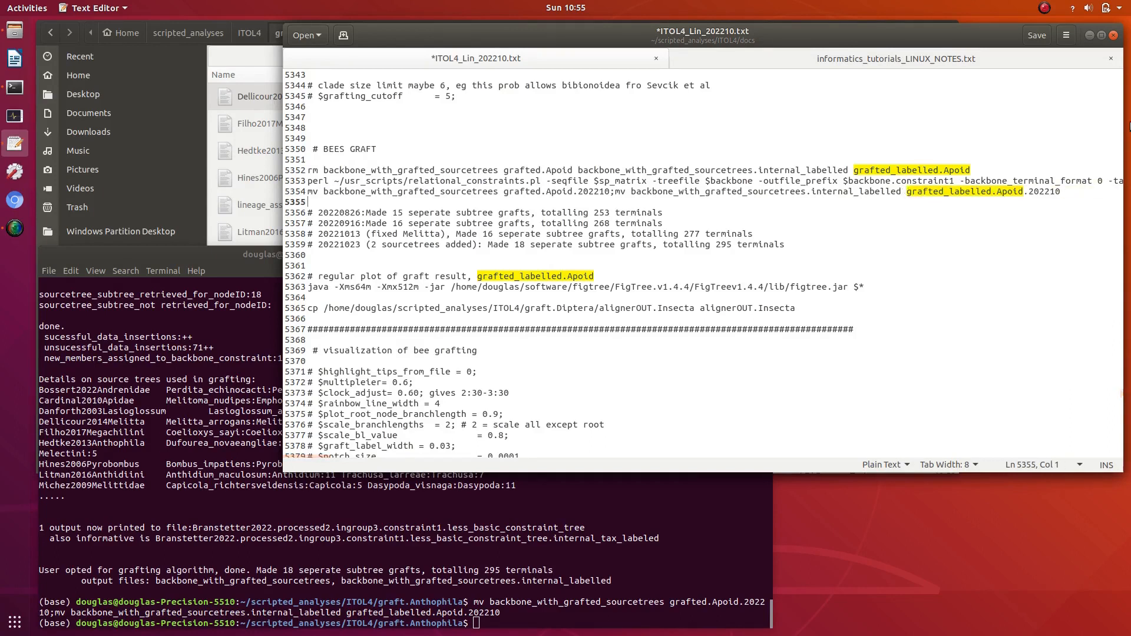
{"action": "scroll", "scroll_direction": "down", "scroll_amount": 3}
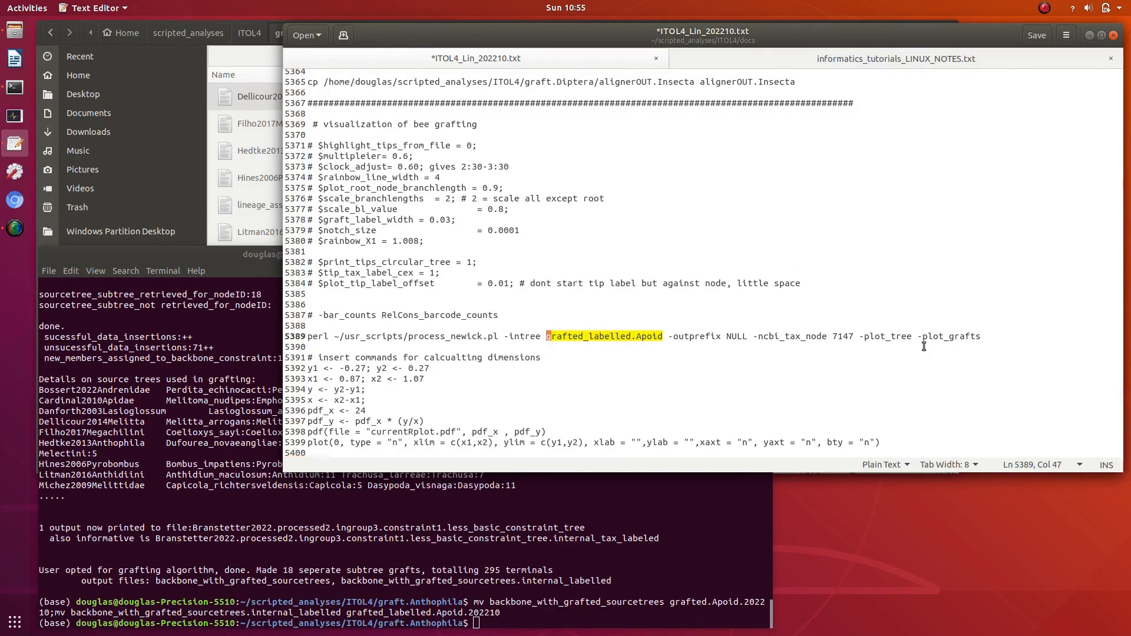
{"action": "type", "text": ".202210"}
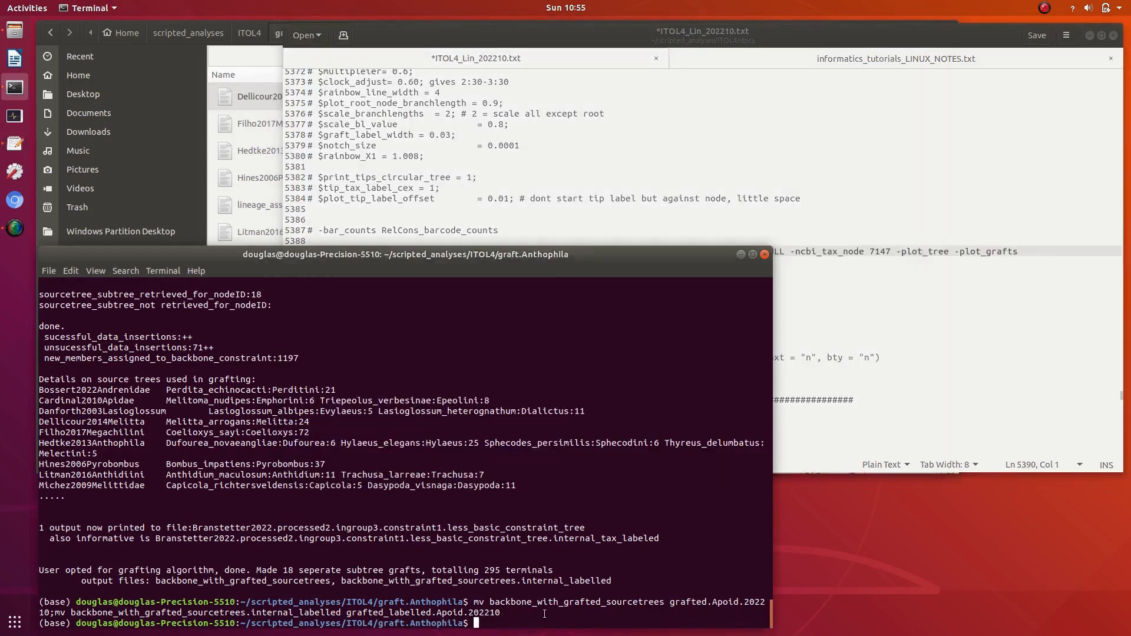
Run the process_newick.pl command to generate the R command files and outfile_name.png
{"action": "key", "text": "Return"}
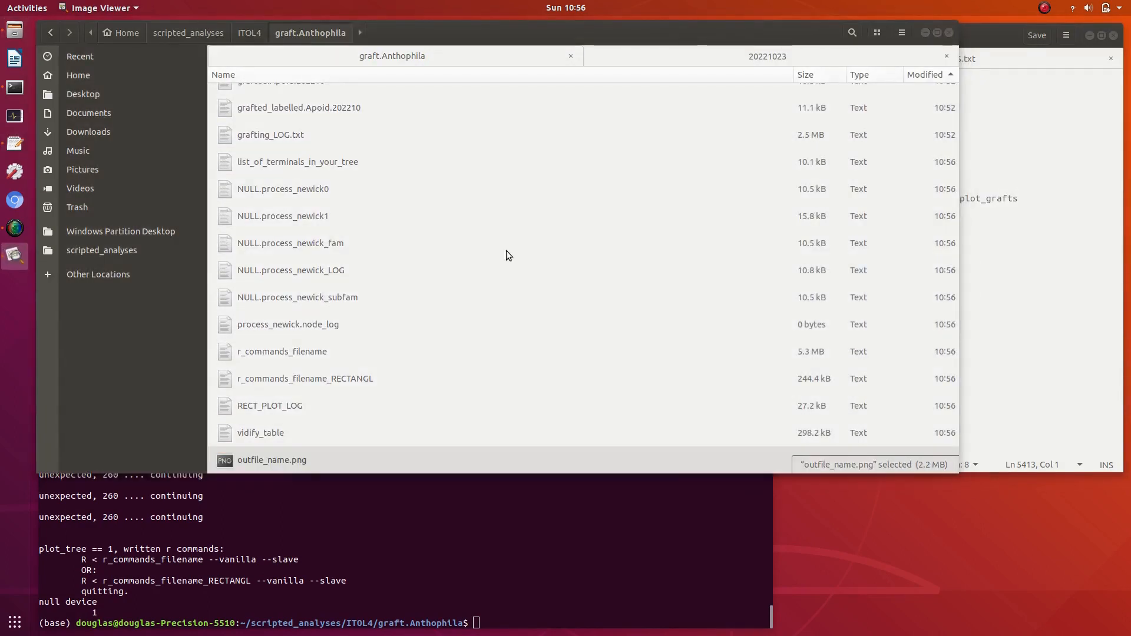
Open outfile_name.png to view the plotted bee tree with Hylaeus and Dufourea clades
{"action": "double_click", "coordinate": [272, 459]}
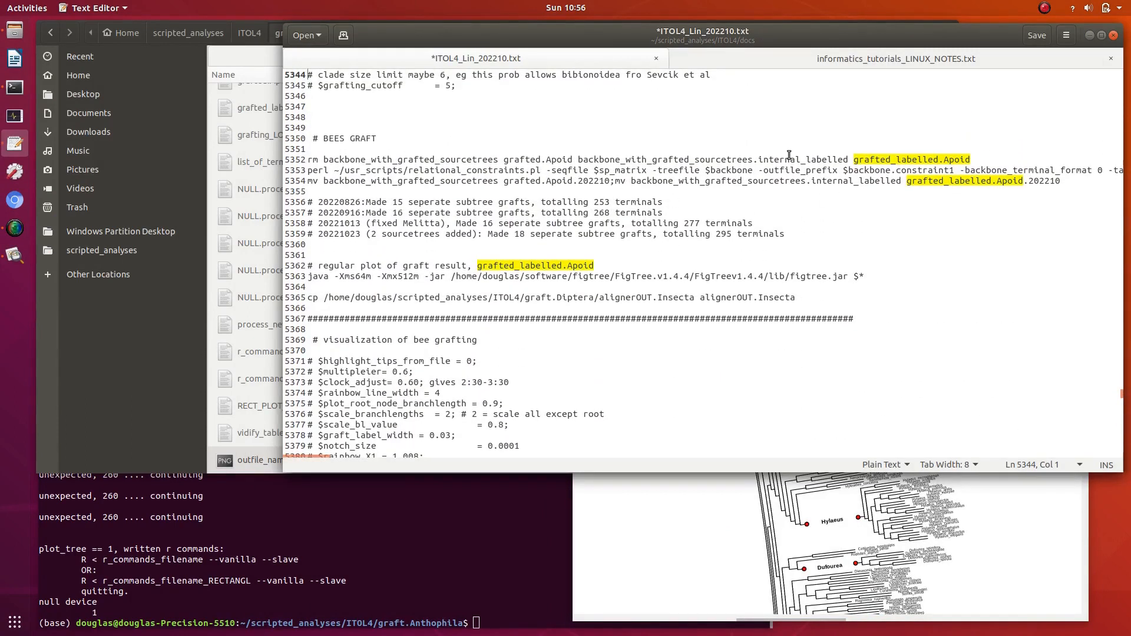
Scroll up to line 5336 listing the .nwk source tree files
{"action": "scroll", "scroll_direction": "up", "scroll_amount": 3}
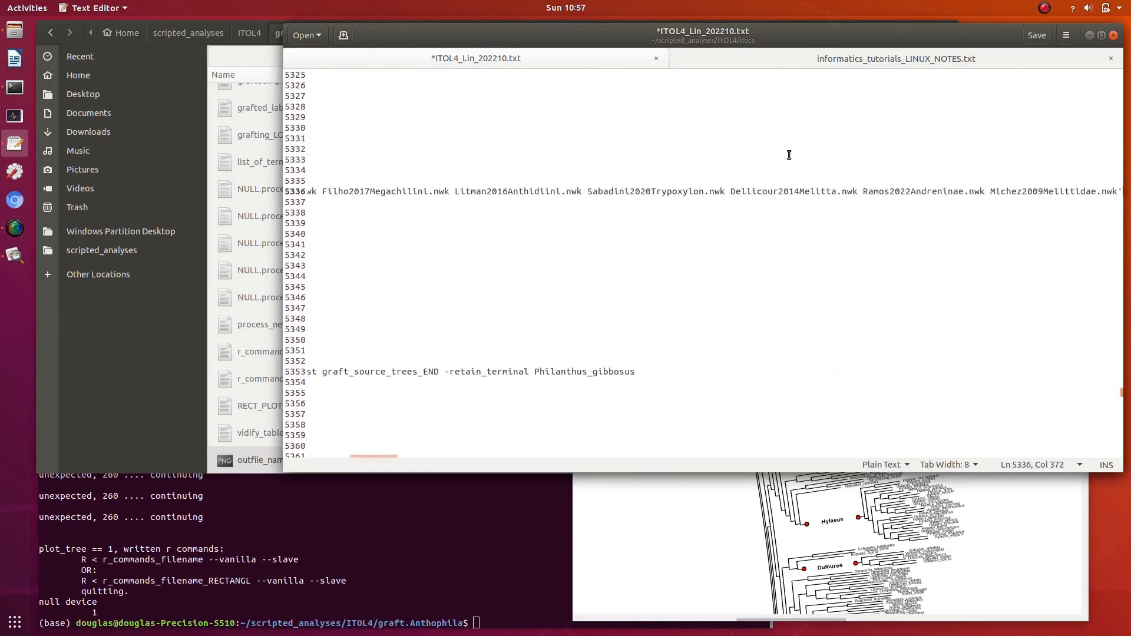
{"action": "mouse_move", "coordinate": [913, 197]}
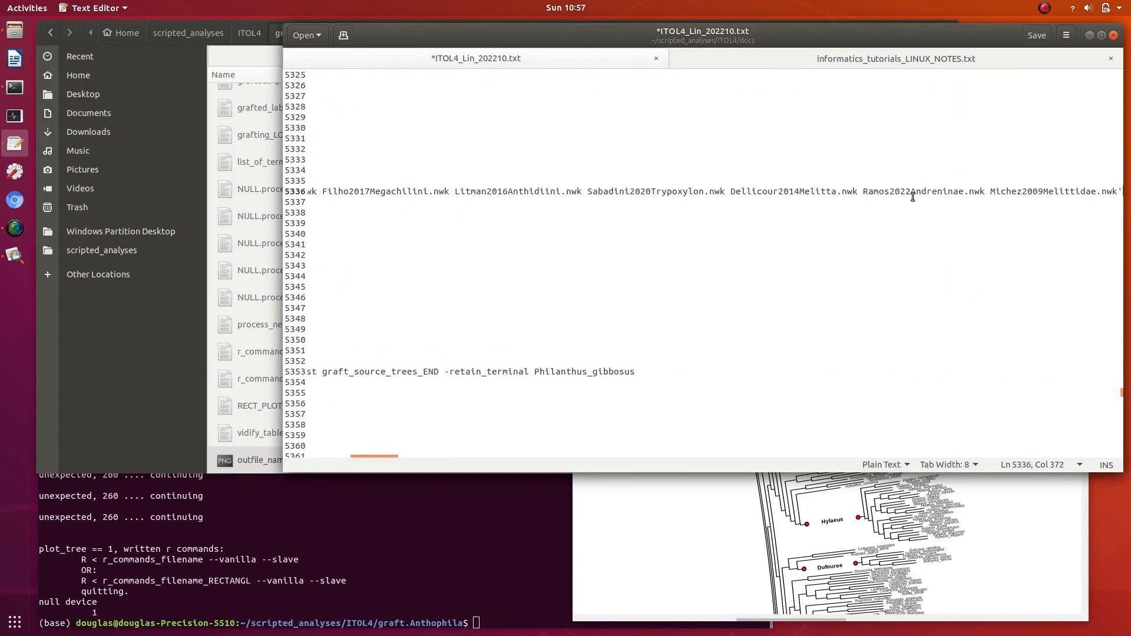
{"action": "mouse_move", "coordinate": [154, 369]}
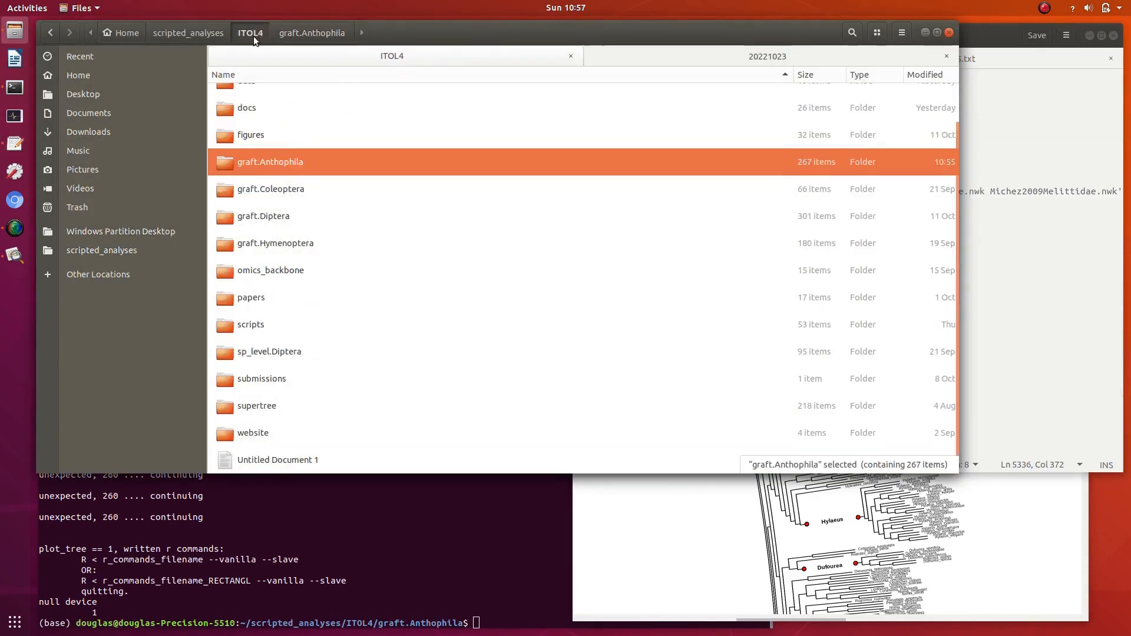
Return to the ITOL4 folder and open backbones_table_202210.xlsx from its data folder
{"action": "left_click", "coordinate": [271, 188]}
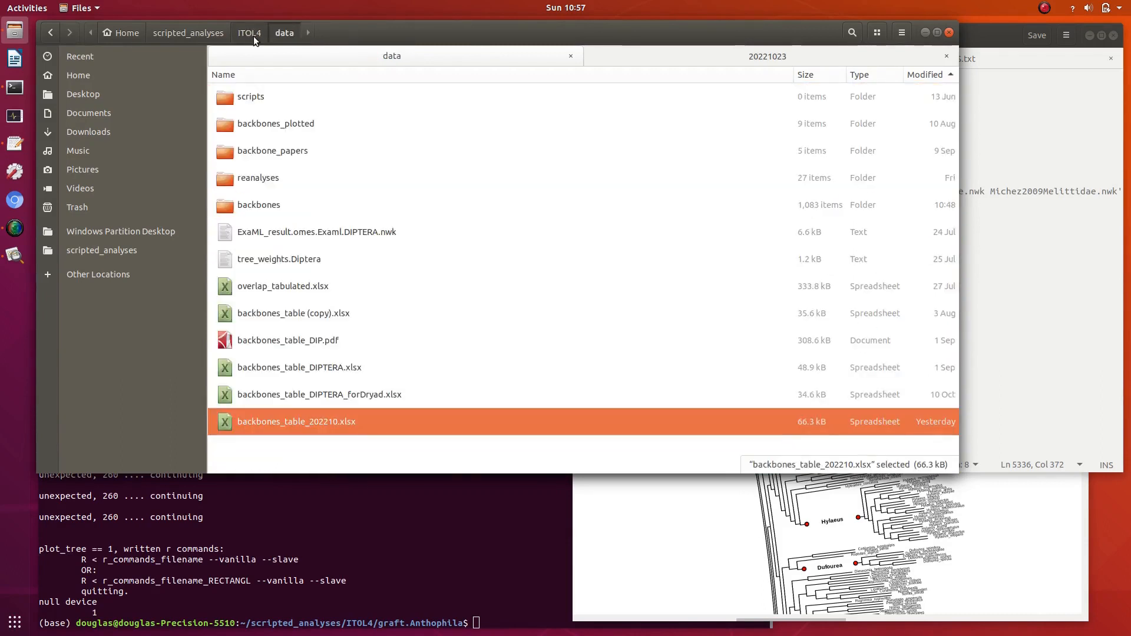
{"action": "double_click", "coordinate": [296, 422]}
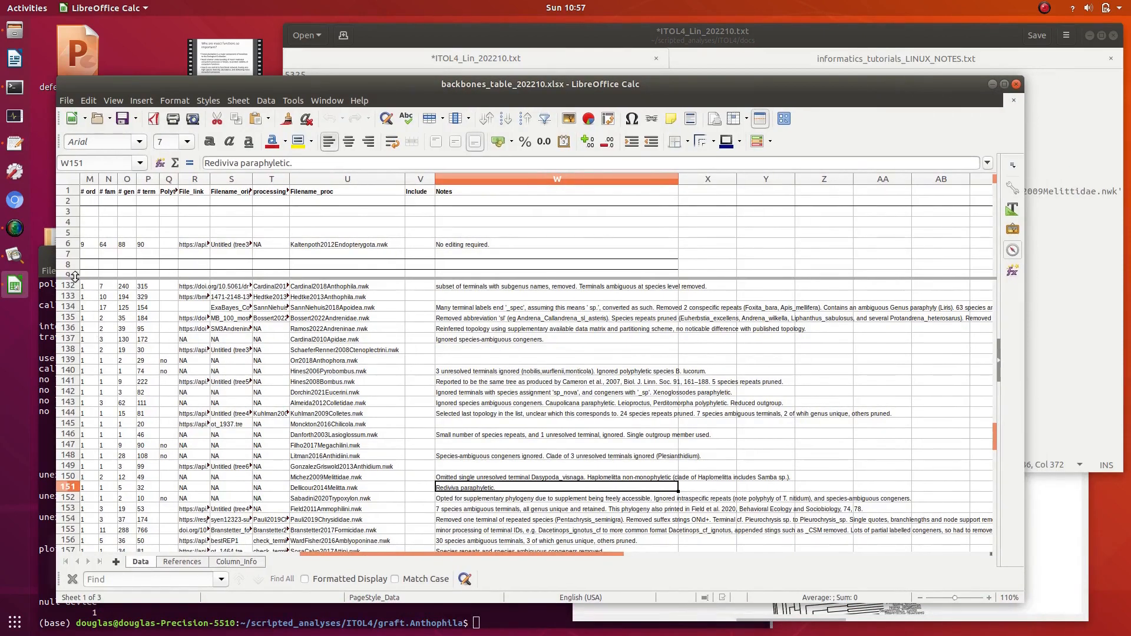
Scroll the table to show the Diptera rows above the Hemiptera and Hymenoptera sections
{"action": "scroll", "scroll_direction": "down", "scroll_amount": 3}
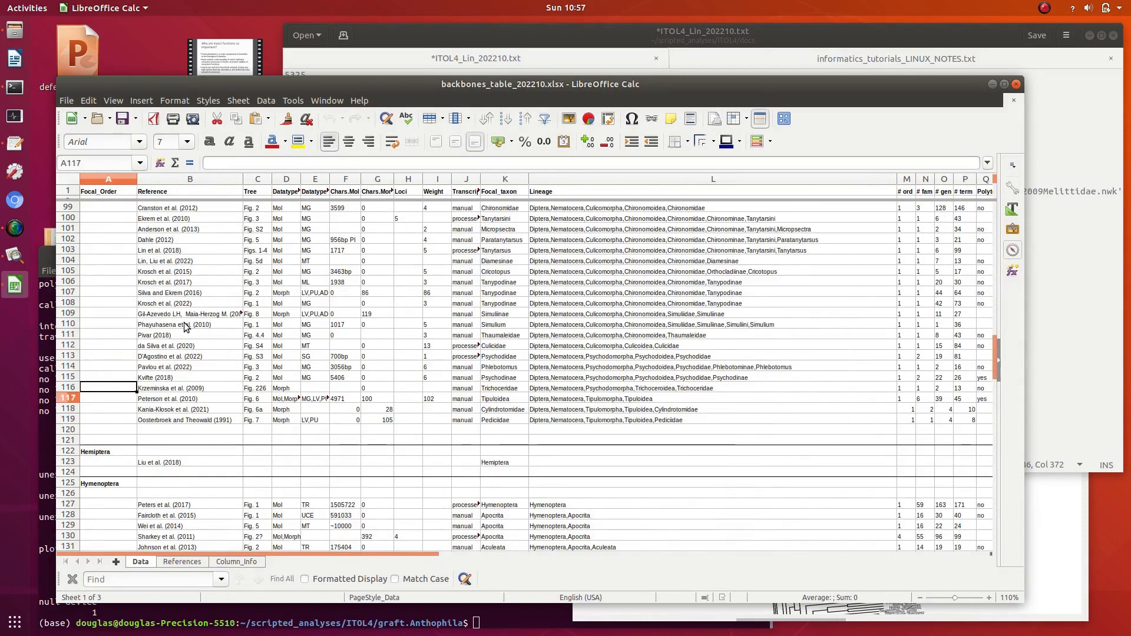
Inspect Ramos et al. (2022)'s tree, data type, character counts, transcription, lineage and processing cells
{"action": "scroll", "scroll_direction": "down", "scroll_amount": 3}
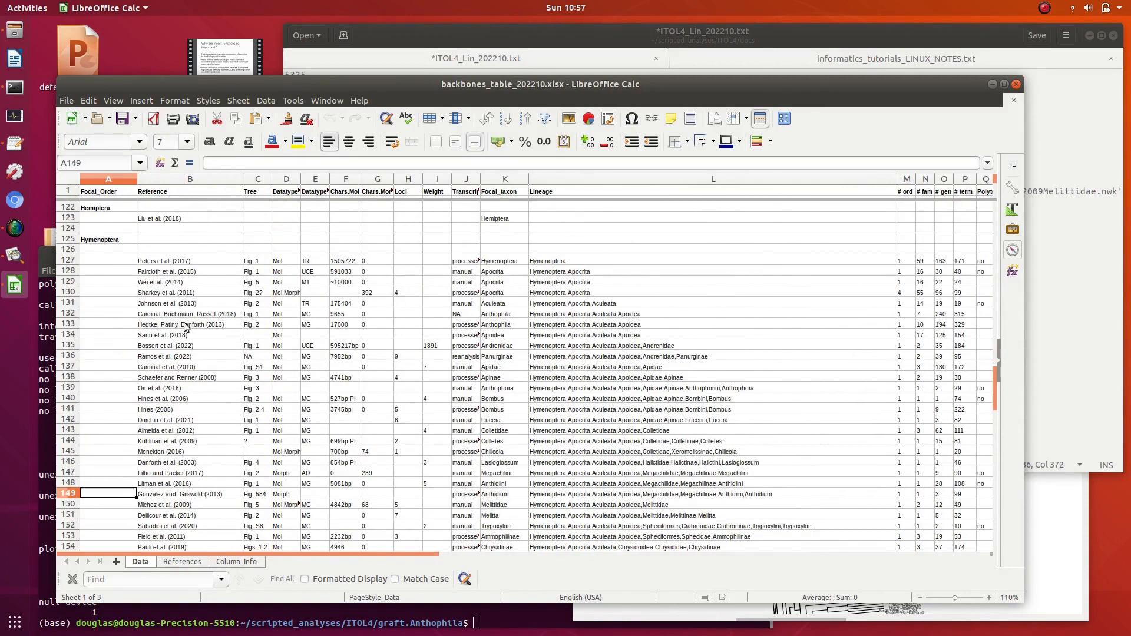
{"action": "left_click", "coordinate": [257, 356]}
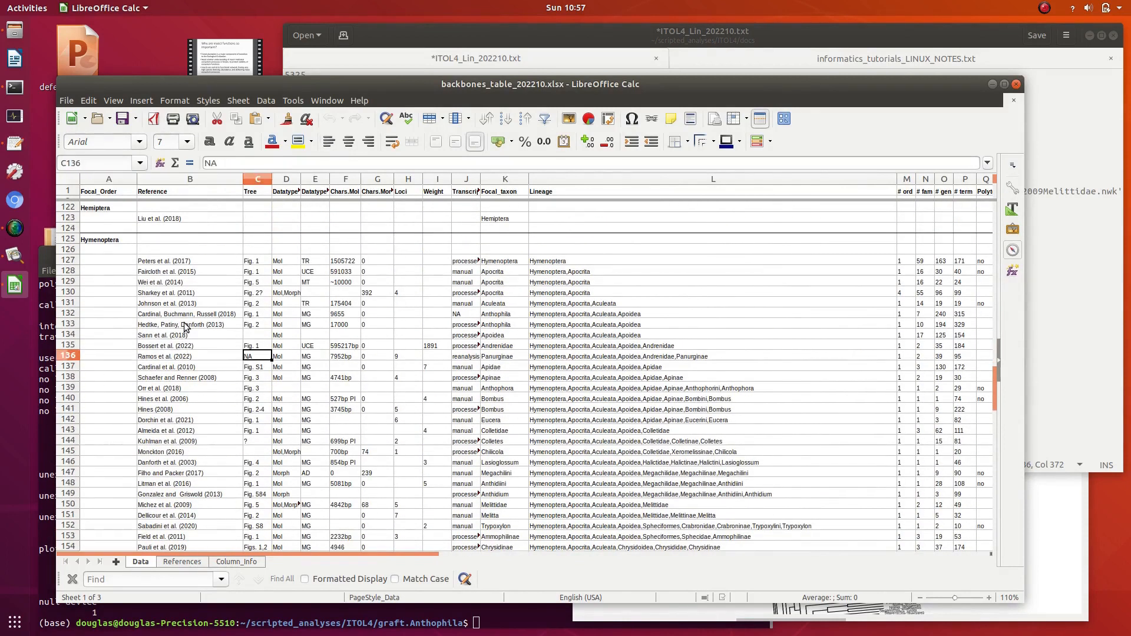
{"action": "left_click", "coordinate": [713, 357]}
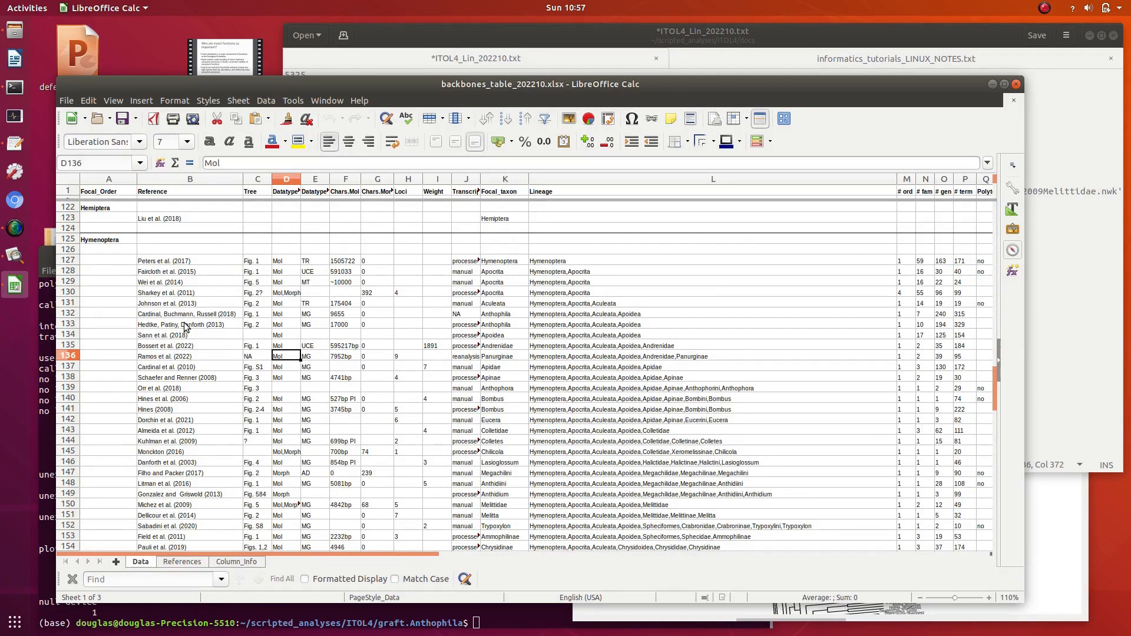
{"action": "left_click", "coordinate": [345, 356]}
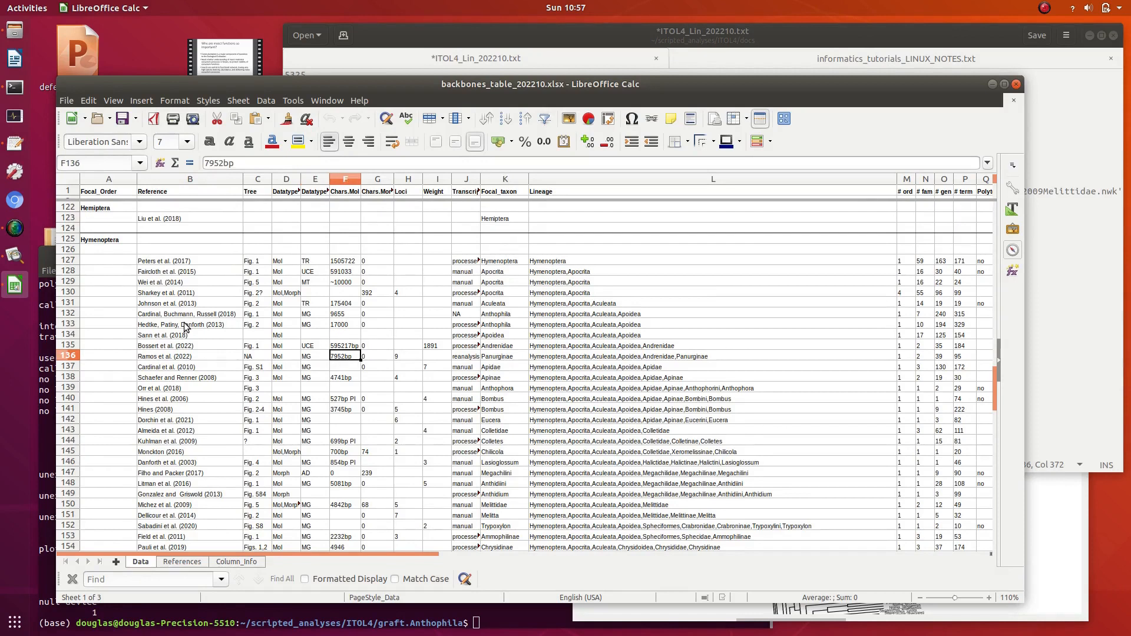
{"action": "left_click", "coordinate": [376, 356]}
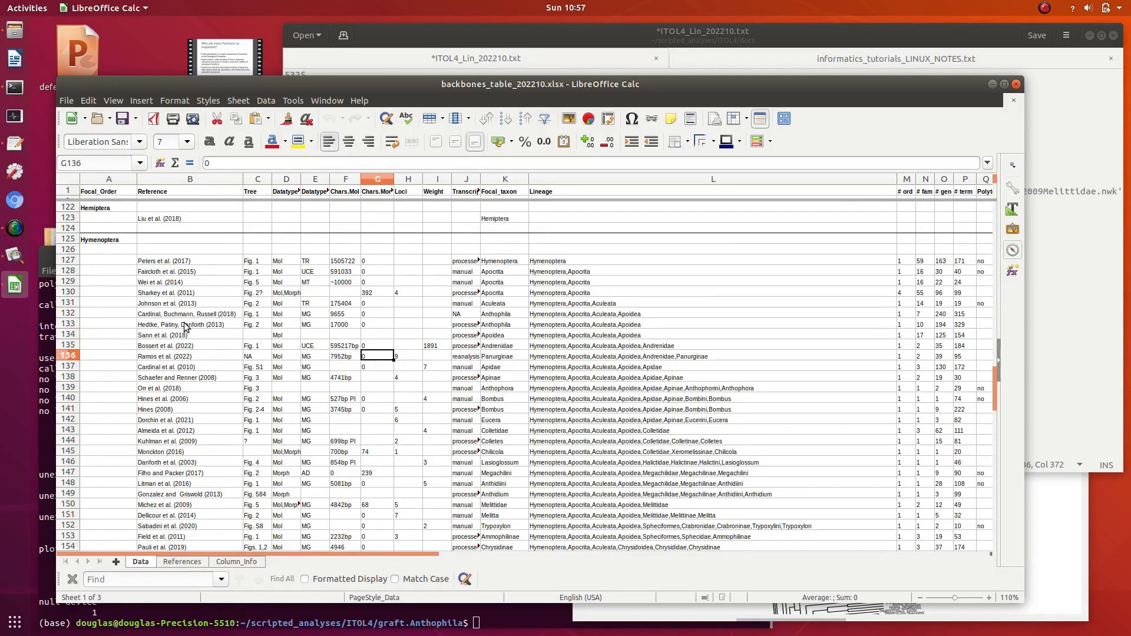
{"action": "left_click", "coordinate": [465, 356]}
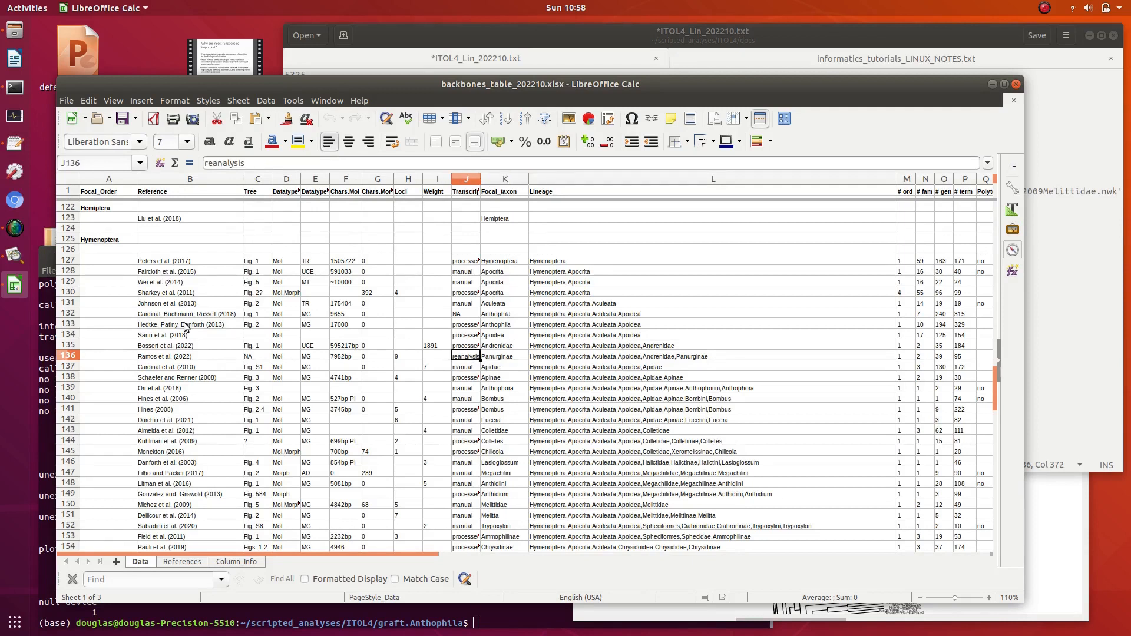
{"action": "left_click", "coordinate": [505, 356]}
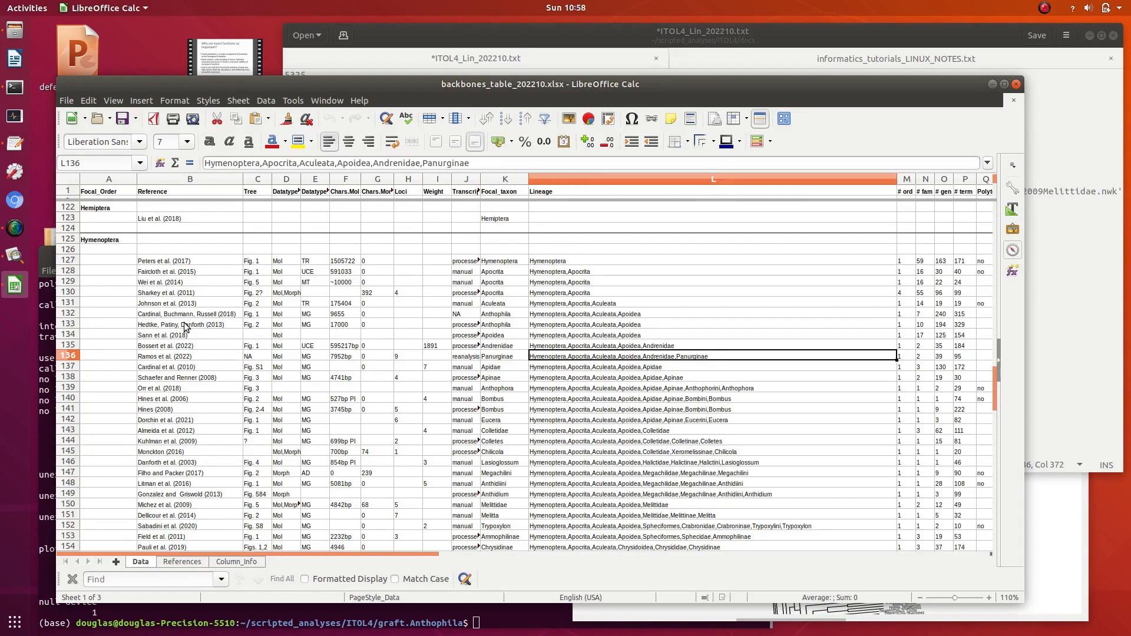
{"action": "left_click", "coordinate": [965, 356]}
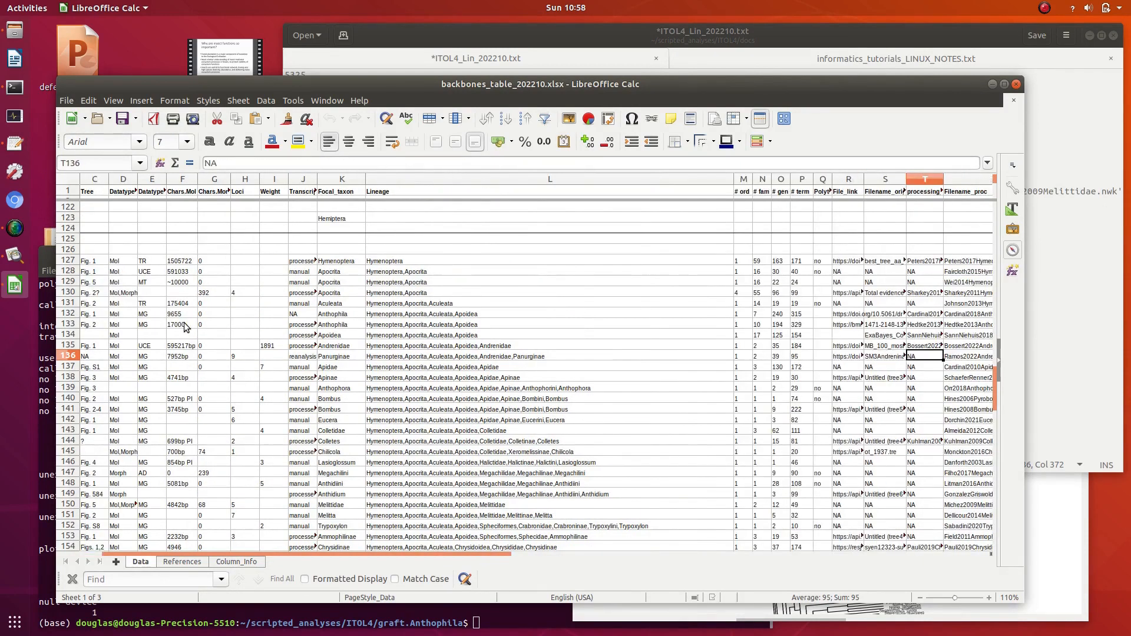
Read the Ramos et al. (2022) note on reinferred topology and bring Files forward
{"action": "scroll", "scroll_direction": "right", "scroll_amount": 3}
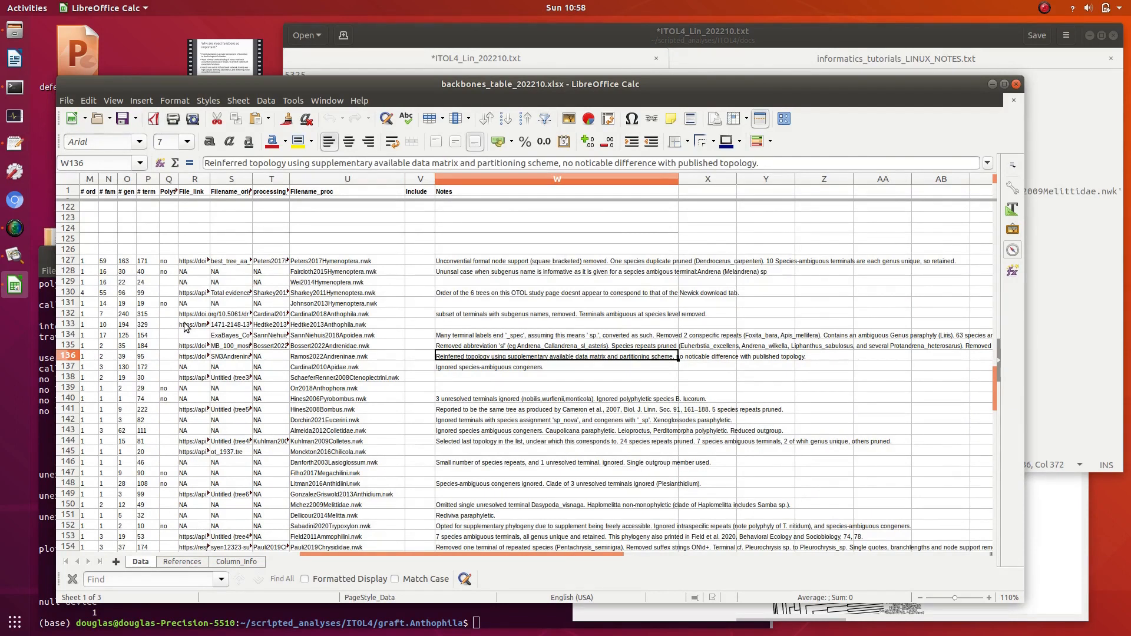
{"action": "left_click", "coordinate": [419, 356]}
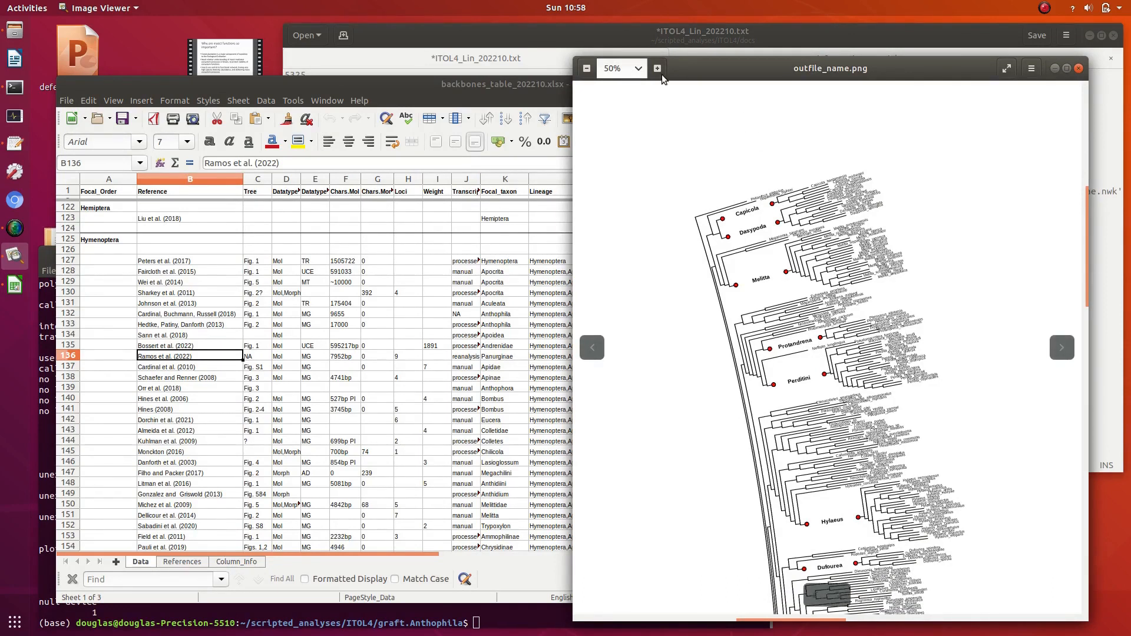
{"action": "left_click", "coordinate": [656, 68]}
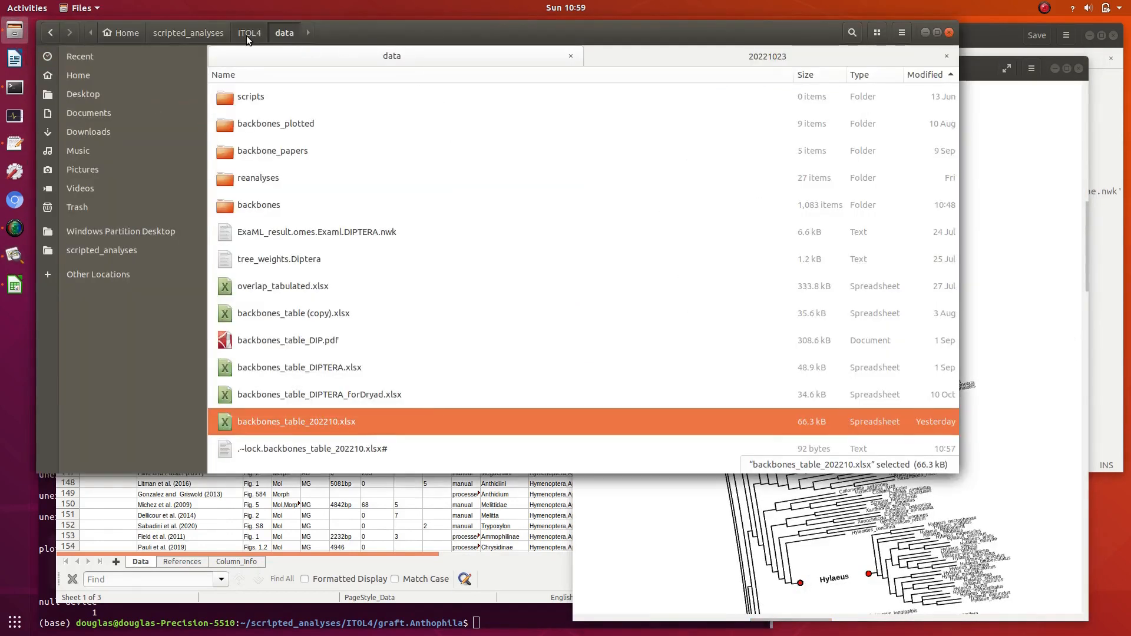
Go up to the ITOL4 folder to reach the graft.Anthophila grafting log
{"action": "left_click", "coordinate": [310, 33]}
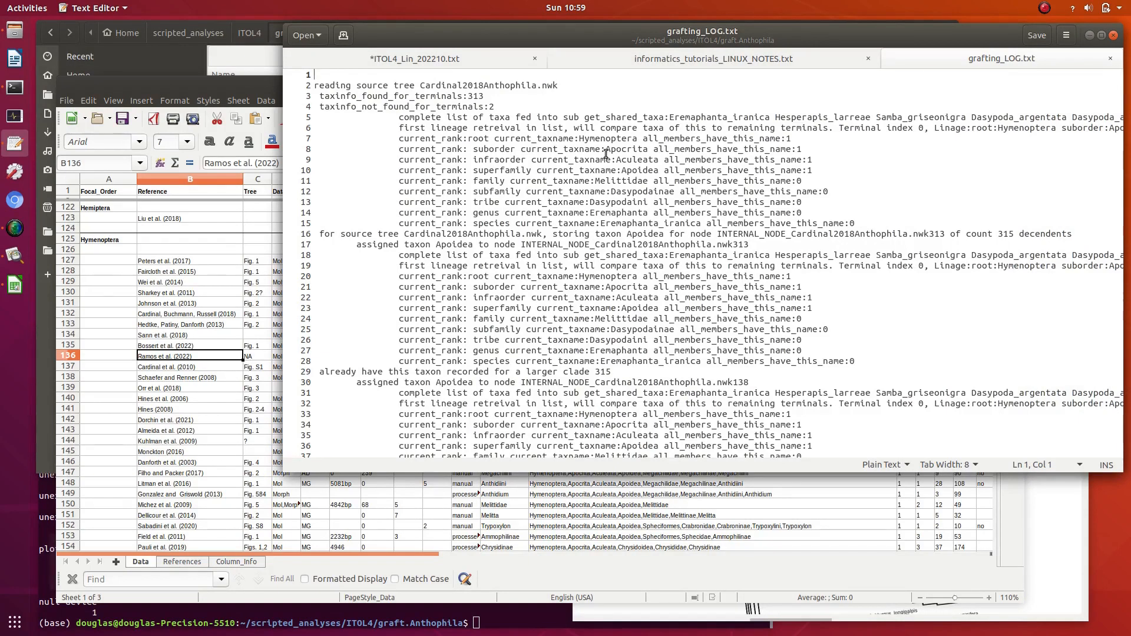
Search the log for 'ramos' to reach Ramos2022Andreninae (86 terminals found, 9 not found)
{"action": "type", "text": "ramos"}
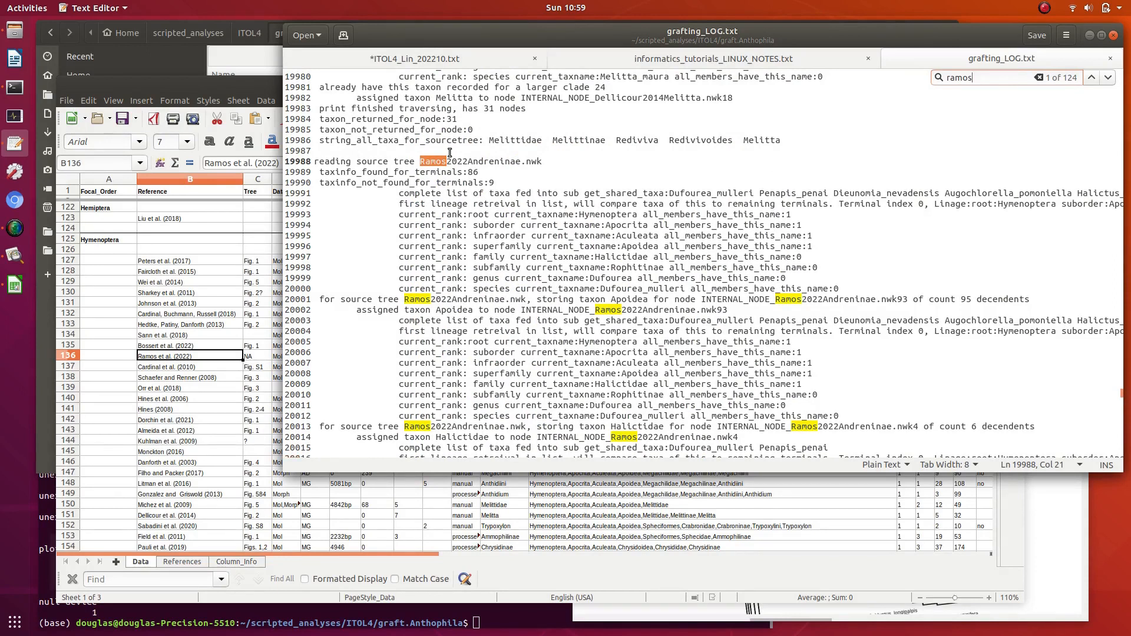
{"action": "mouse_move", "coordinate": [354, 113]}
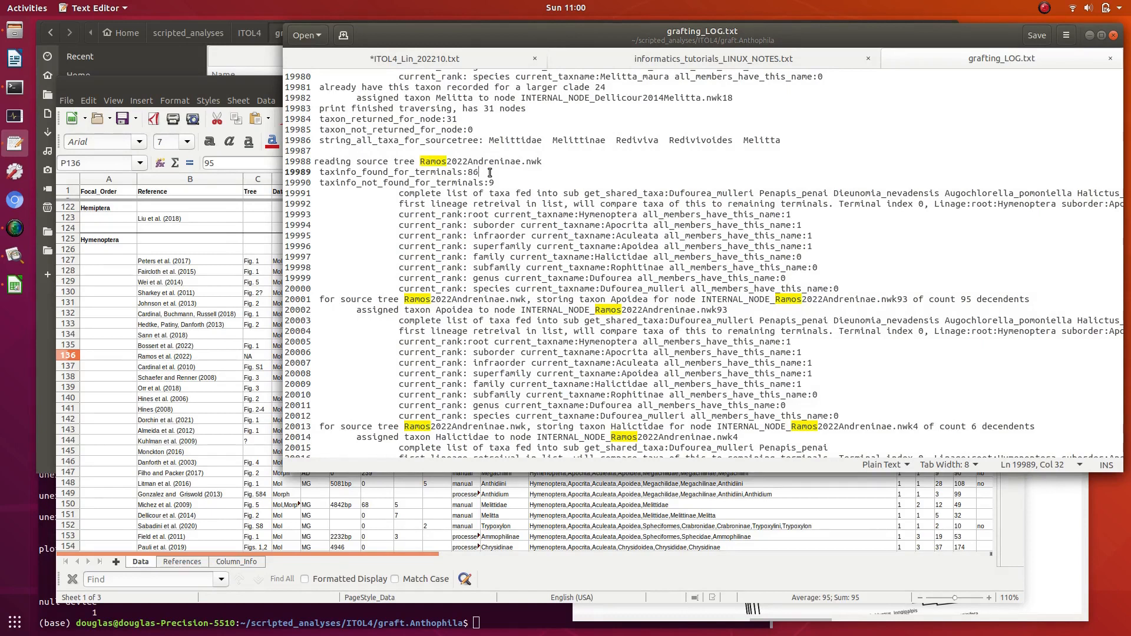
{"action": "key", "text": "Left"}
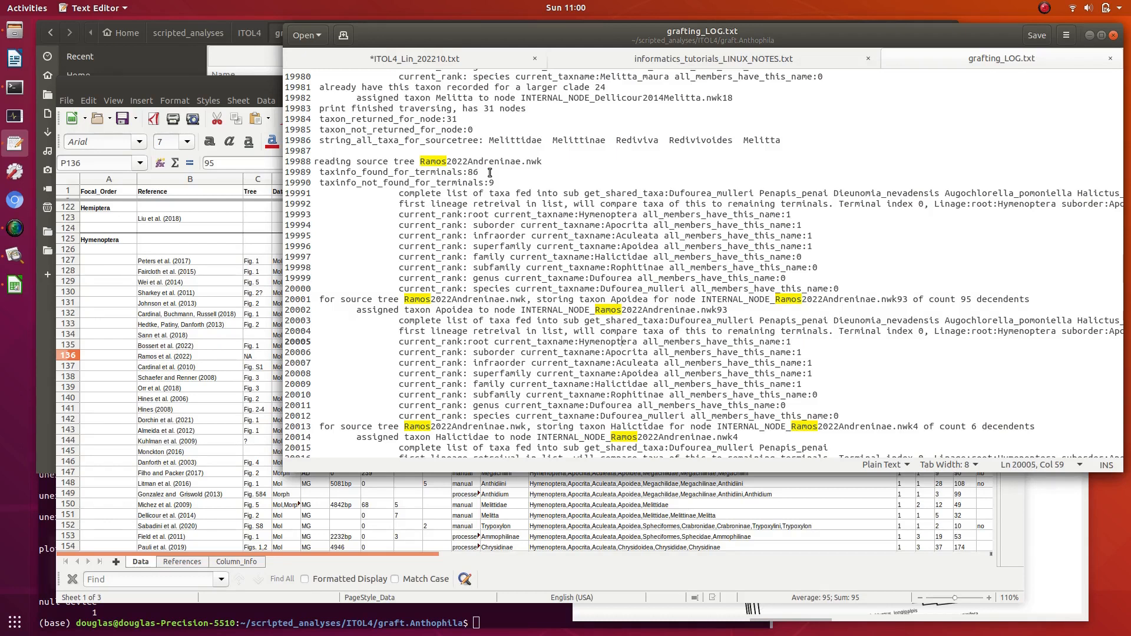
Scroll through Ramos2022Andreninae node assignments, marking the Halictidae line, down to the Bombus names
{"action": "scroll", "scroll_direction": "down", "scroll_amount": 3}
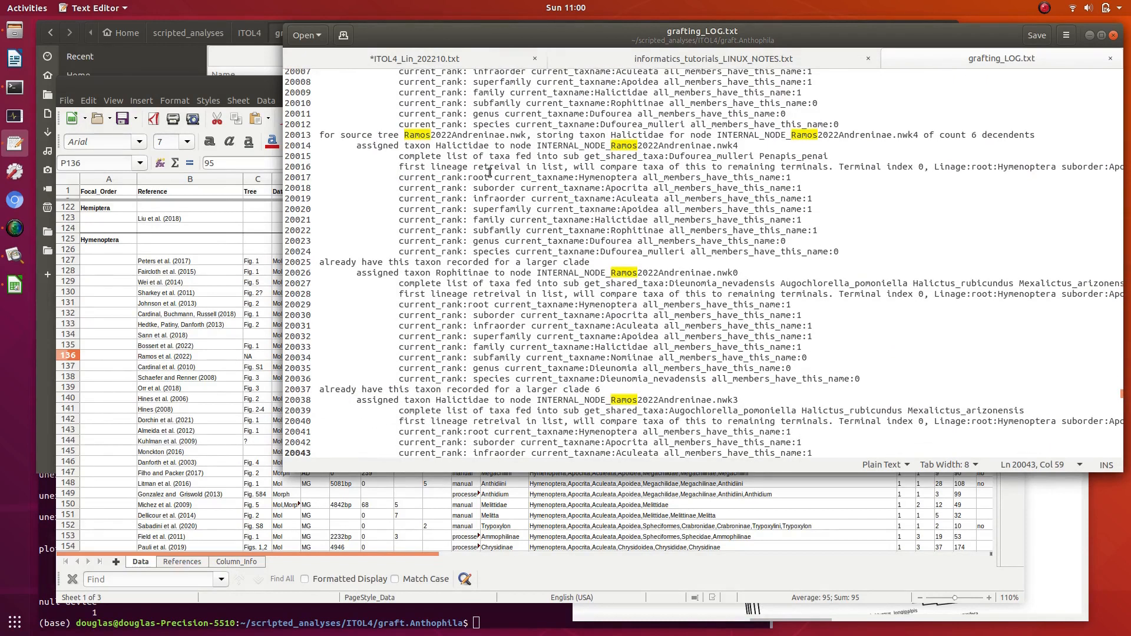
{"action": "left_click", "coordinate": [631, 251]}
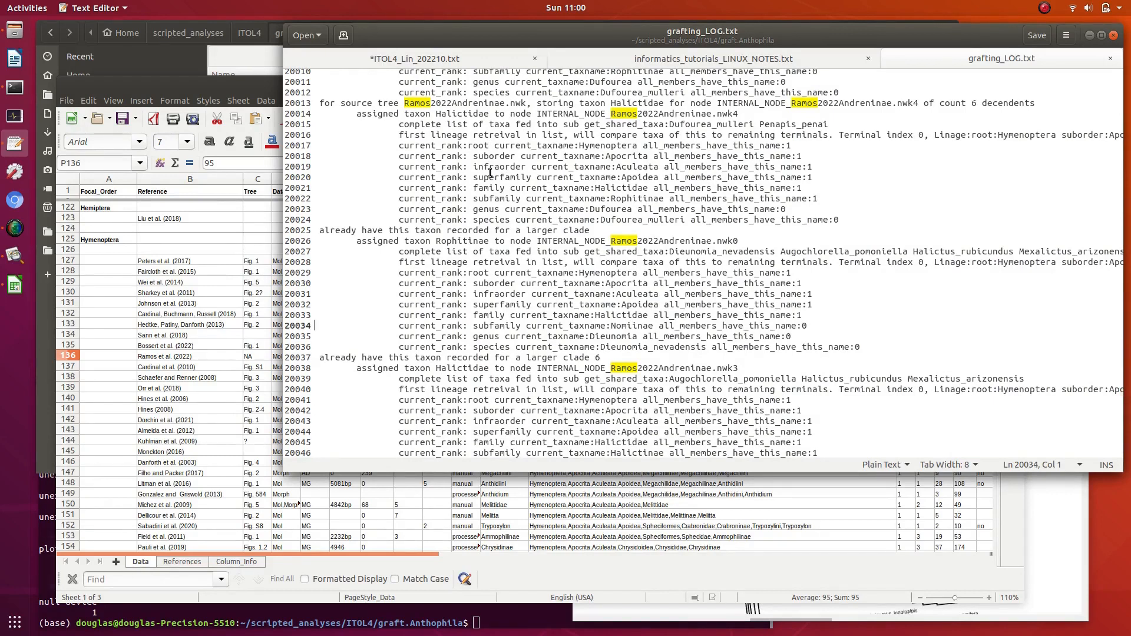
{"action": "left_click", "coordinate": [810, 304]}
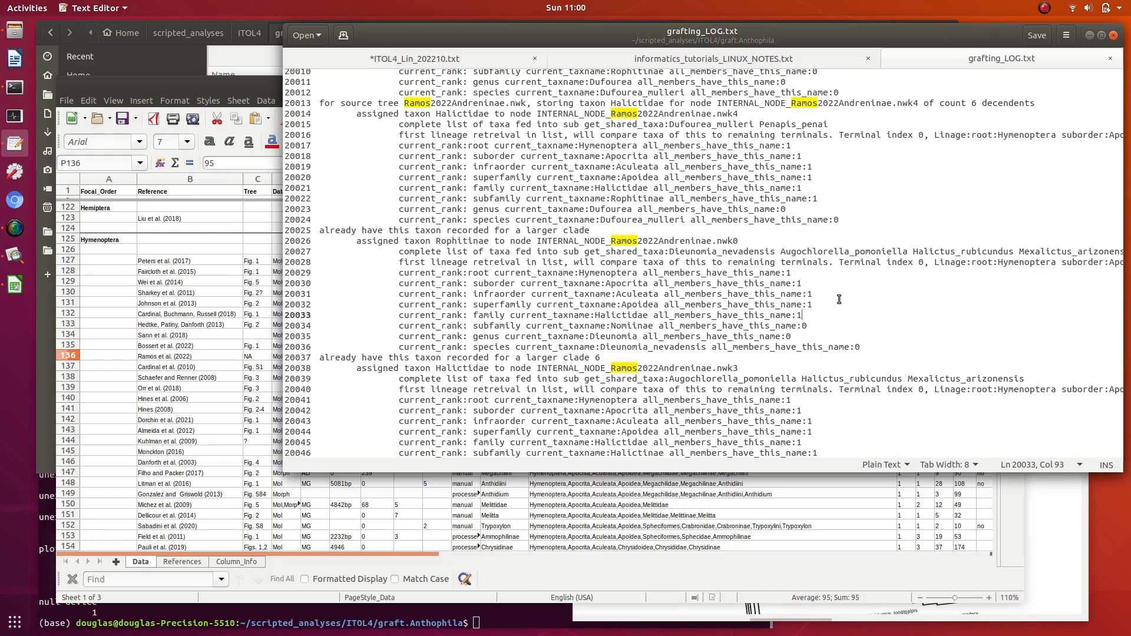
{"action": "scroll", "scroll_direction": "down", "scroll_amount": 3}
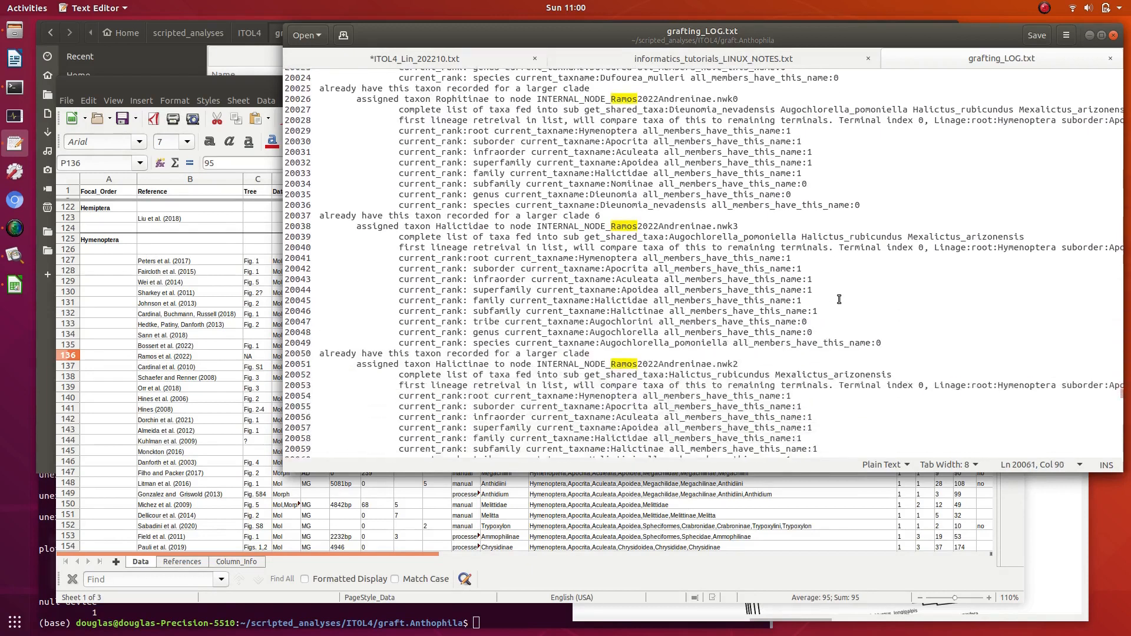
{"action": "scroll", "scroll_direction": "down", "scroll_amount": 3}
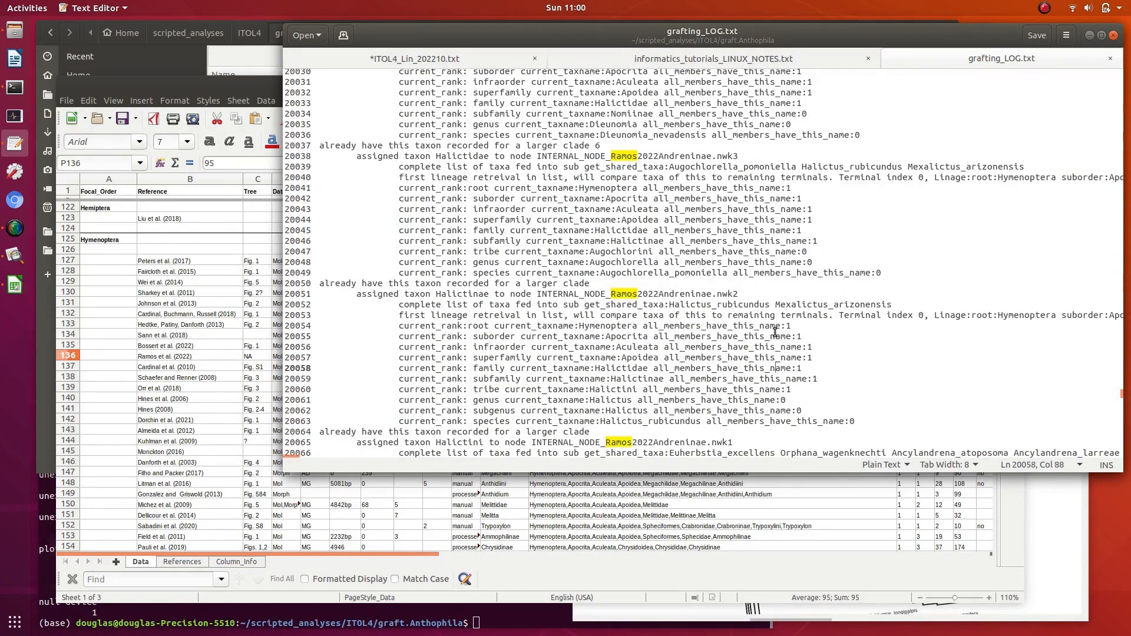
{"action": "scroll", "scroll_direction": "down", "scroll_amount": 3}
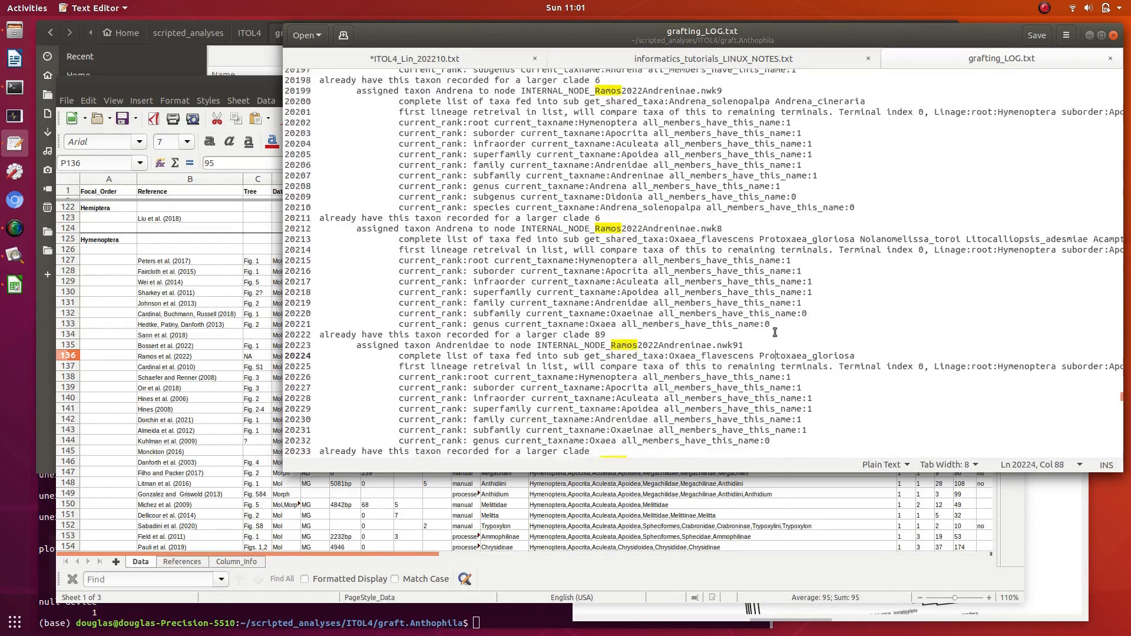
{"action": "scroll", "scroll_direction": "down", "scroll_amount": 3}
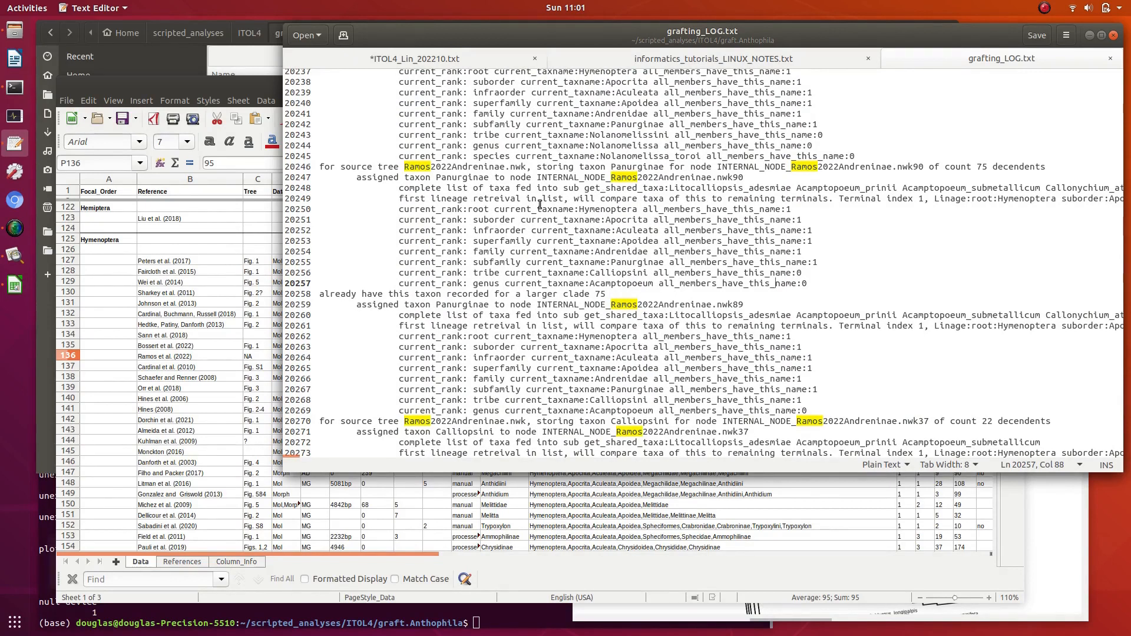
{"action": "mouse_move", "coordinate": [709, 213]}
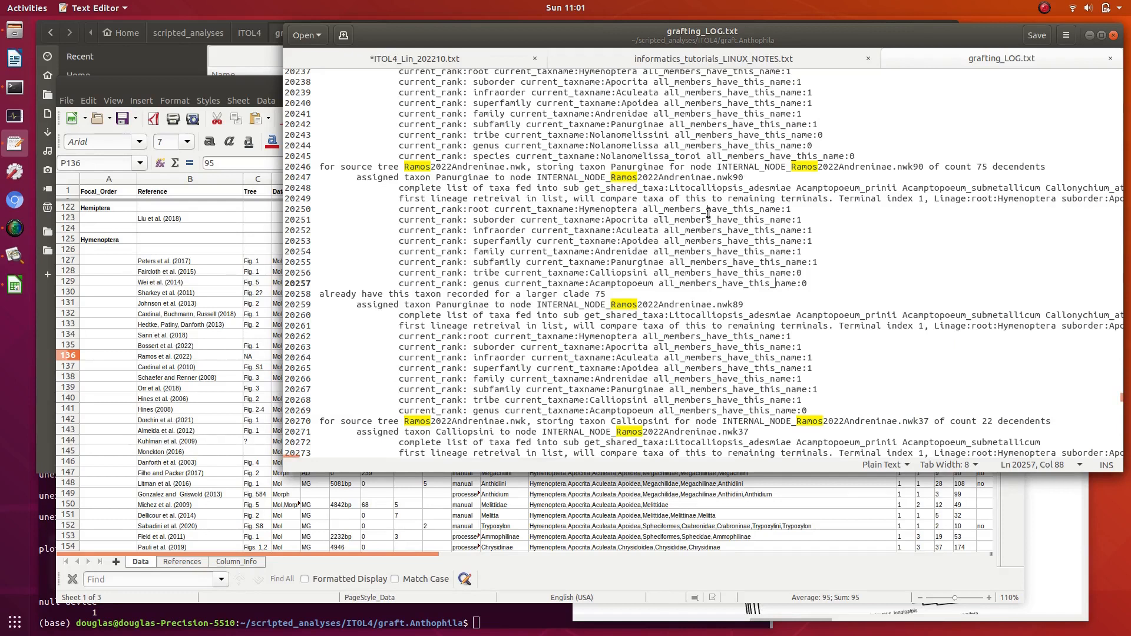
{"action": "mouse_move", "coordinate": [606, 262]}
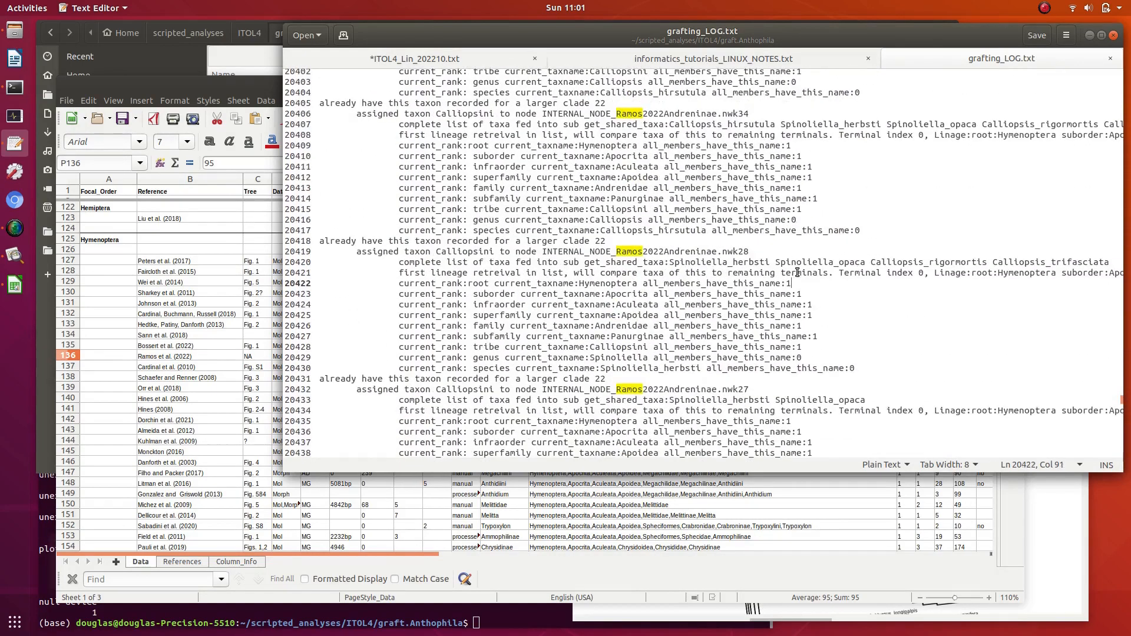
{"action": "scroll", "scroll_direction": "down", "scroll_amount": 3}
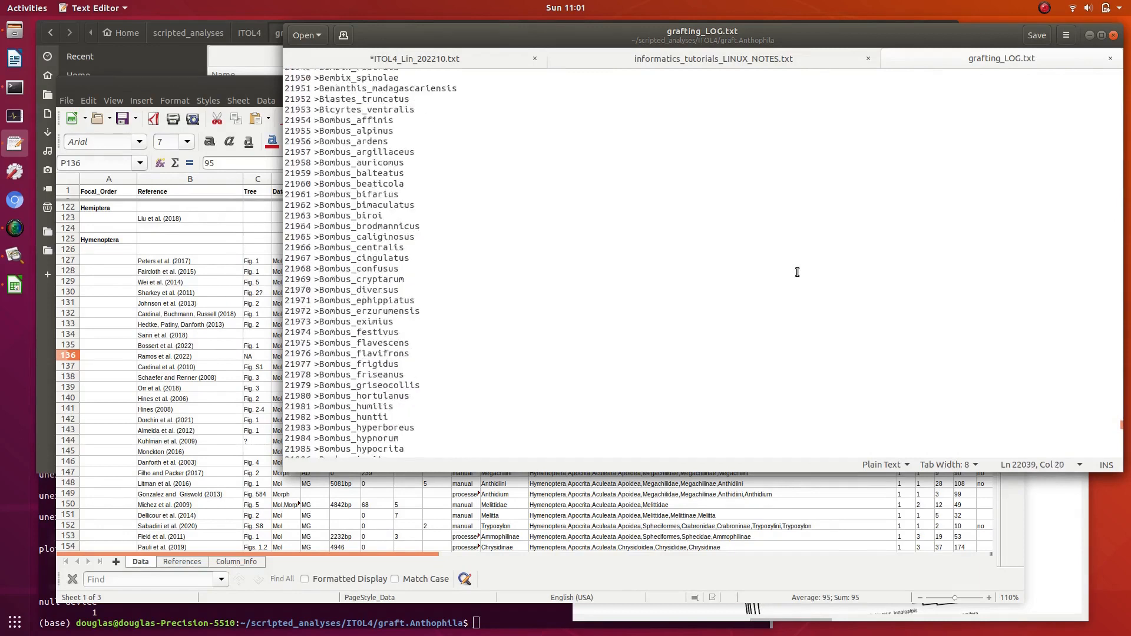
Search 'ramos' again and mark the Protandrena verbesinae replacement entry
{"action": "type", "text": "ramos"}
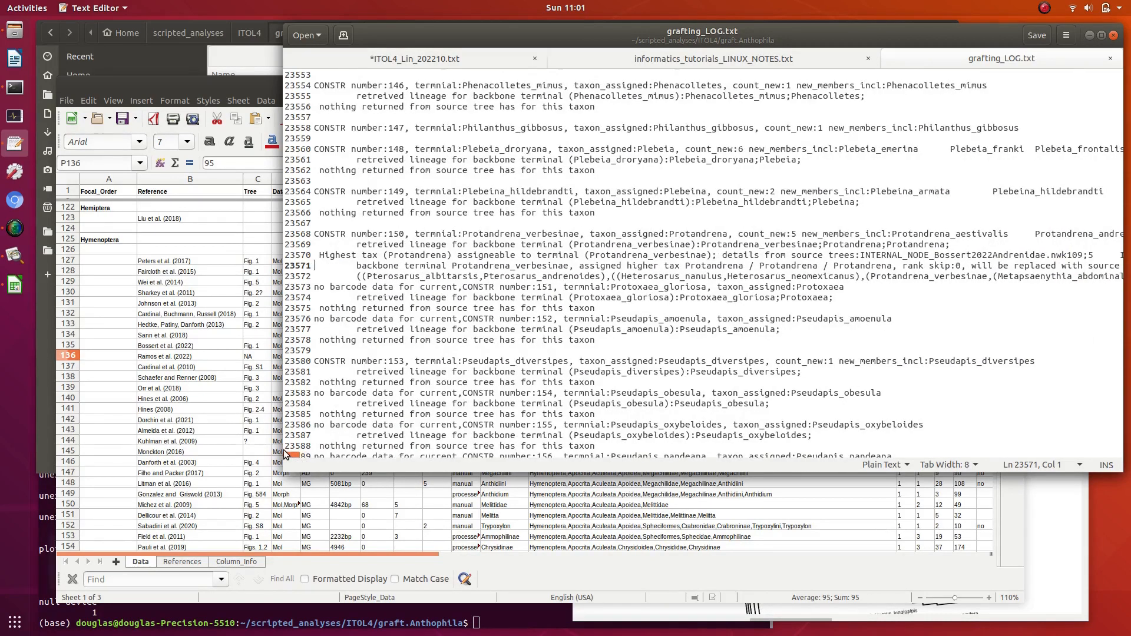
{"action": "mouse_move", "coordinate": [438, 246]}
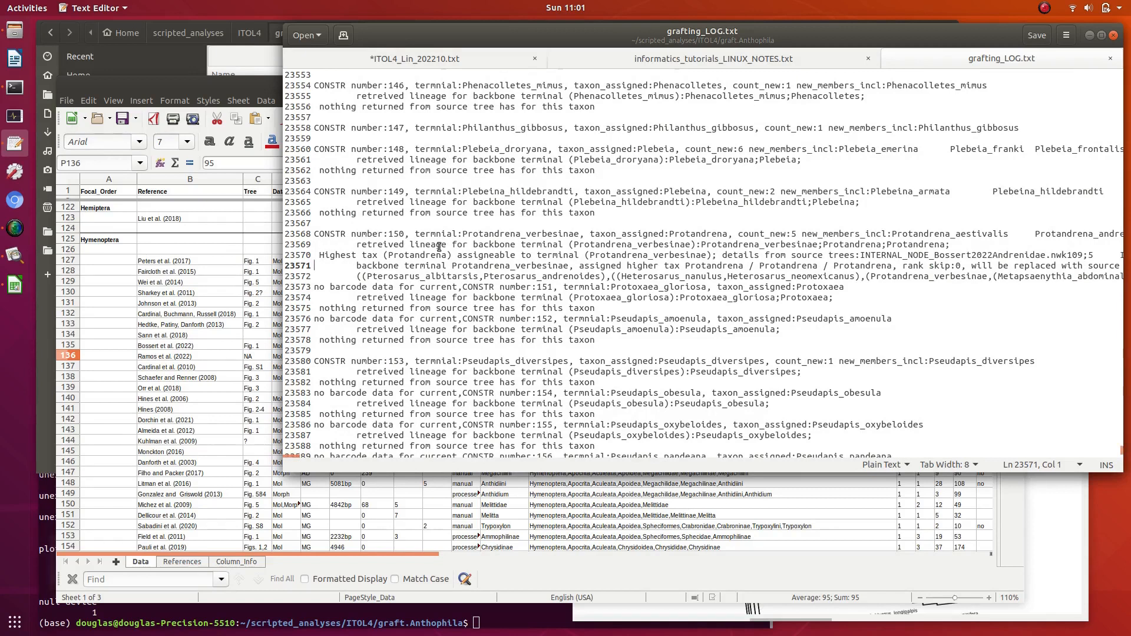
{"action": "left_click", "coordinate": [469, 233]}
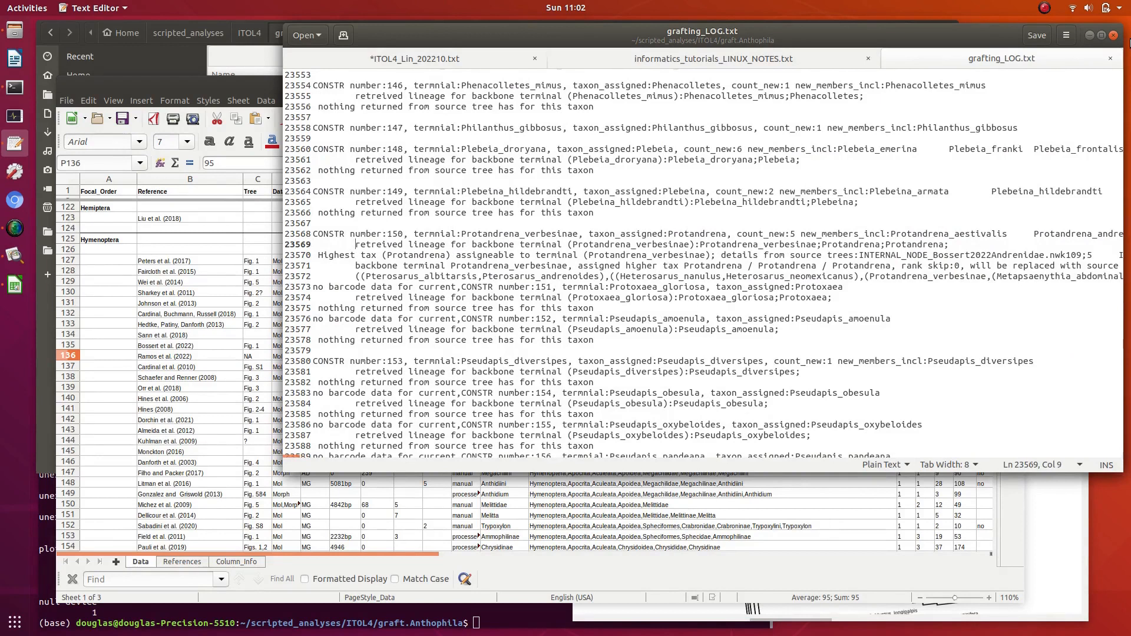
{"action": "left_click", "coordinate": [481, 243]}
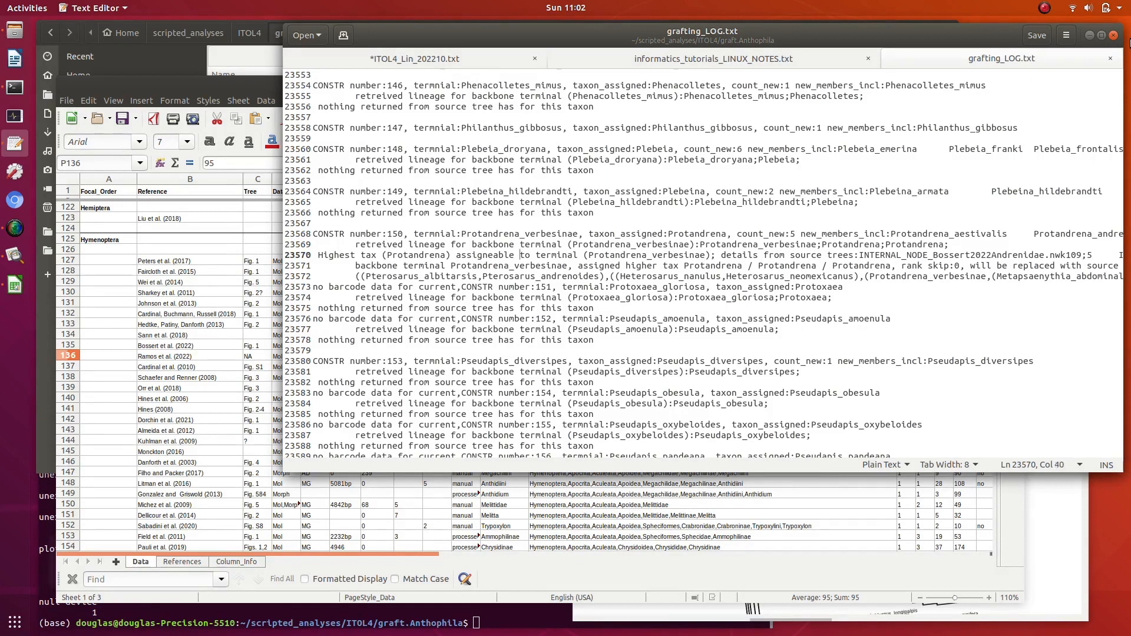
{"action": "left_click", "coordinate": [861, 254]}
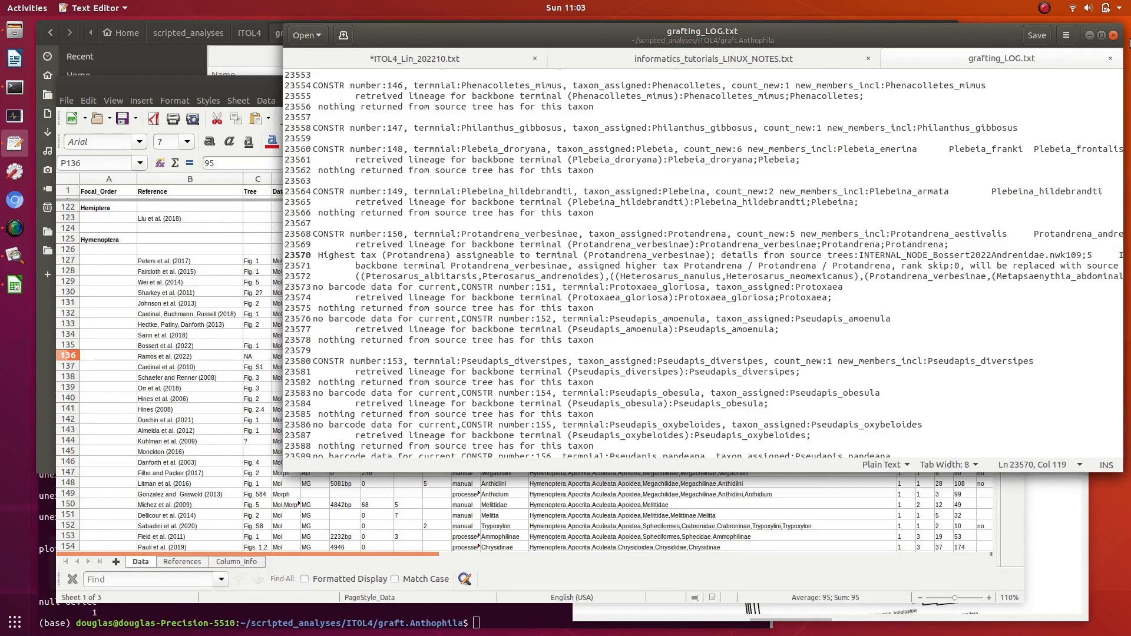
{"action": "mouse_move", "coordinate": [483, 231]}
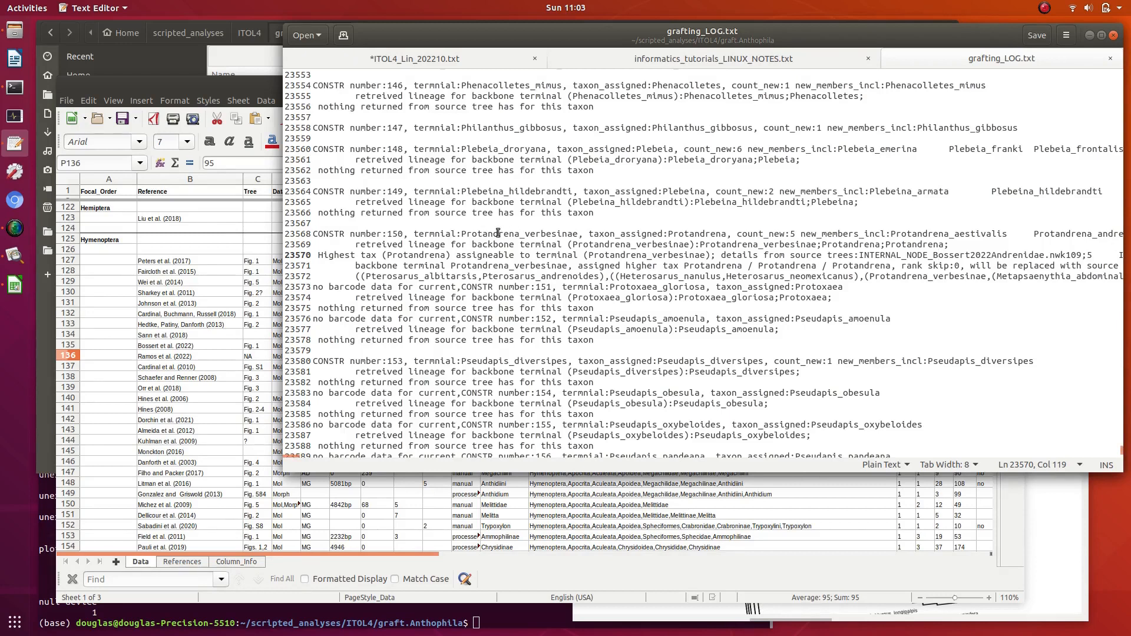
{"action": "mouse_move", "coordinate": [985, 267]}
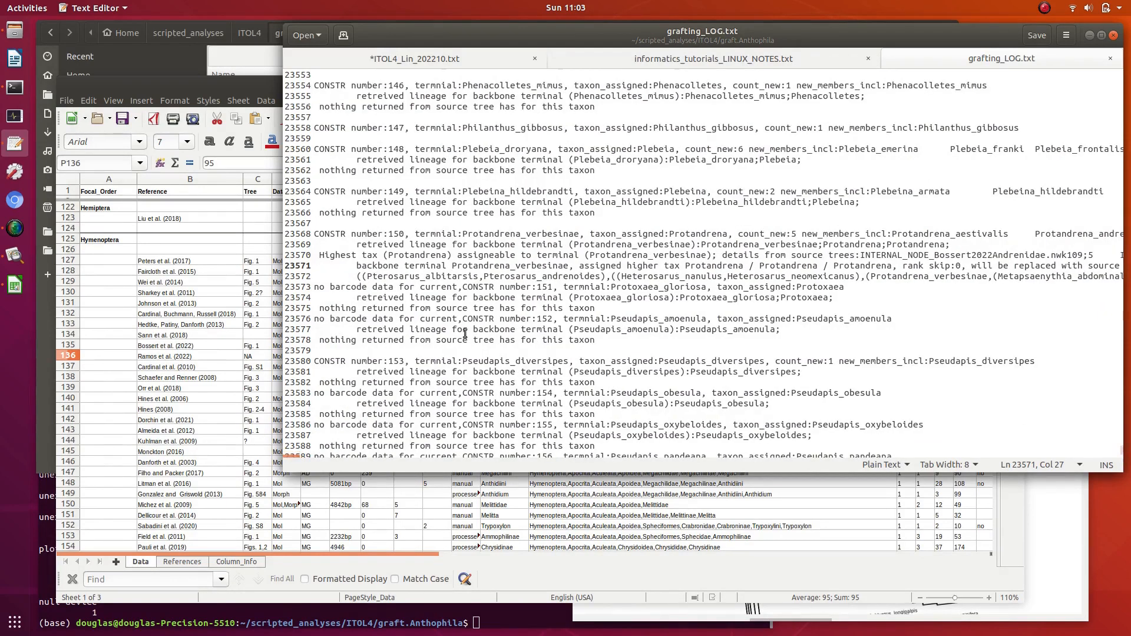
{"action": "mouse_move", "coordinate": [922, 267]}
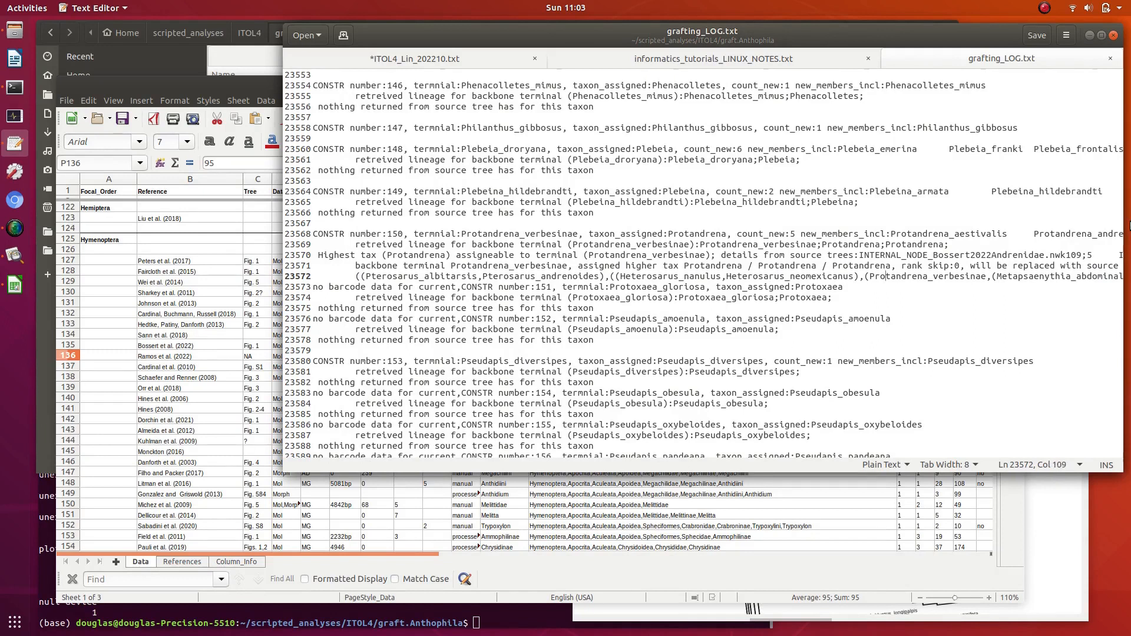
{"action": "scroll", "scroll_direction": "right", "scroll_amount": 3}
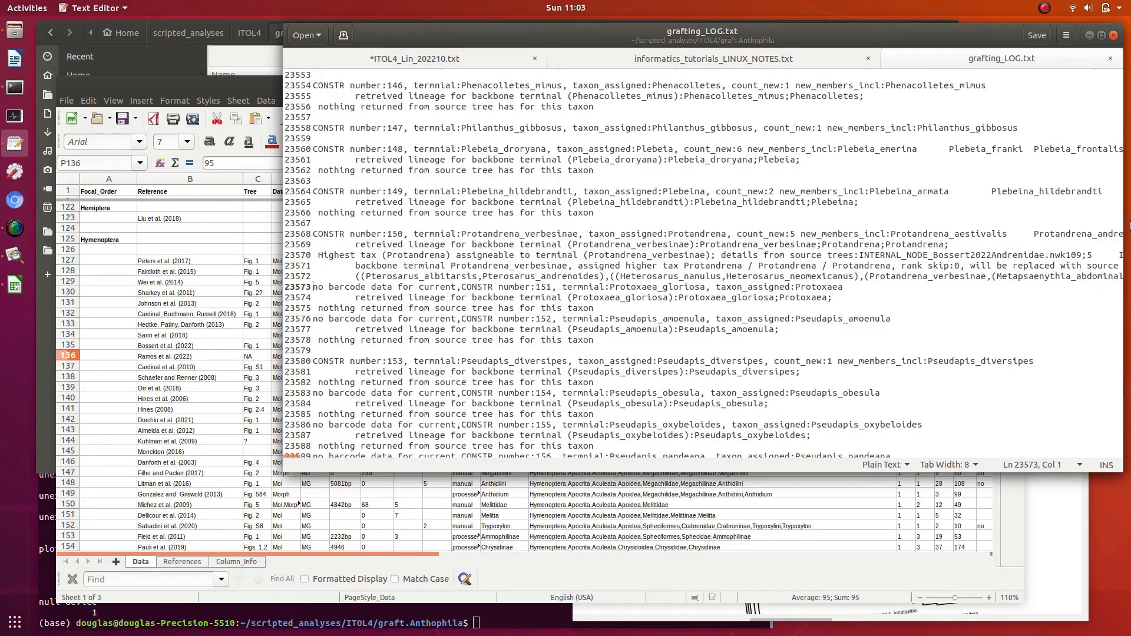
{"action": "mouse_move", "coordinate": [868, 265]}
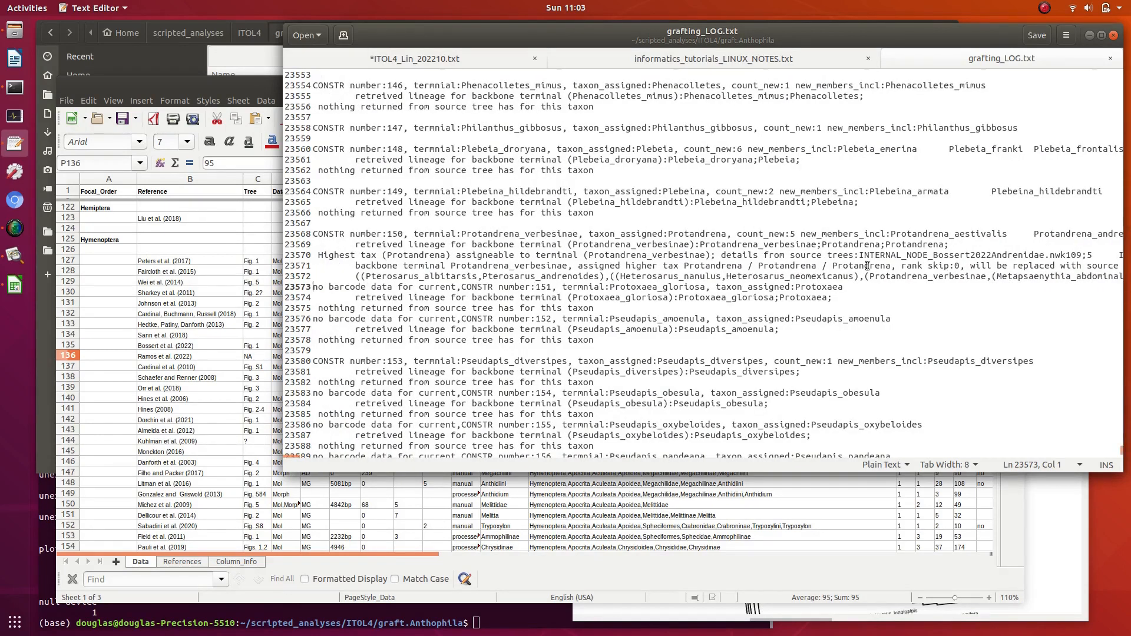
{"action": "mouse_move", "coordinate": [501, 274]}
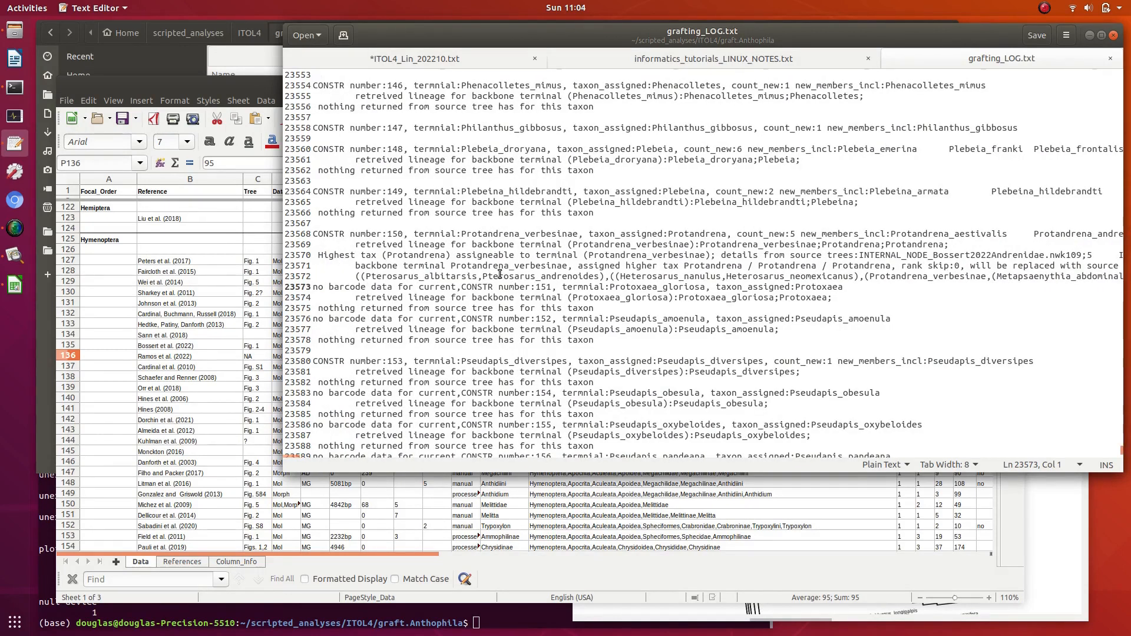
Bring the outfile_name.png tree image forward to inspect the grafted Protandrena clade
{"action": "left_click", "coordinate": [14, 257]}
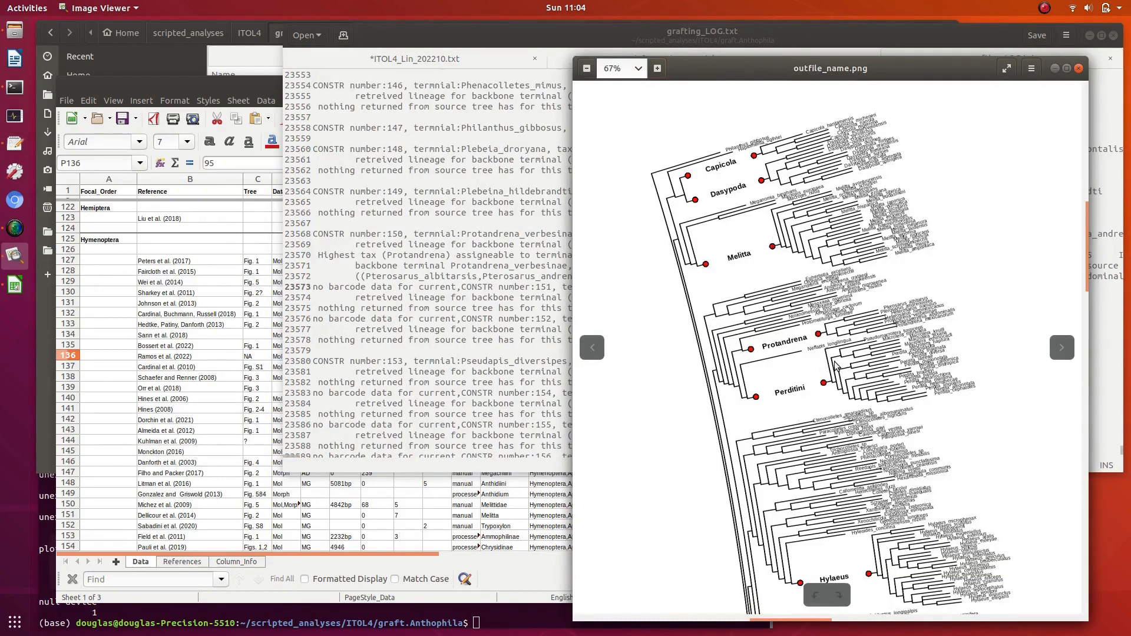
{"action": "mouse_move", "coordinate": [875, 319]}
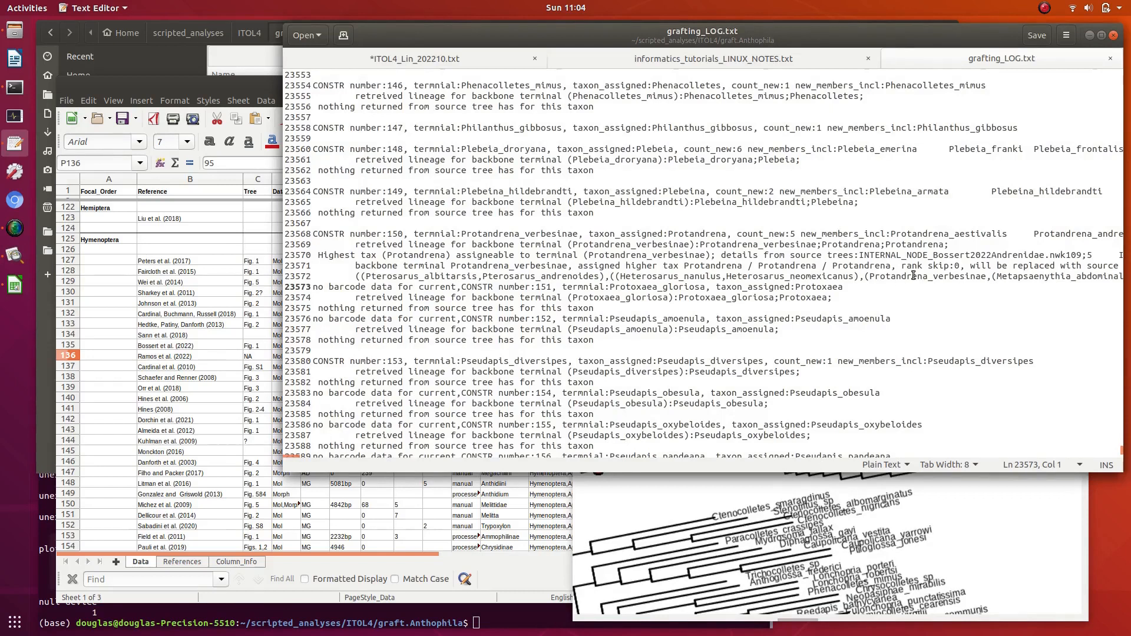
{"action": "left_click", "coordinate": [361, 276]}
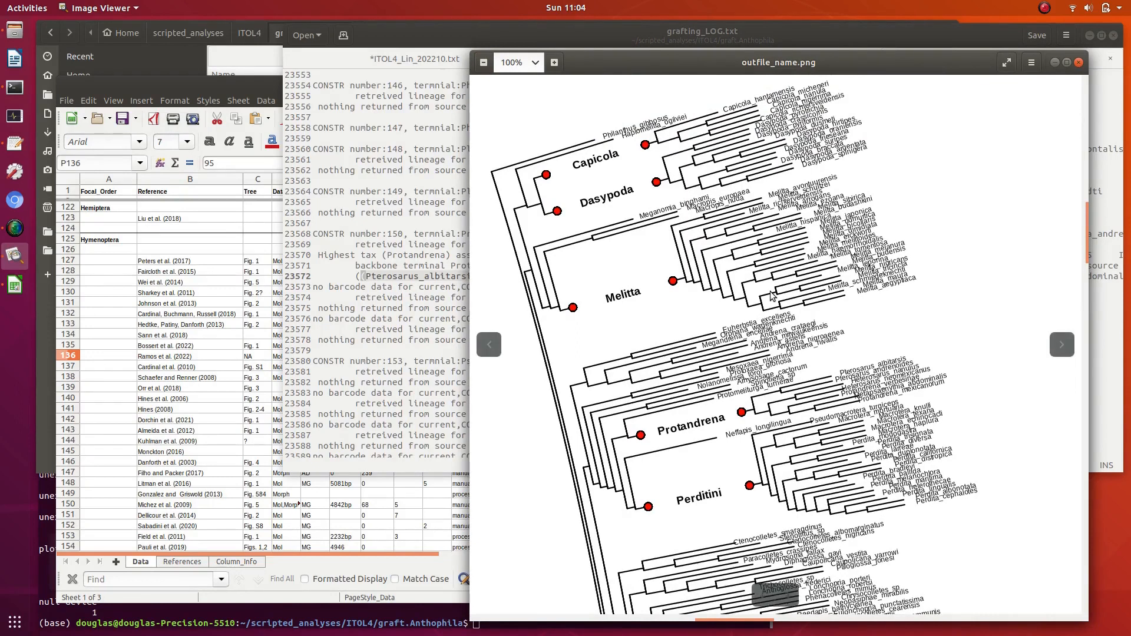
{"action": "mouse_move", "coordinate": [395, 43]}
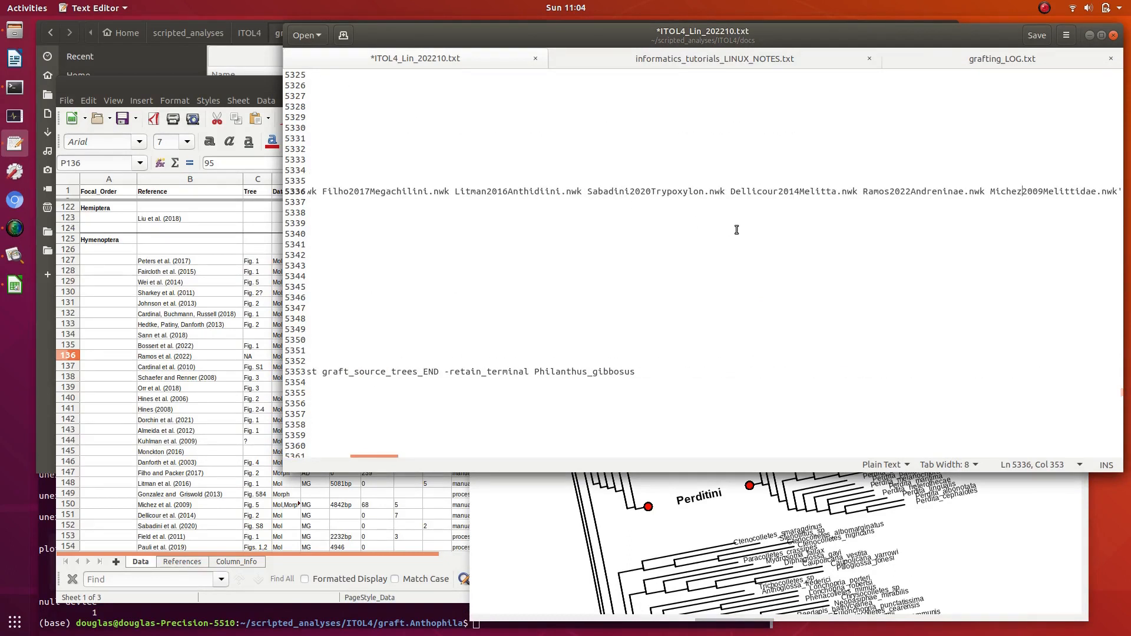
Pick Michez2009 from the notes and search grafting_LOG.txt for it
{"action": "double_click", "coordinate": [1043, 191]}
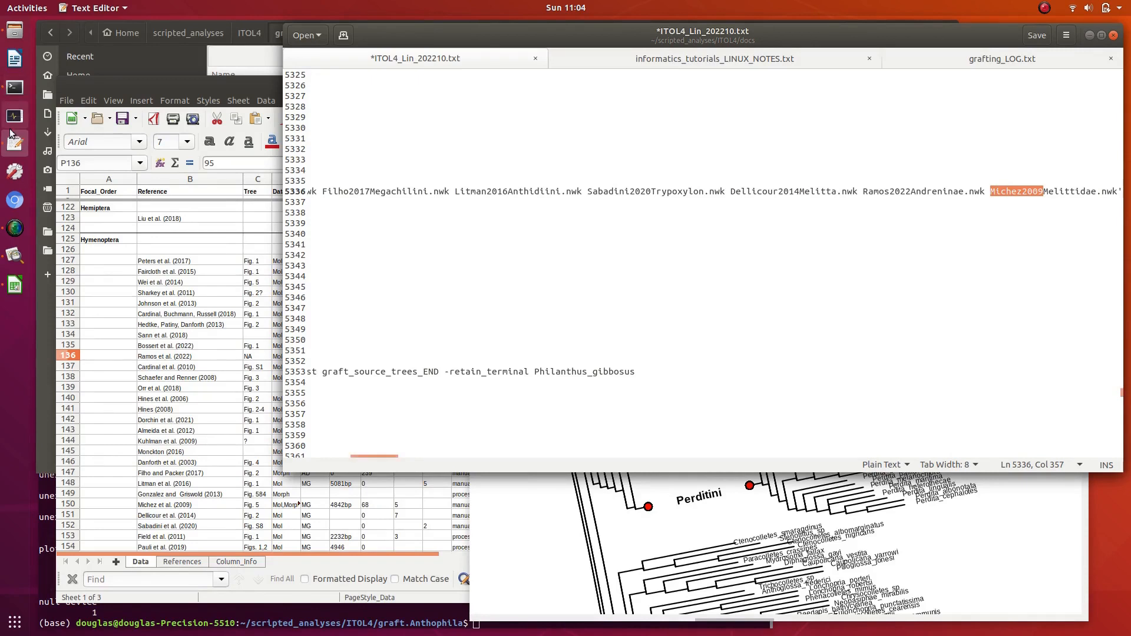
{"action": "left_click", "coordinate": [1003, 58]}
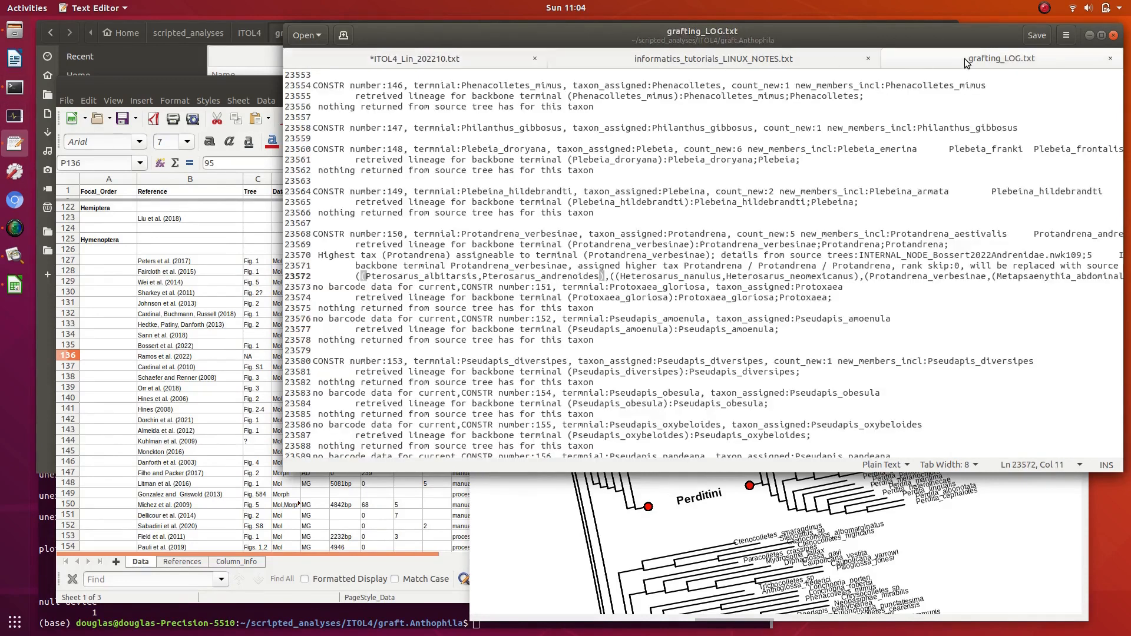
{"action": "type", "text": "Michez2009"}
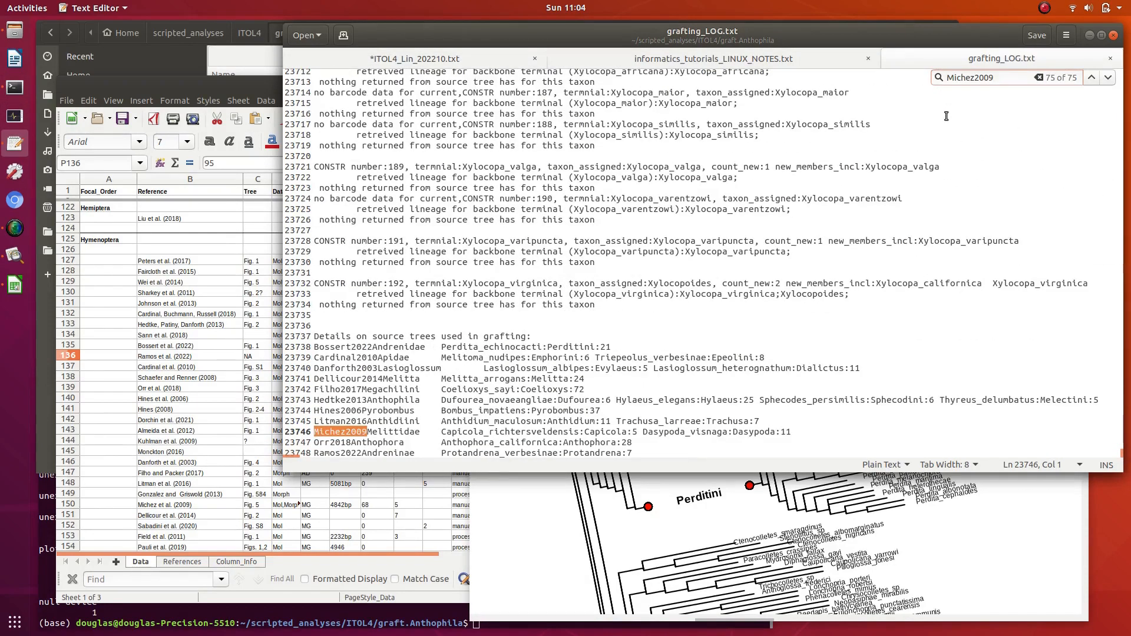
{"action": "left_click", "coordinate": [1092, 77]}
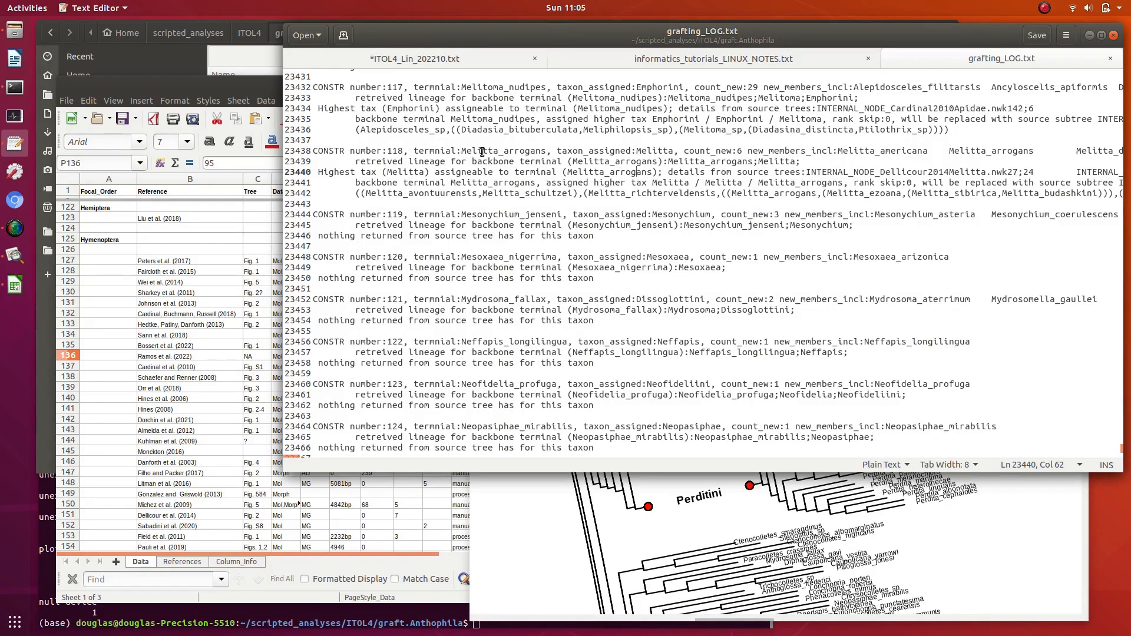
{"action": "mouse_move", "coordinate": [648, 151]}
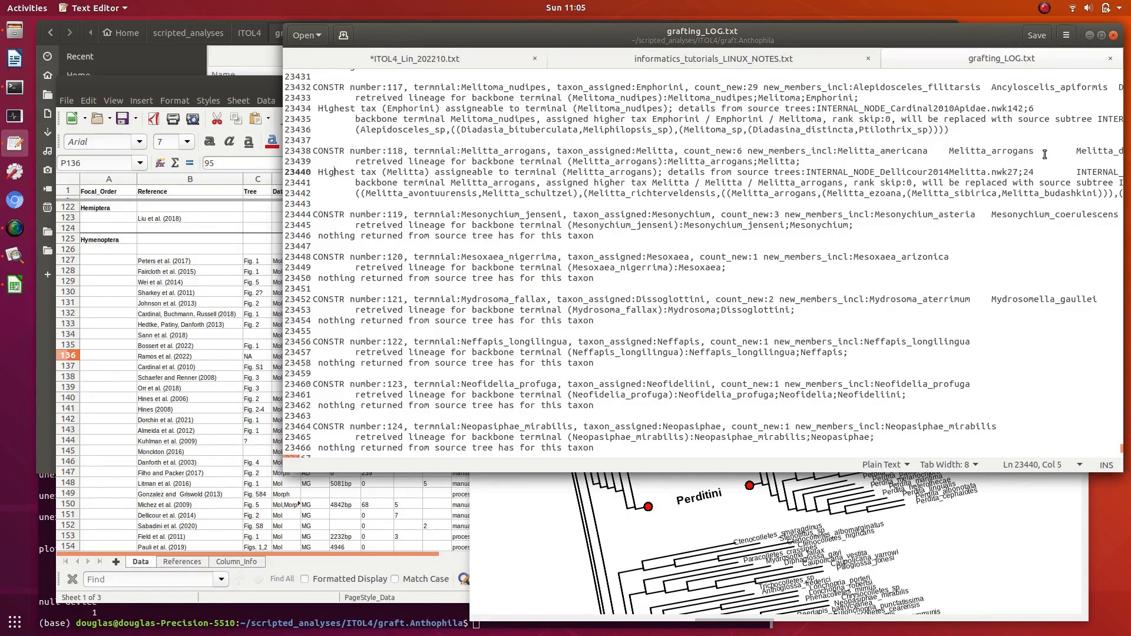
{"action": "left_click", "coordinate": [907, 182]}
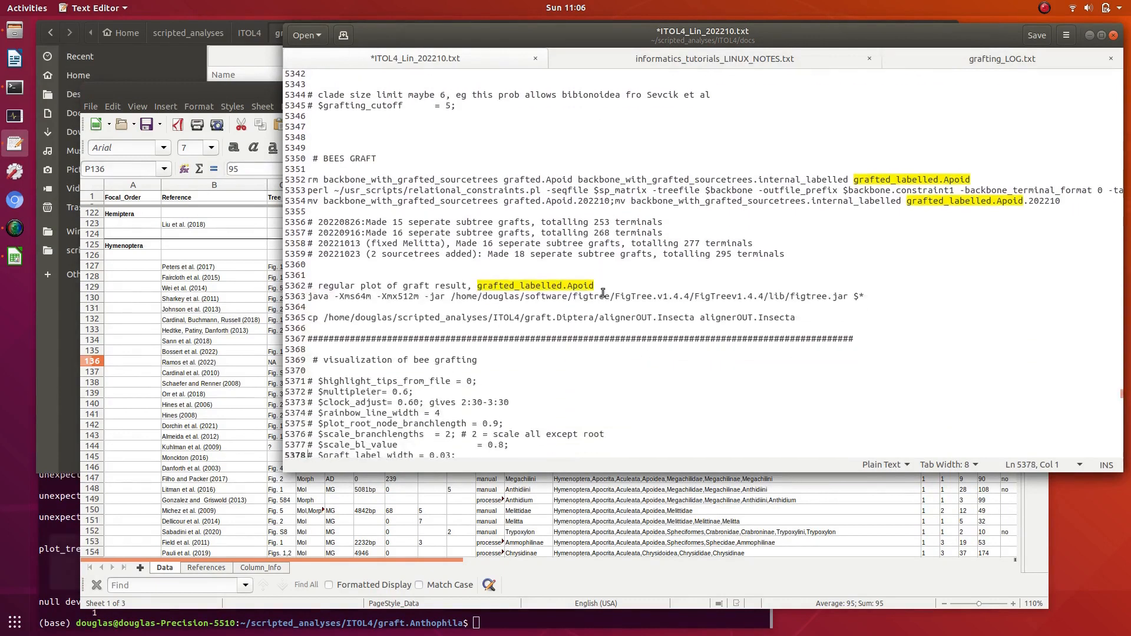
Add 'backbone=grafted.Apoid' under # BEES RelCons in the notes, then return to the backbones table
{"action": "scroll", "scroll_direction": "down", "scroll_amount": 3}
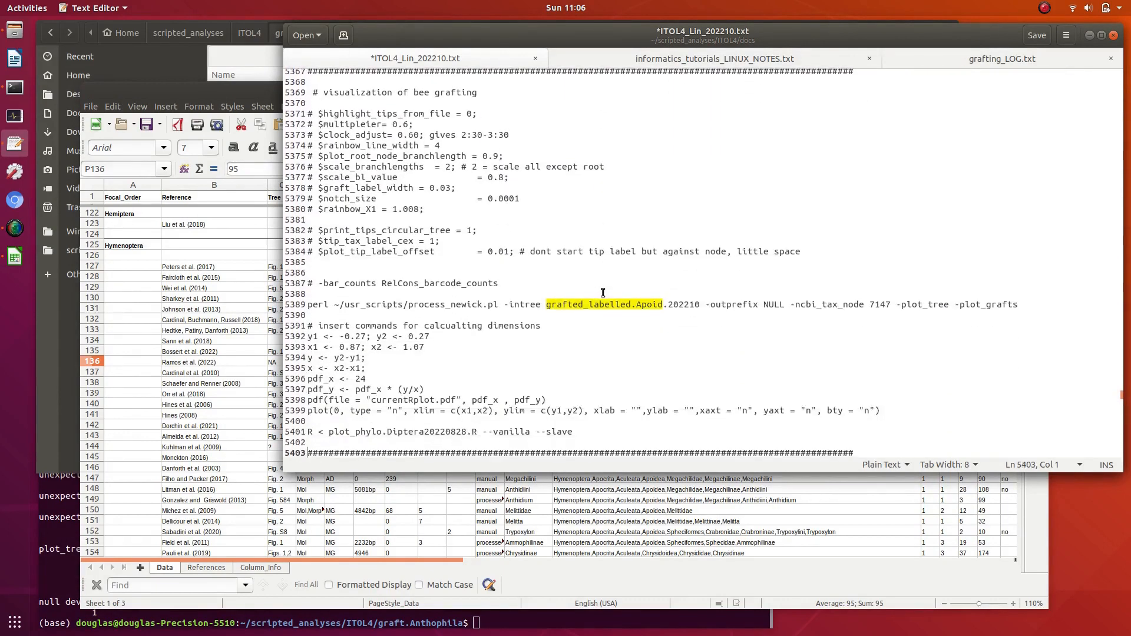
{"action": "scroll", "scroll_direction": "down", "scroll_amount": 3}
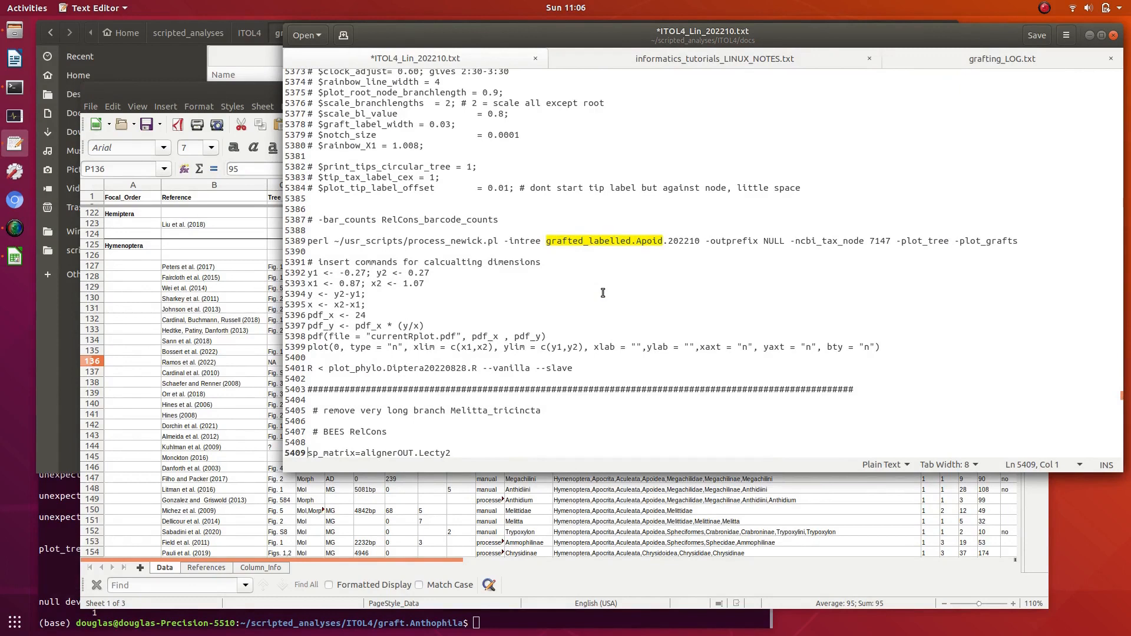
{"action": "type", "text": "backbone=grafted.Apoid"}
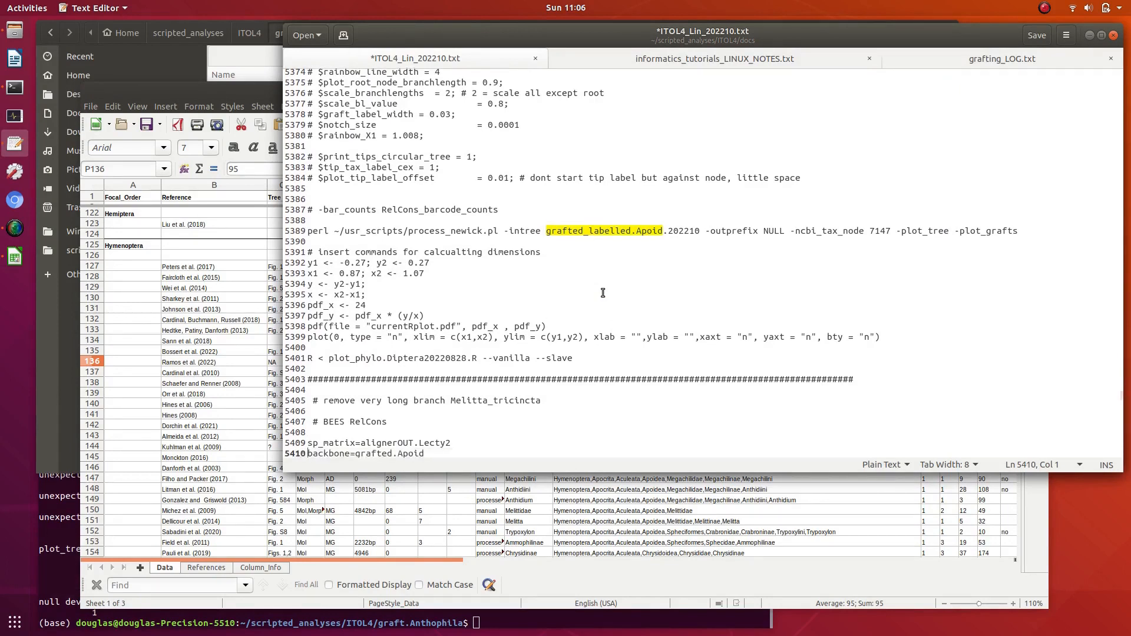
{"action": "scroll", "scroll_direction": "down", "scroll_amount": 3}
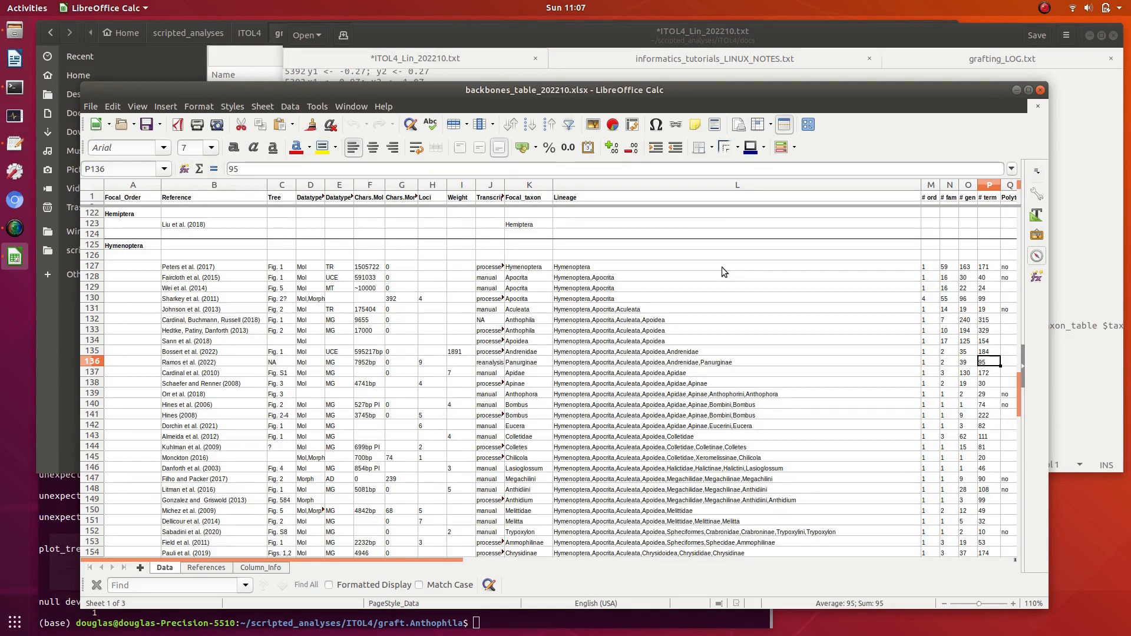
{"action": "left_click", "coordinate": [969, 361]}
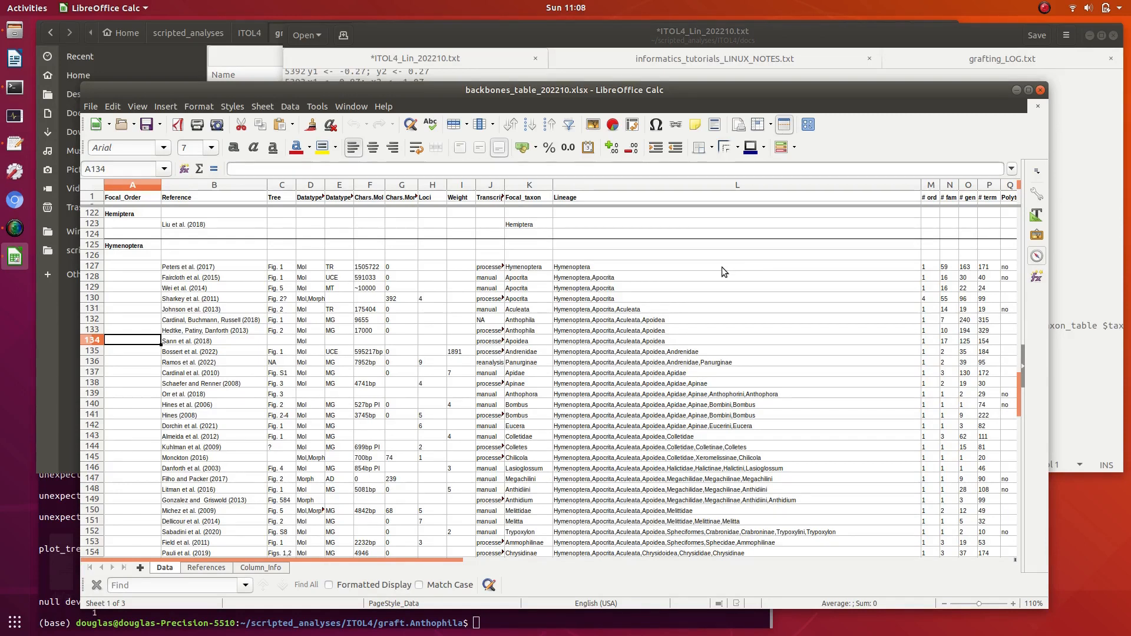
{"action": "left_click", "coordinate": [132, 319]}
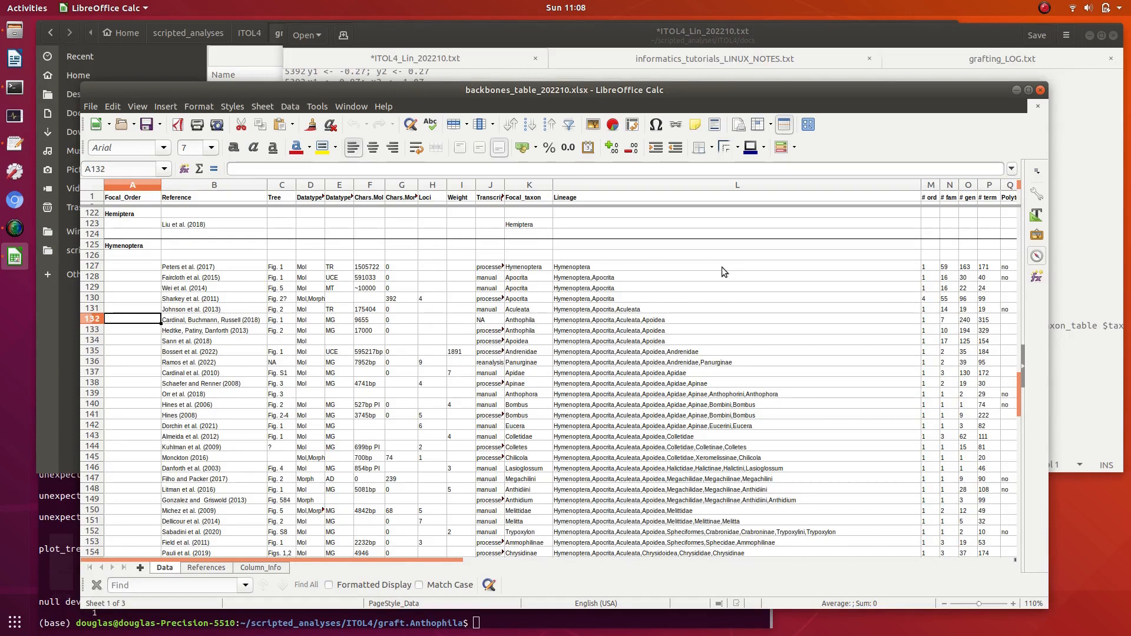